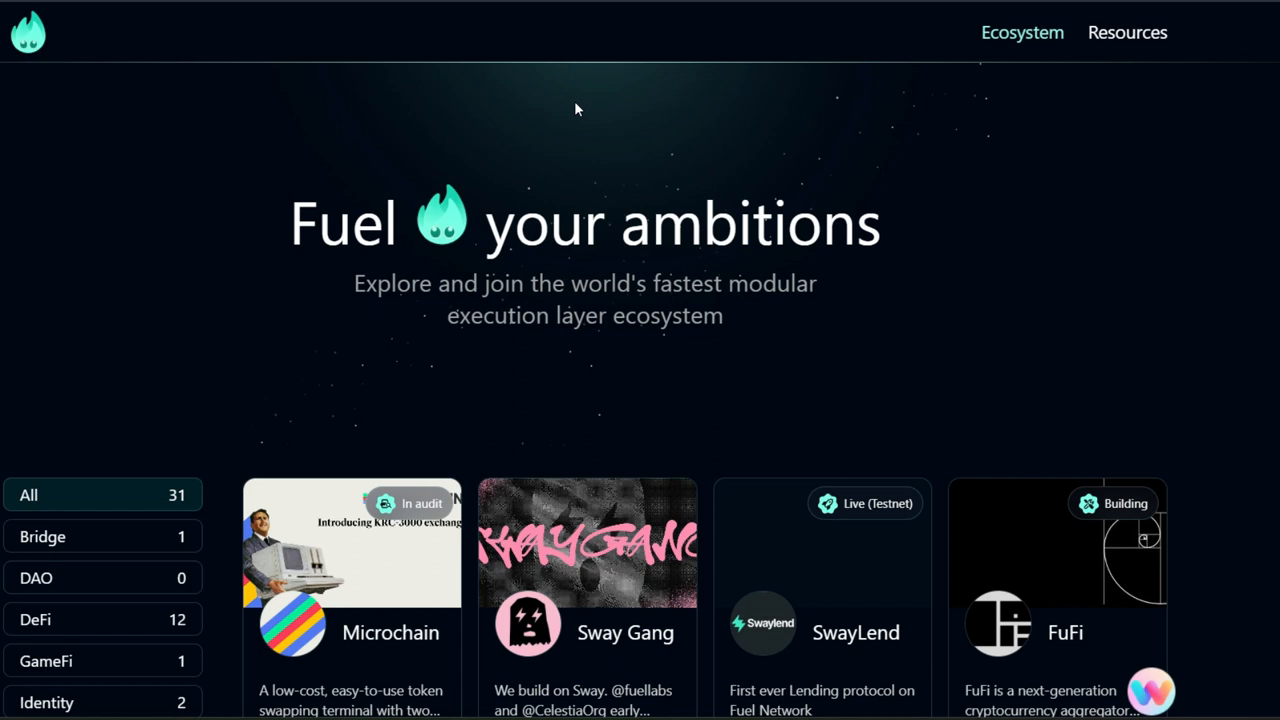
mouse_move(530, 104)
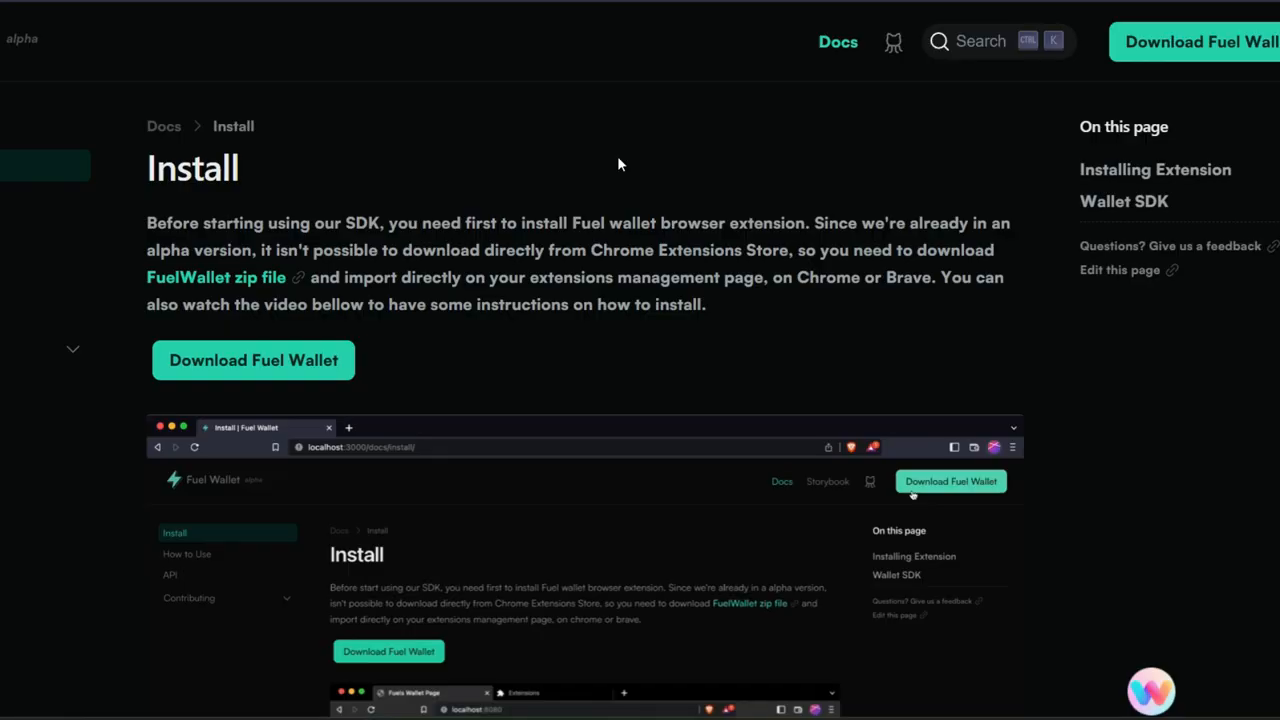
Step: Download the Fuel Wallet extension package (fuel-wallet.zip) from the docs Install page
click(252, 360)
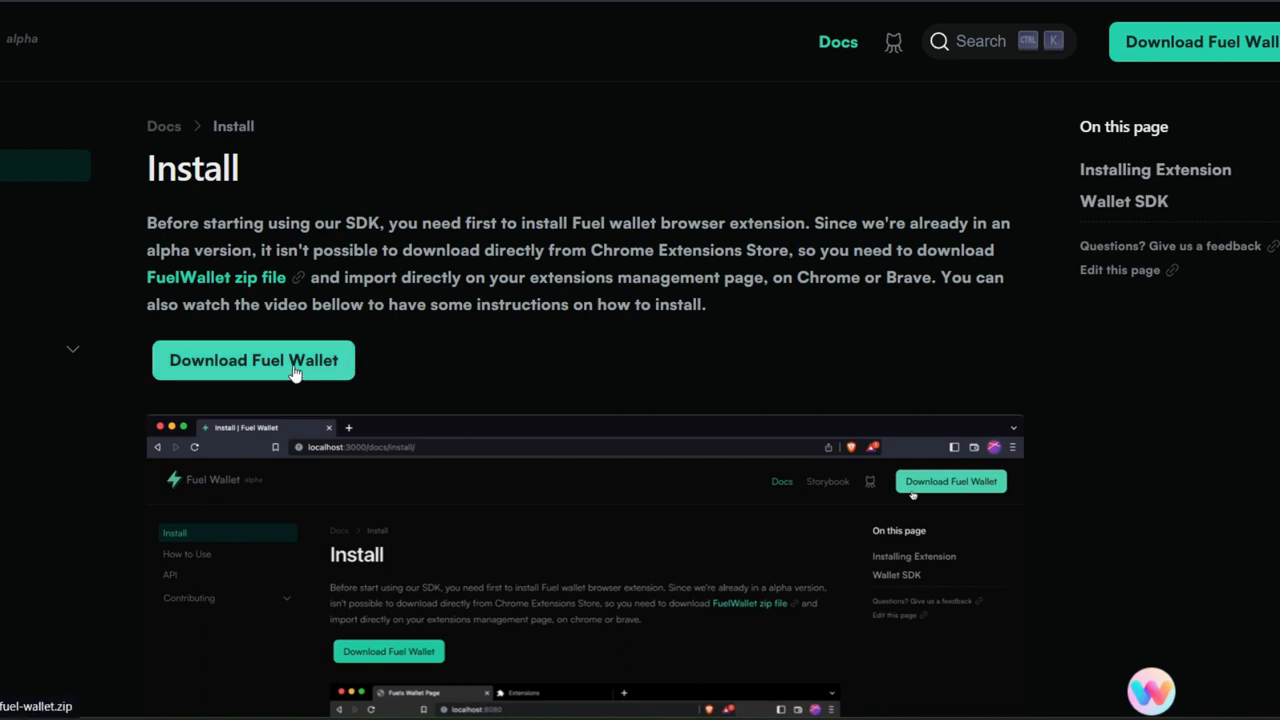
mouse_move(992, 264)
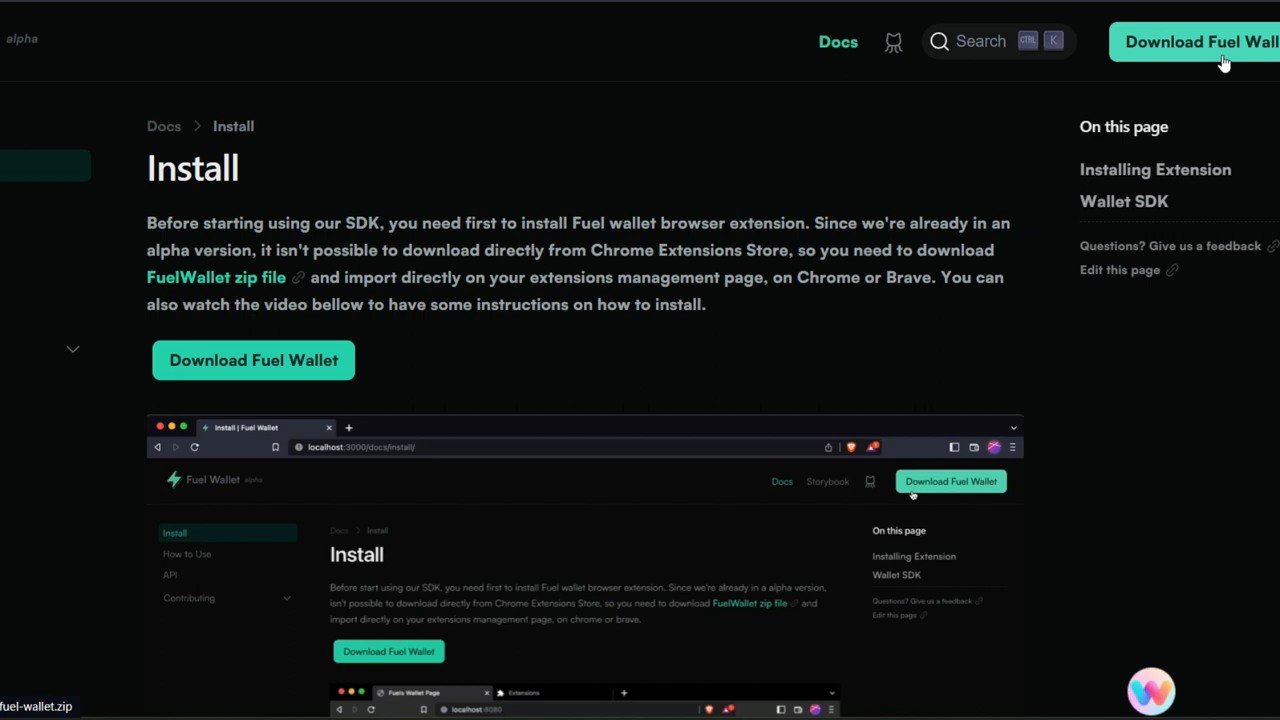
mouse_move(888, 188)
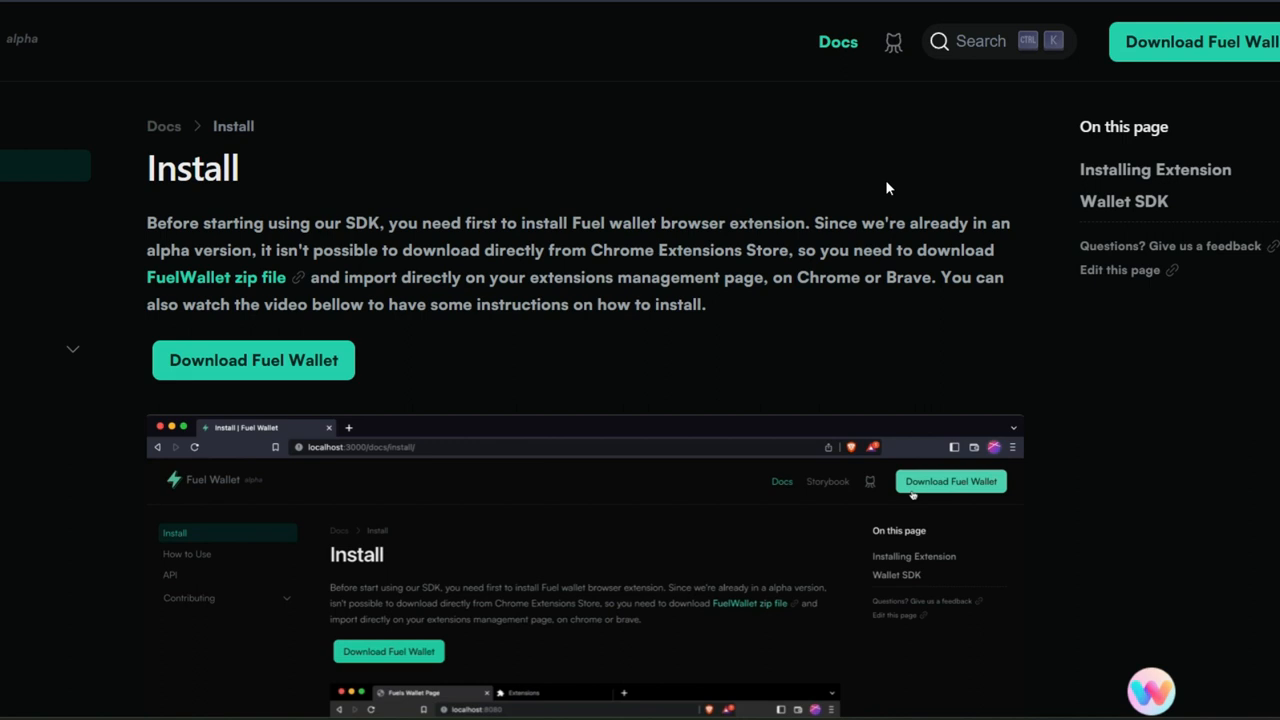
mouse_move(1016, 190)
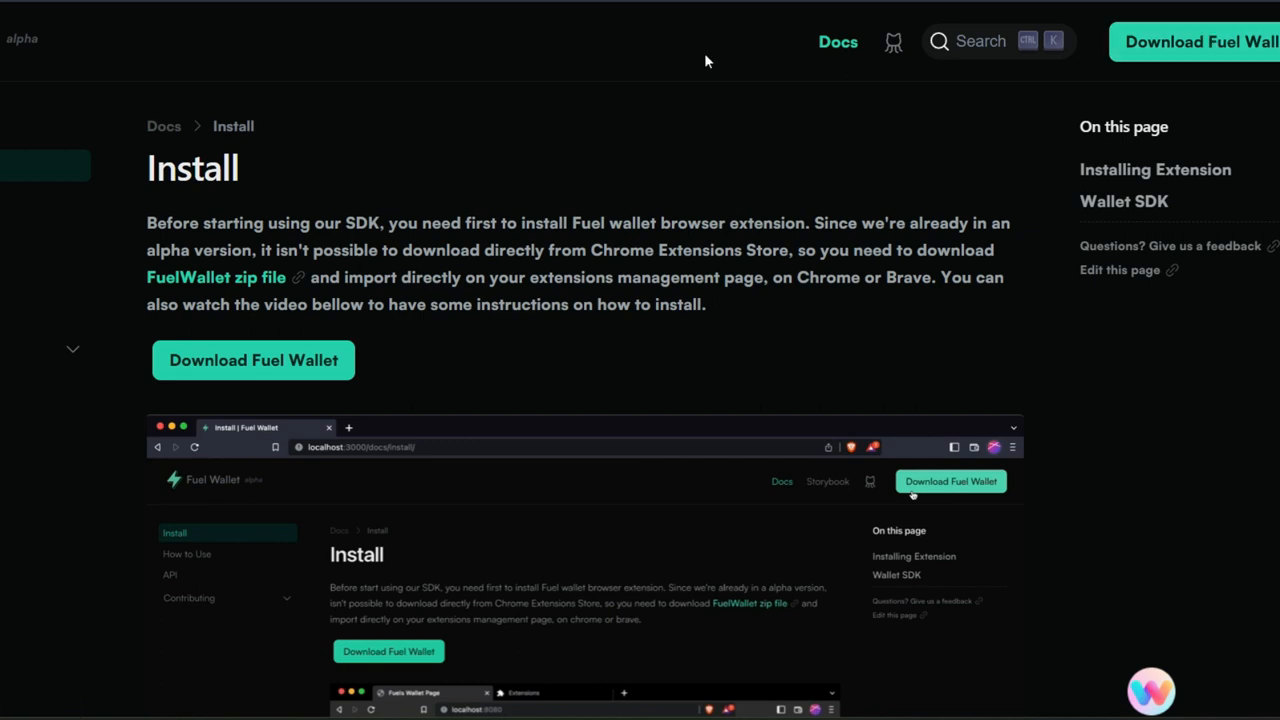
mouse_move(844, 150)
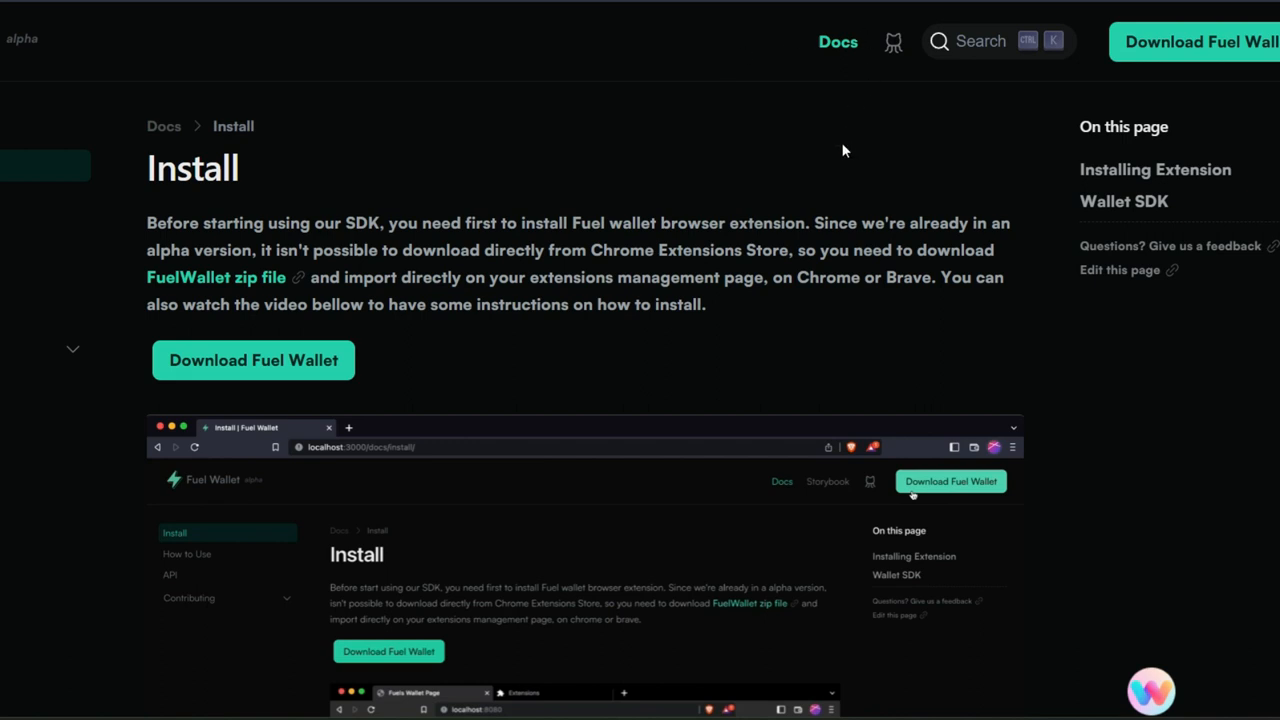
mouse_move(1108, 104)
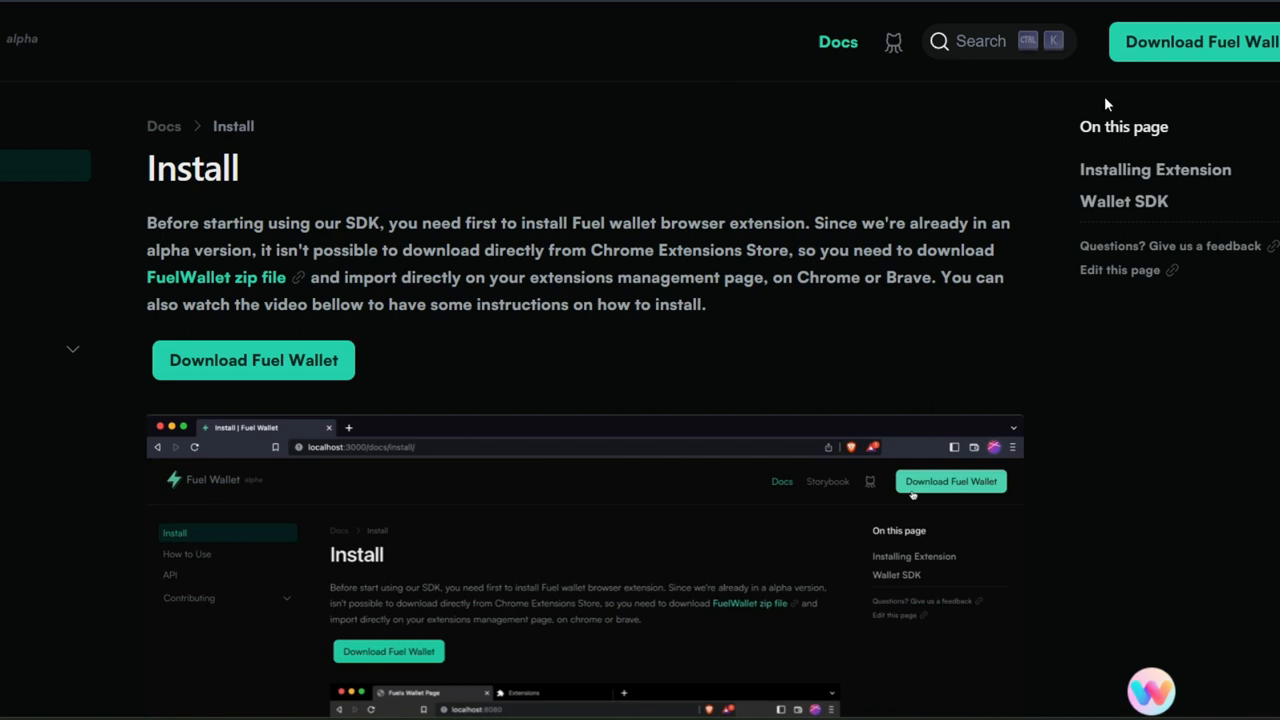
mouse_move(926, 140)
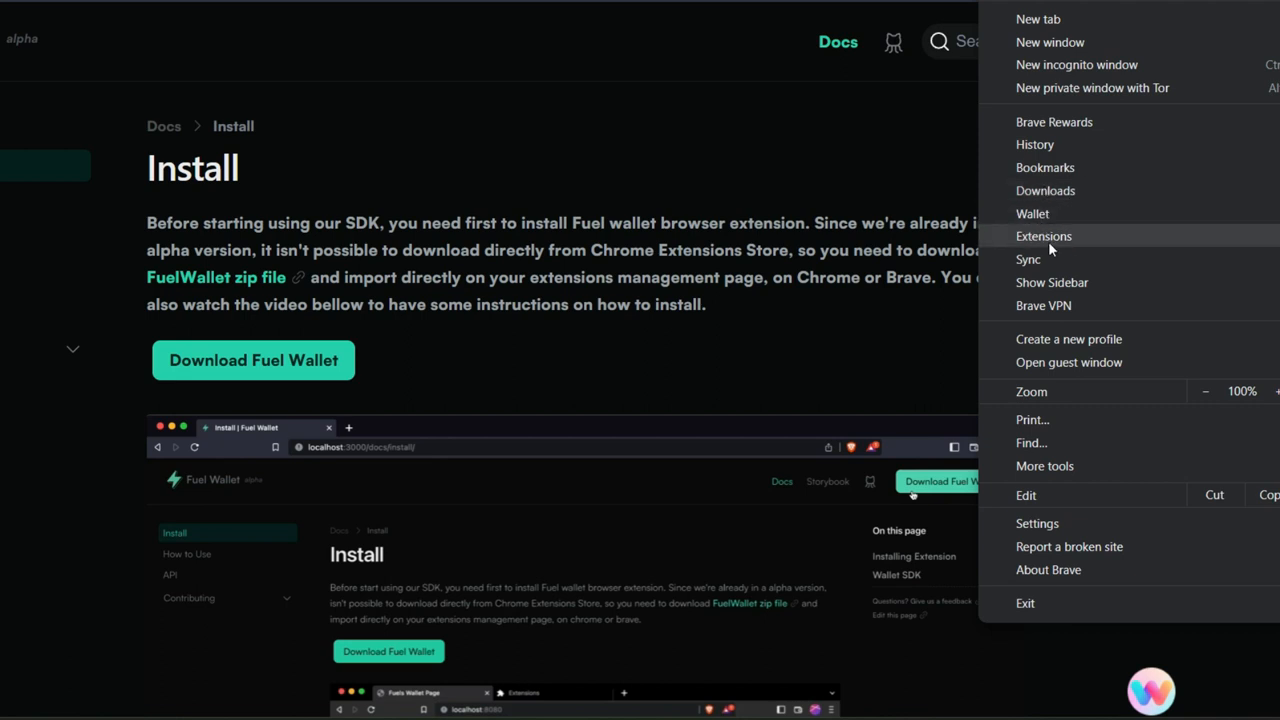
mouse_move(1060, 242)
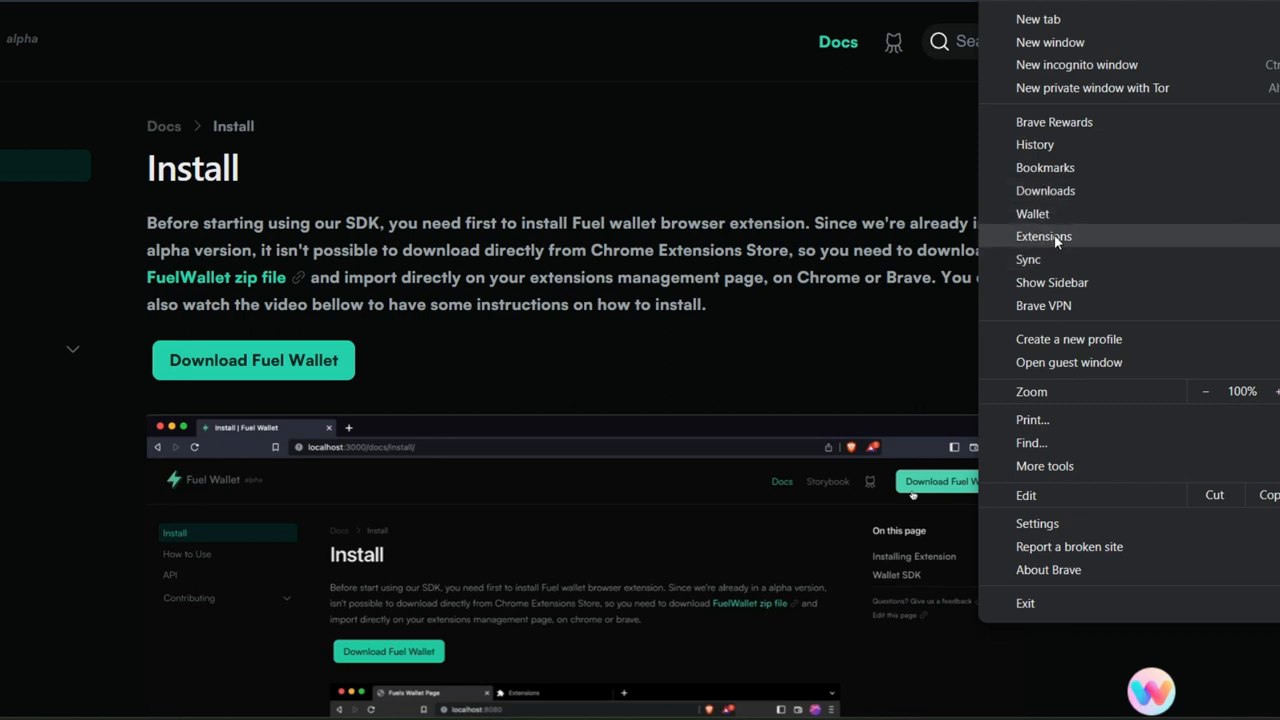
Step: Load the unpacked fuel-wallet folder as a Brave extension so the wallet onboarding appears
click(1044, 236)
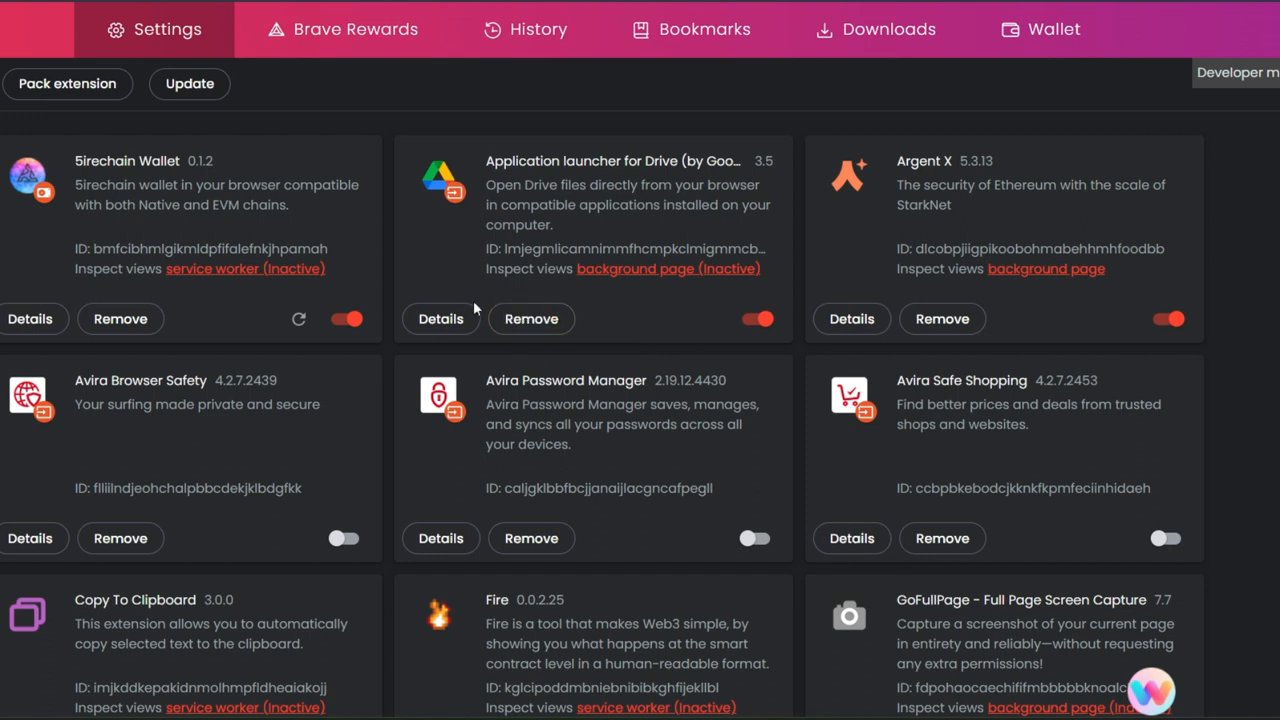
mouse_move(584, 114)
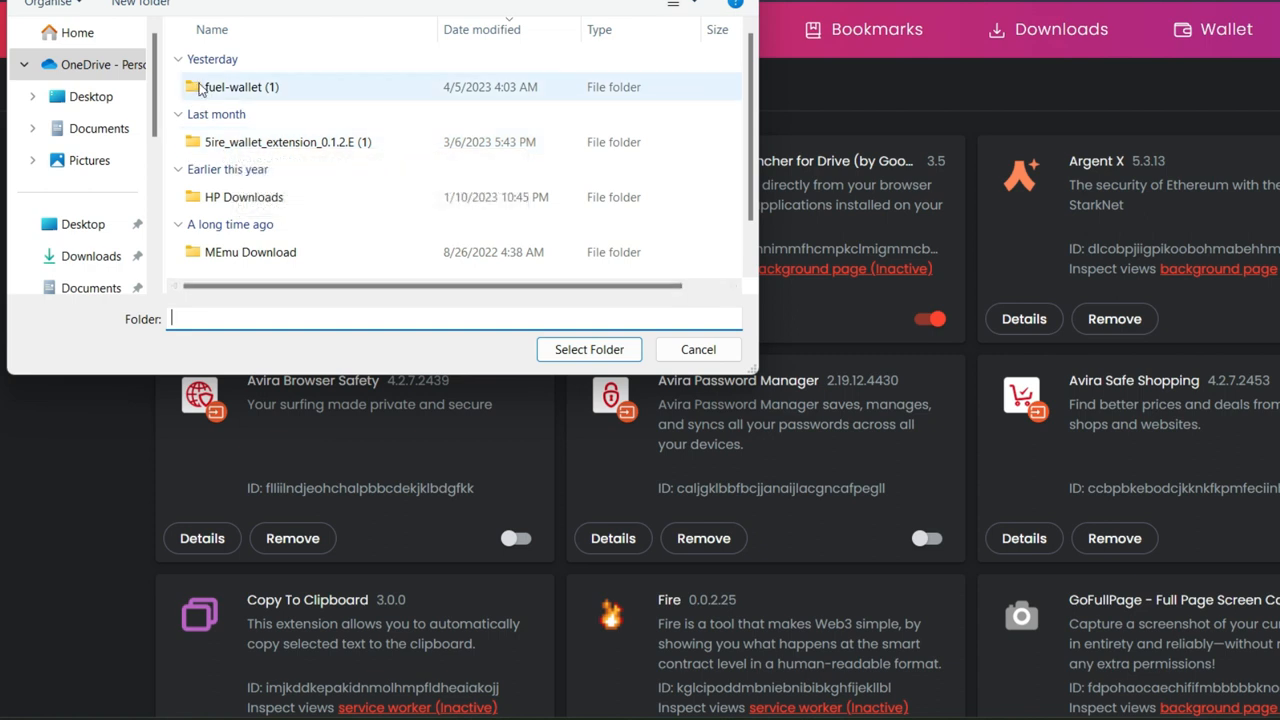
mouse_move(212, 94)
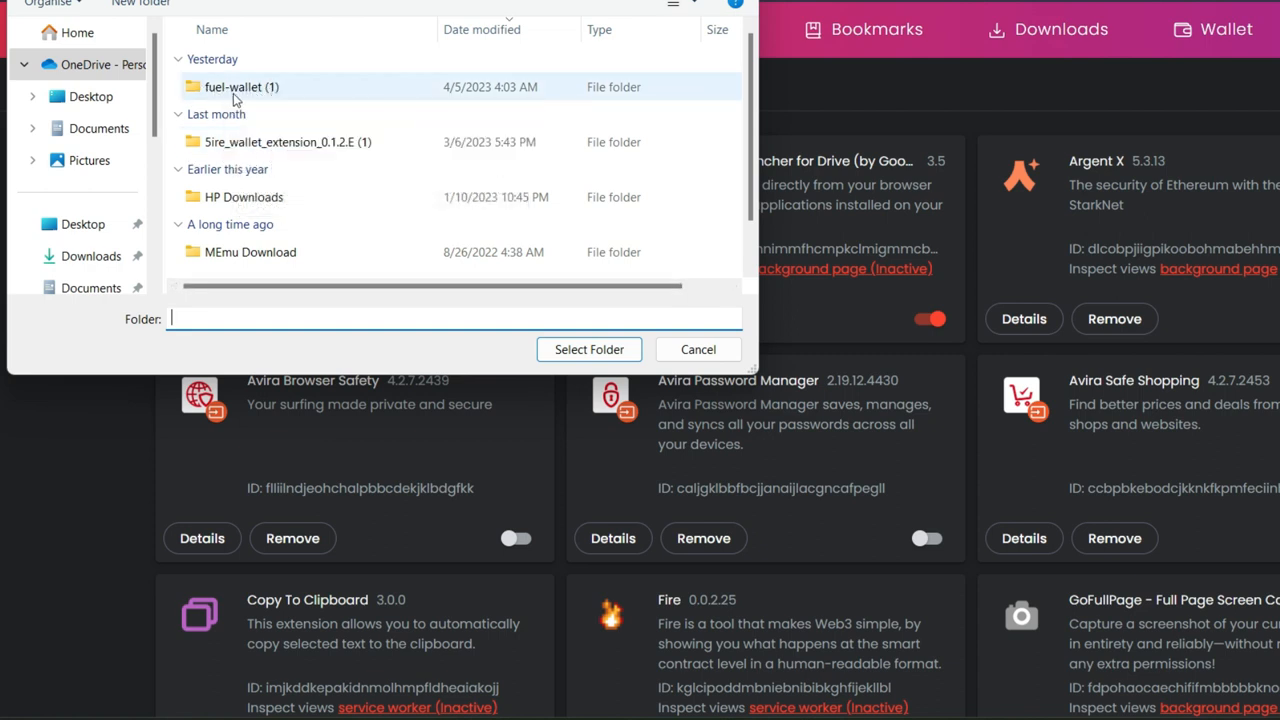
click(240, 88)
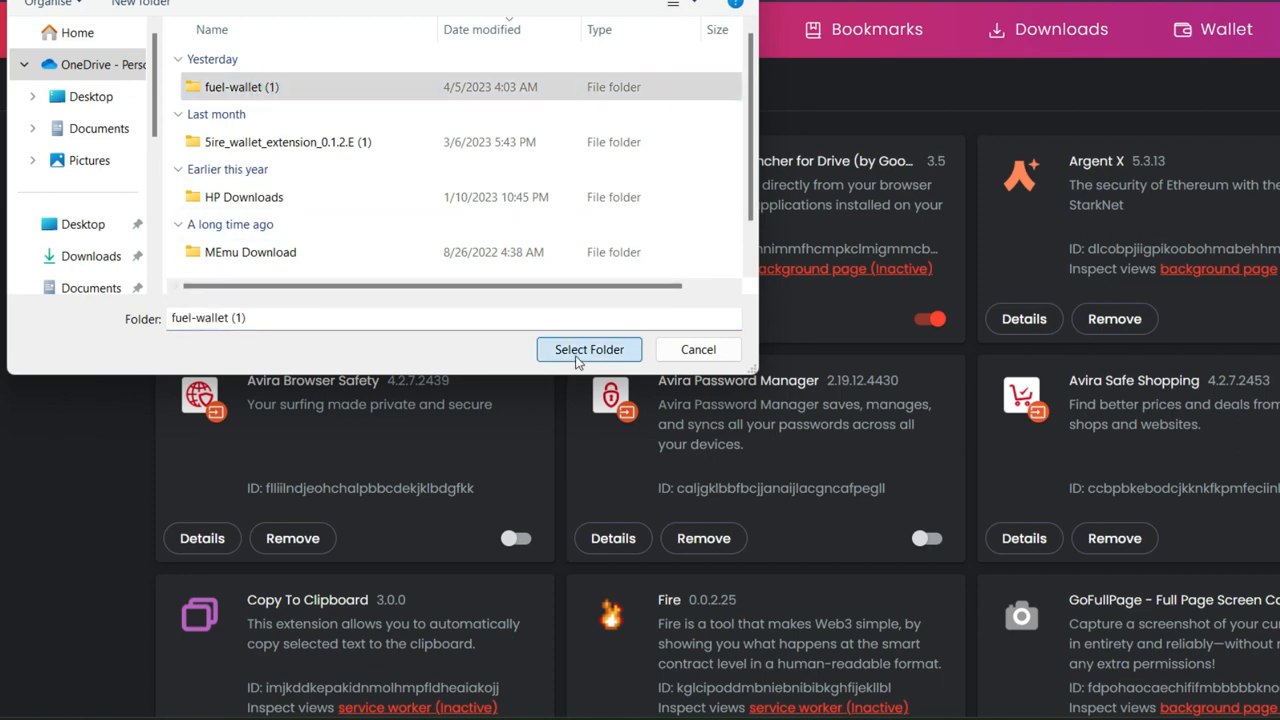
click(588, 348)
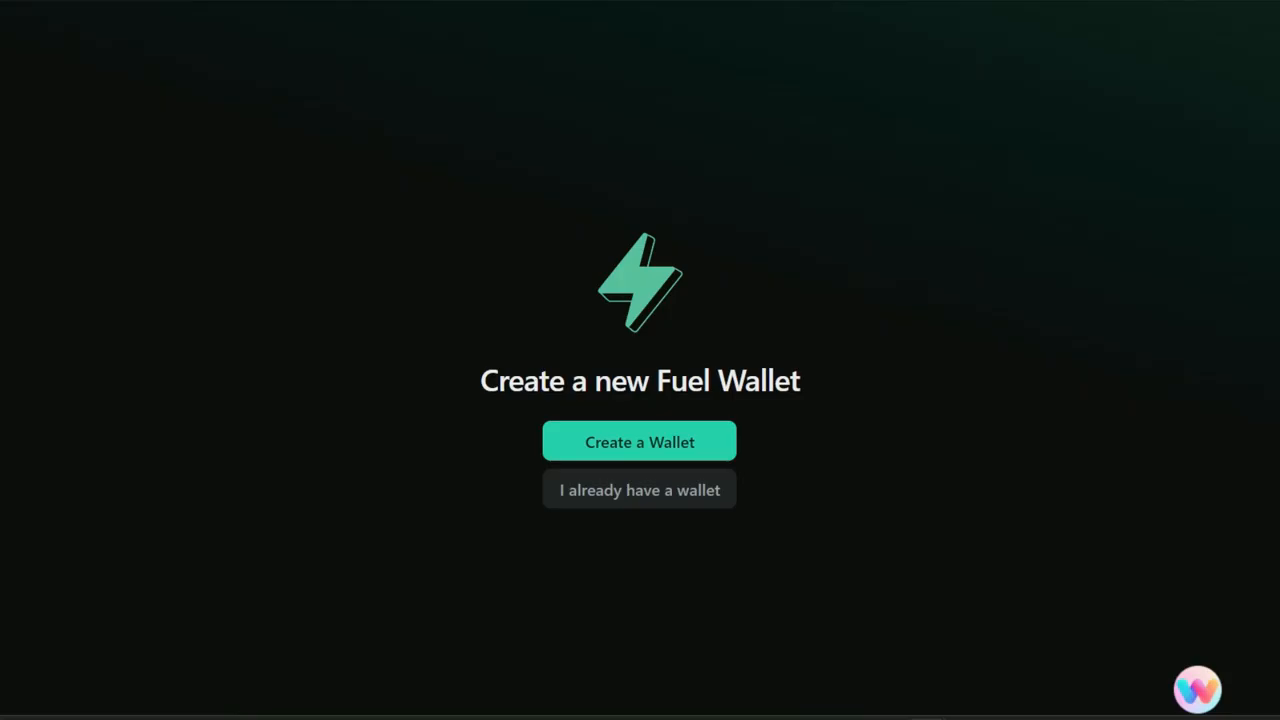
mouse_move(626, 508)
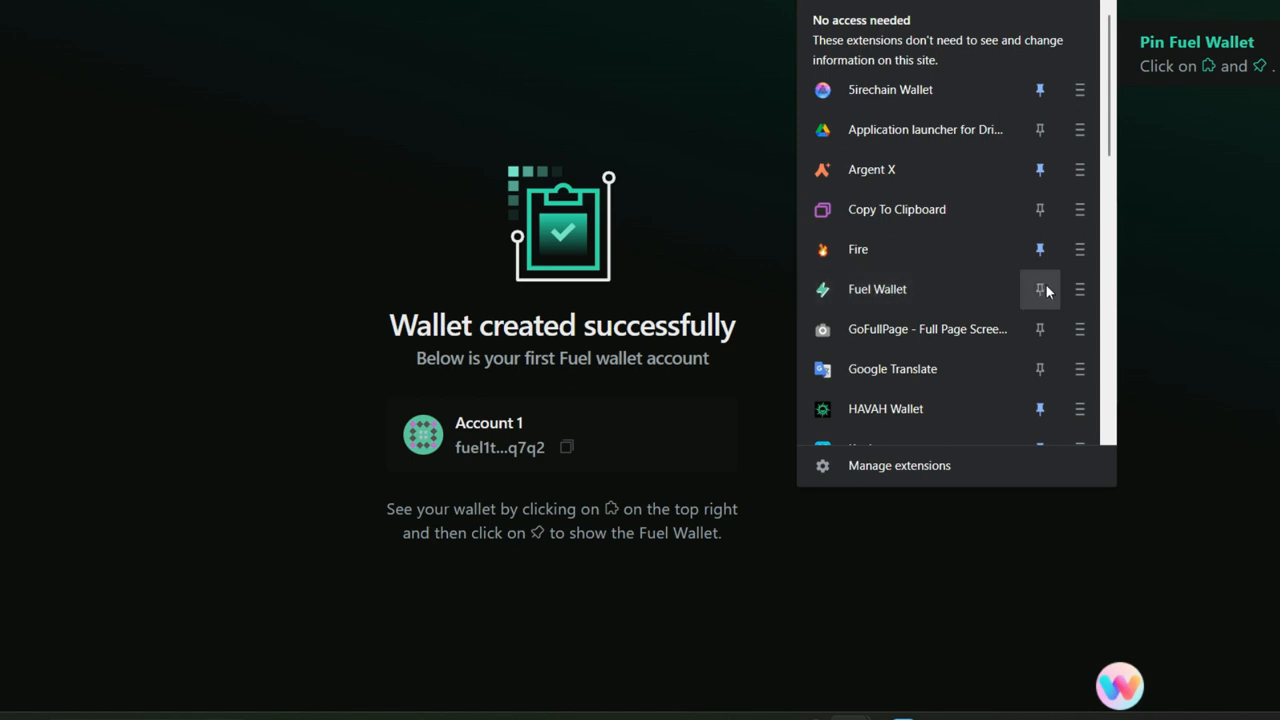
Step: Pin the Fuel Wallet to the toolbar, unlock it, and launch the test faucet
click(1040, 288)
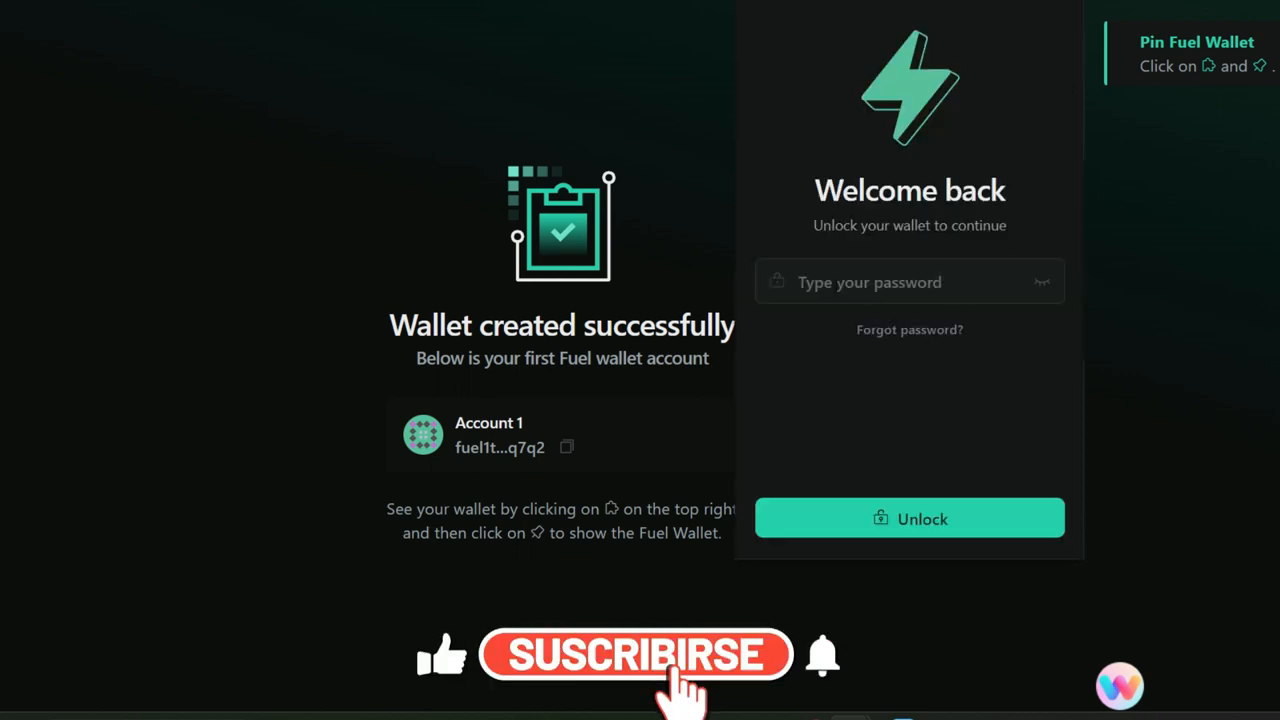
click(908, 516)
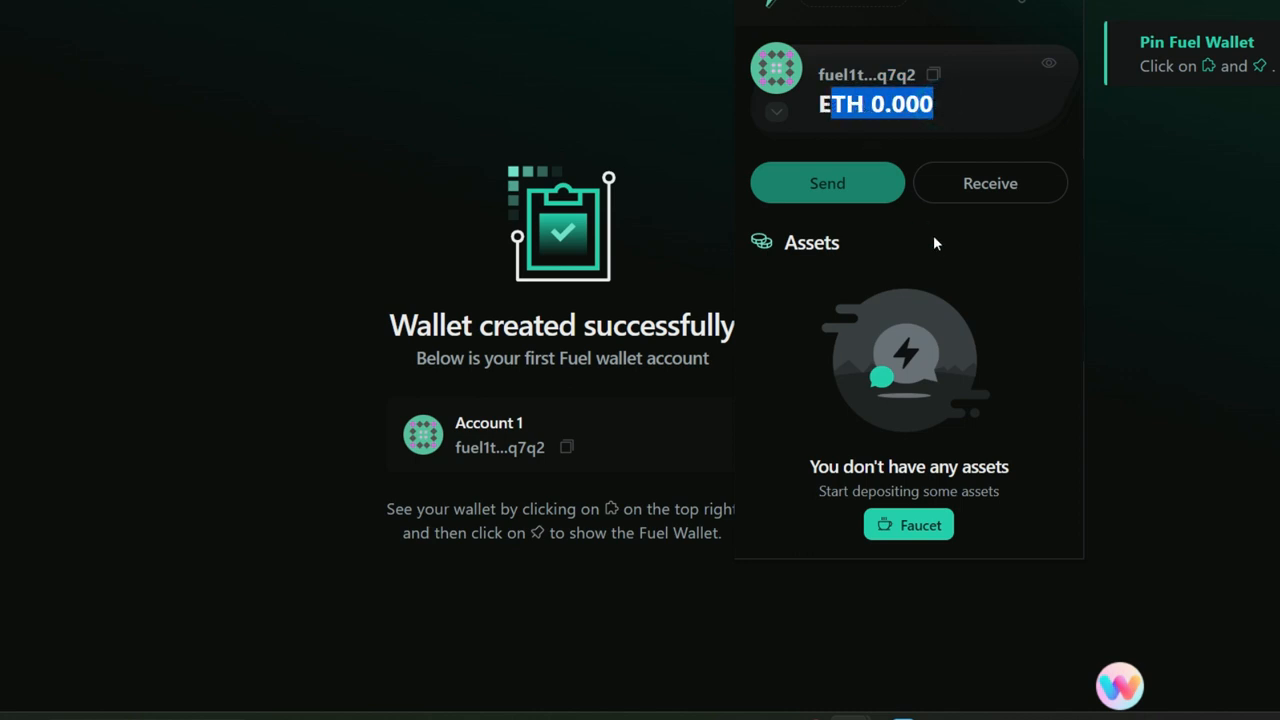
mouse_move(1006, 334)
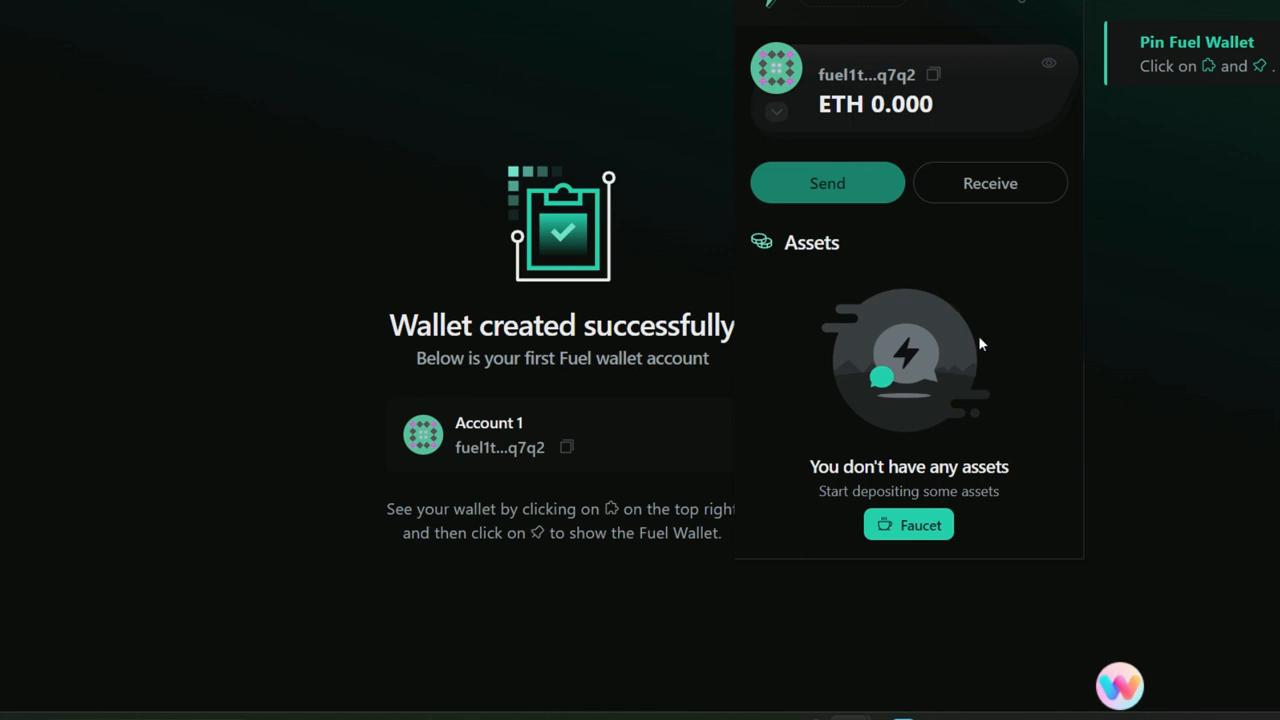
mouse_move(856, 532)
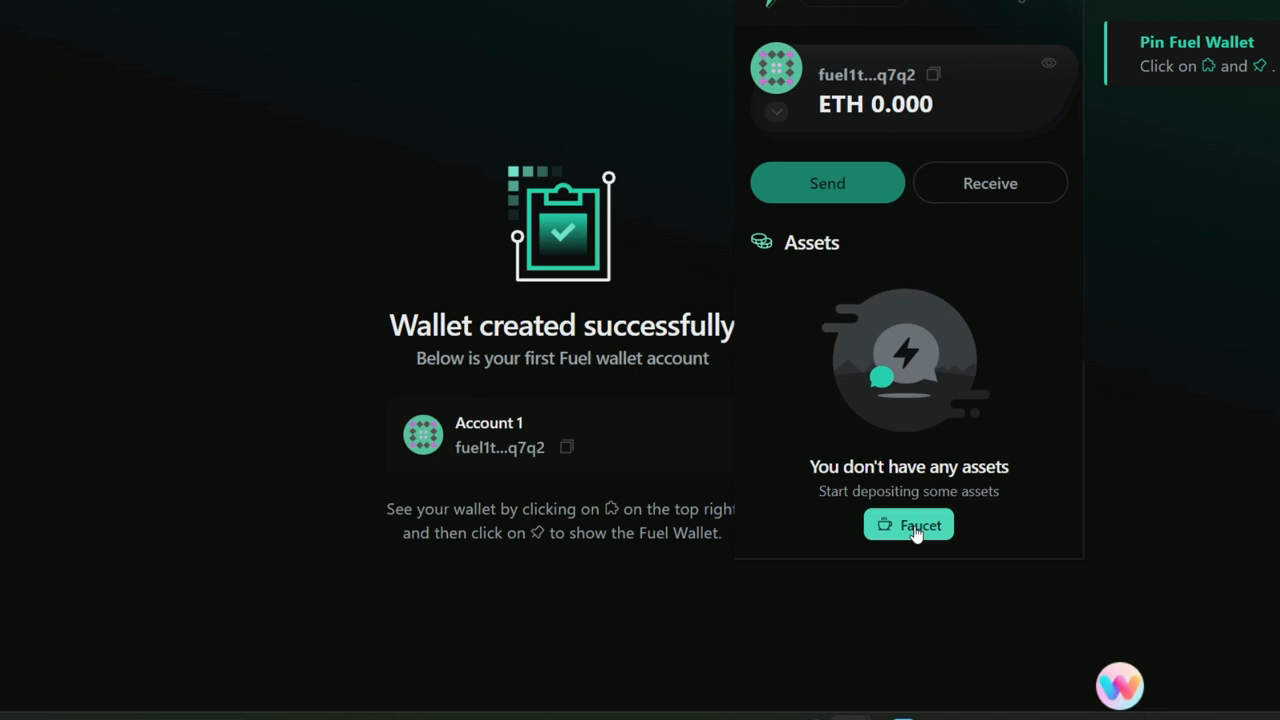
click(908, 524)
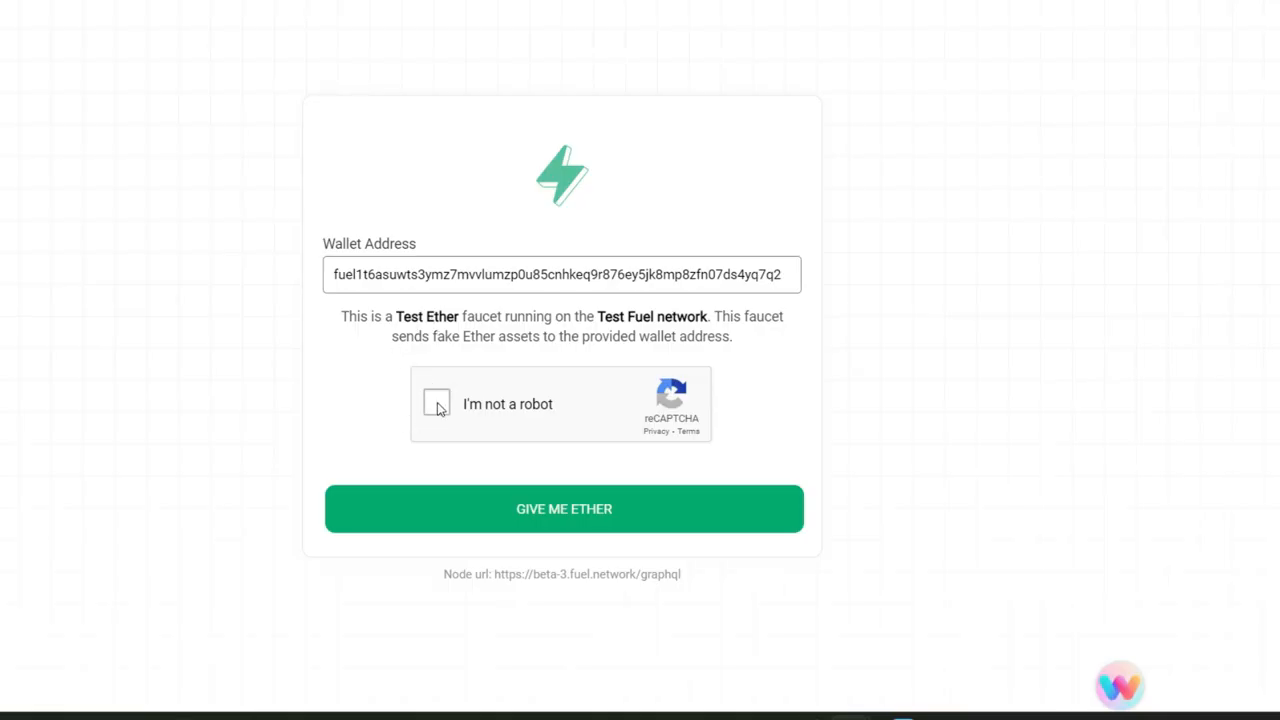
Step: Pass the reCAPTCHA and request test Ether for the wallet, then move to the How to use docs
click(438, 404)
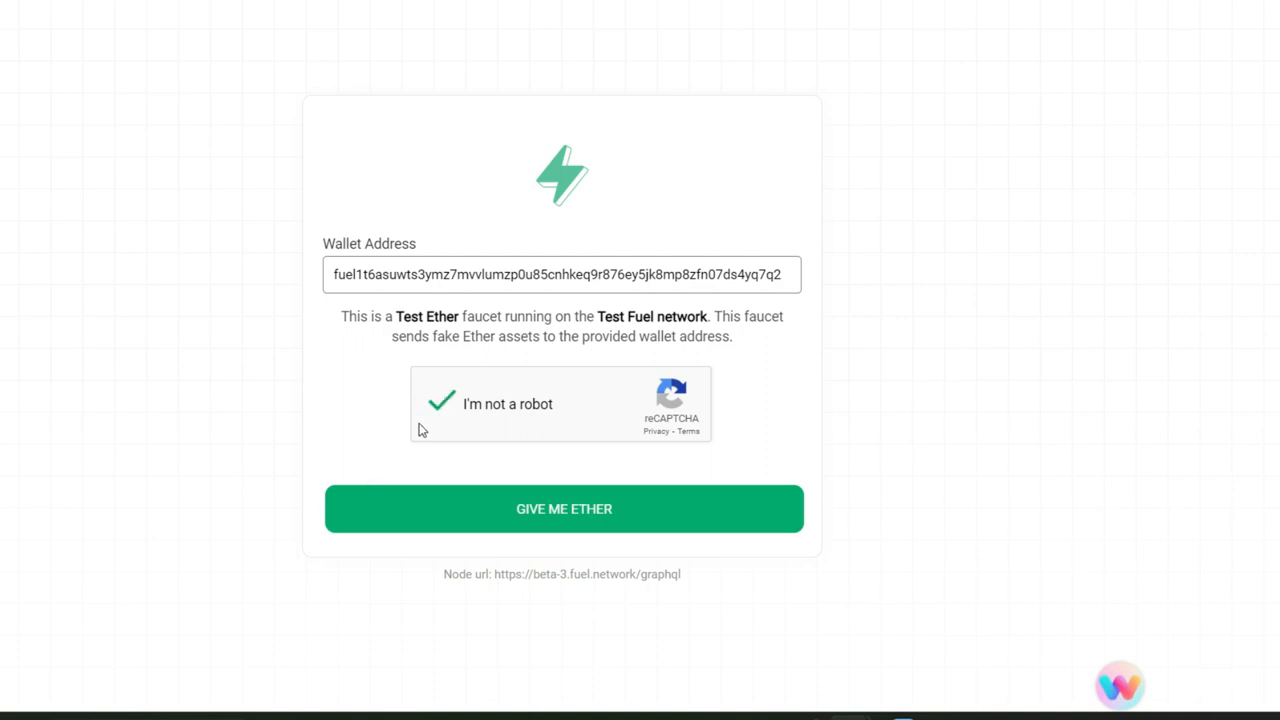
click(564, 510)
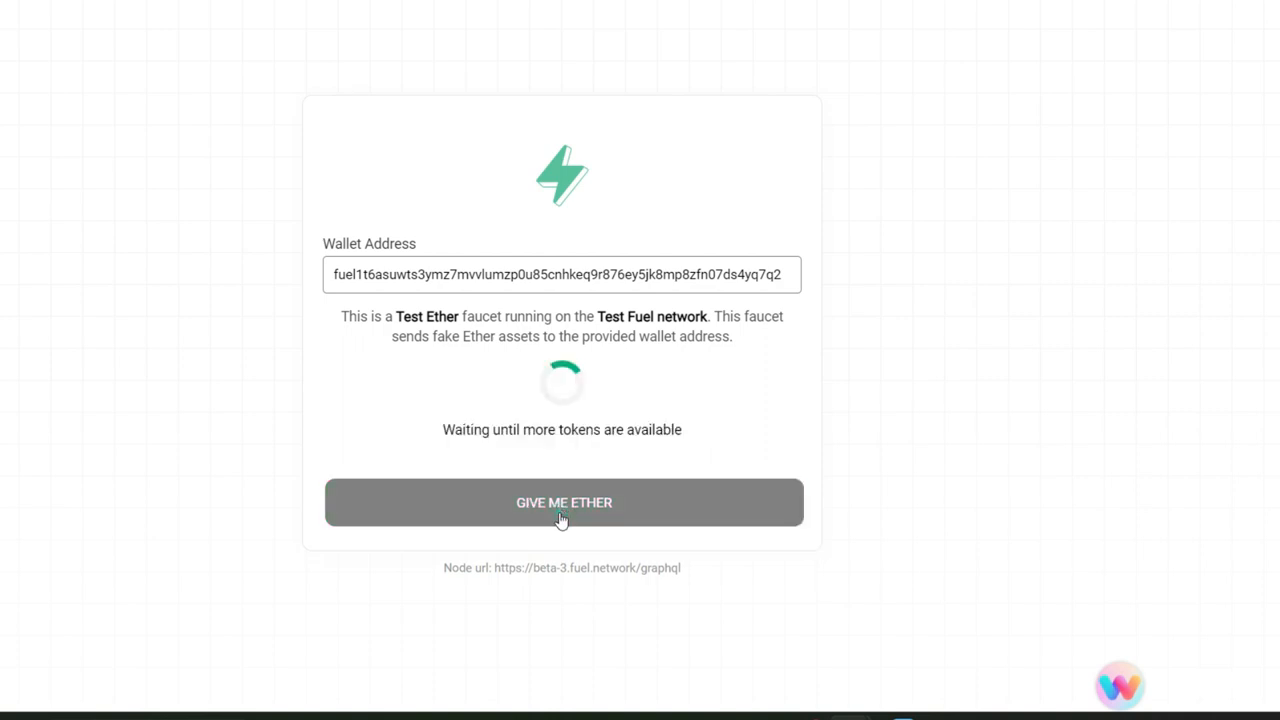
click(562, 504)
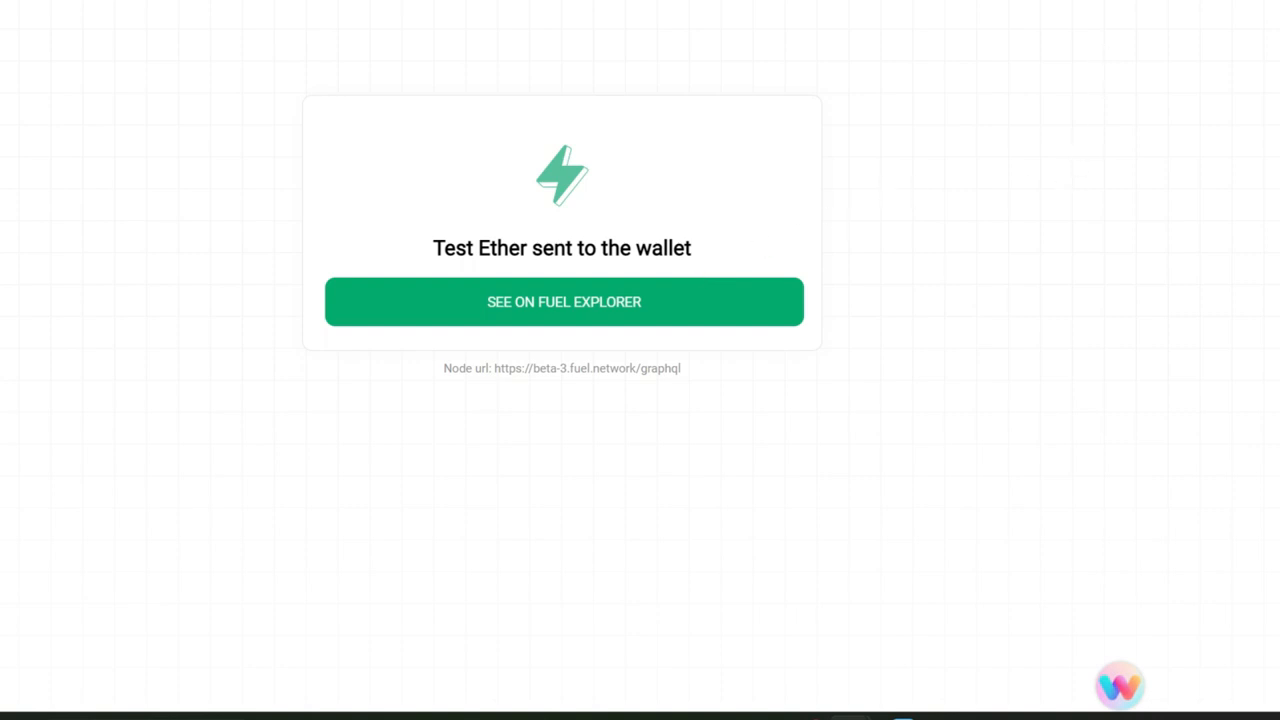
click(1120, 684)
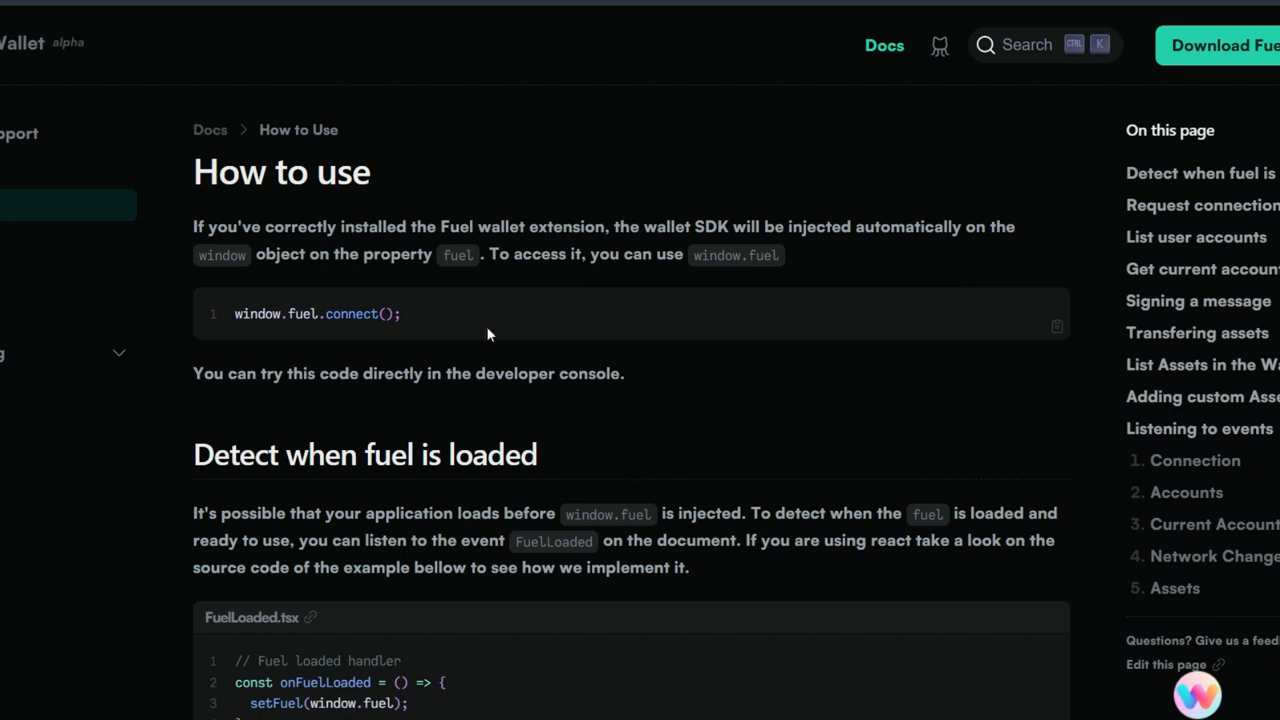
Step: Connect the wallet to the docs demo, approving the chosen account in the popup
scroll(down, 3)
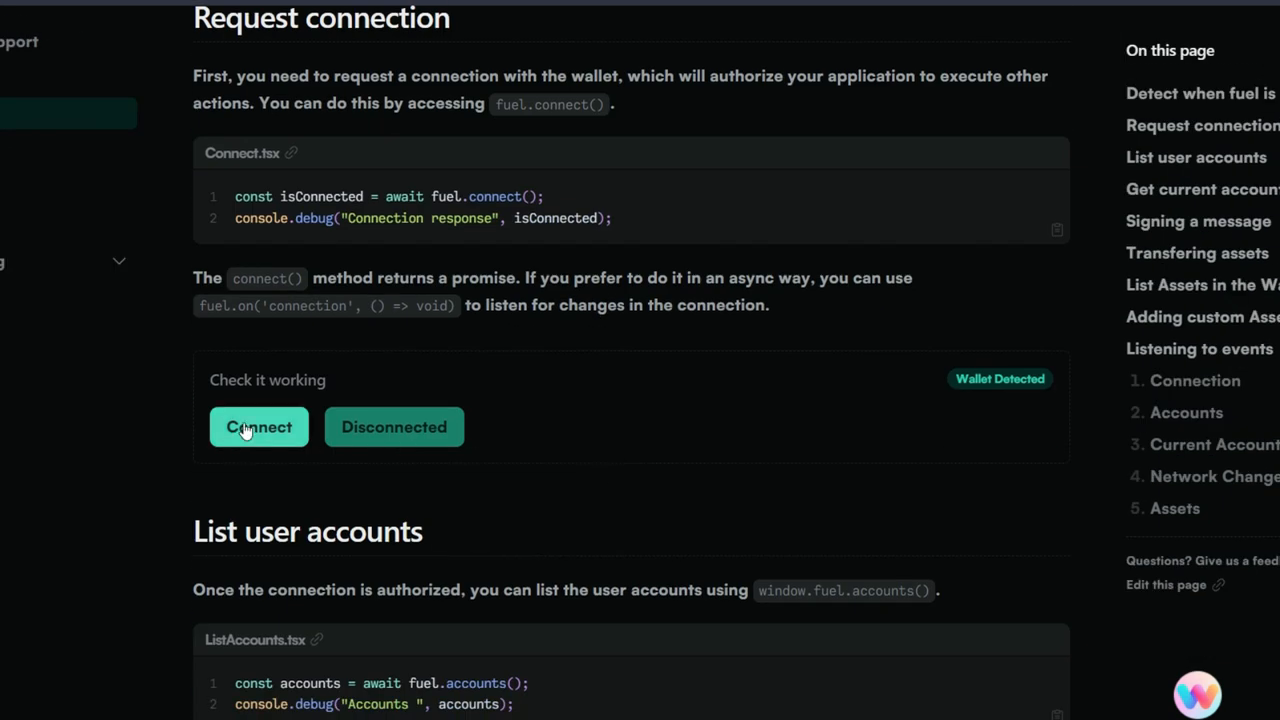
click(260, 428)
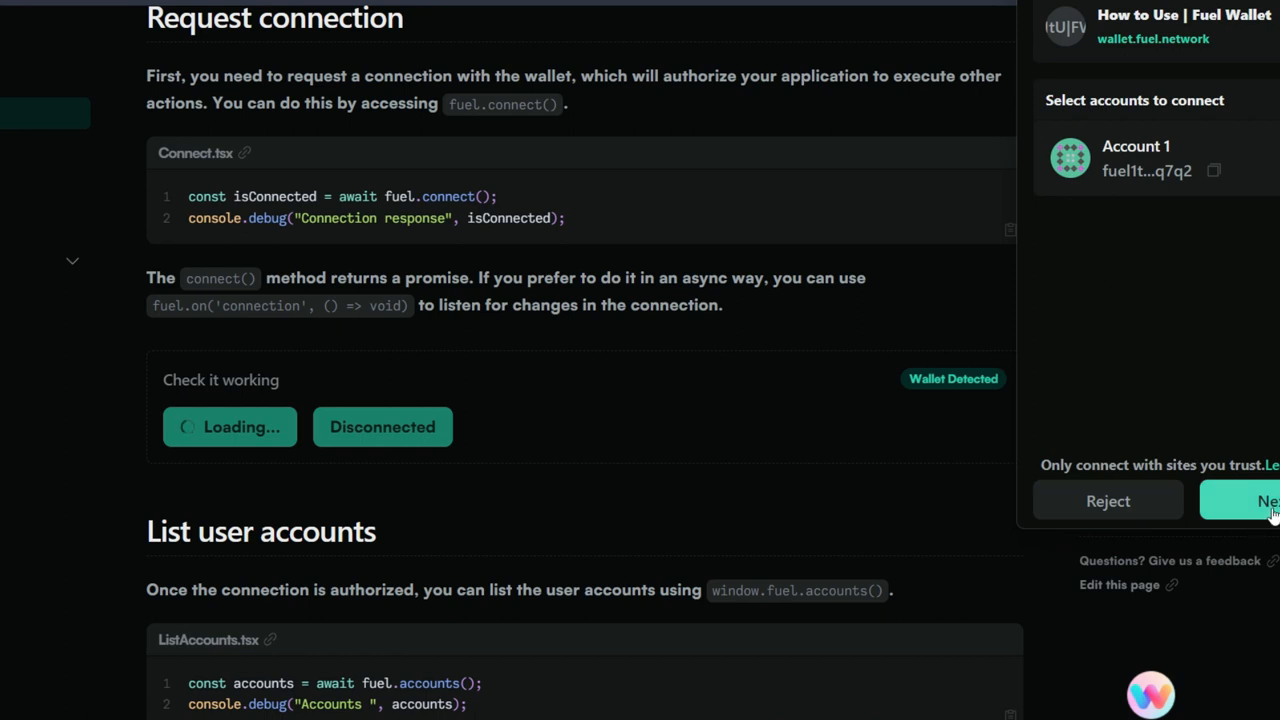
click(1264, 500)
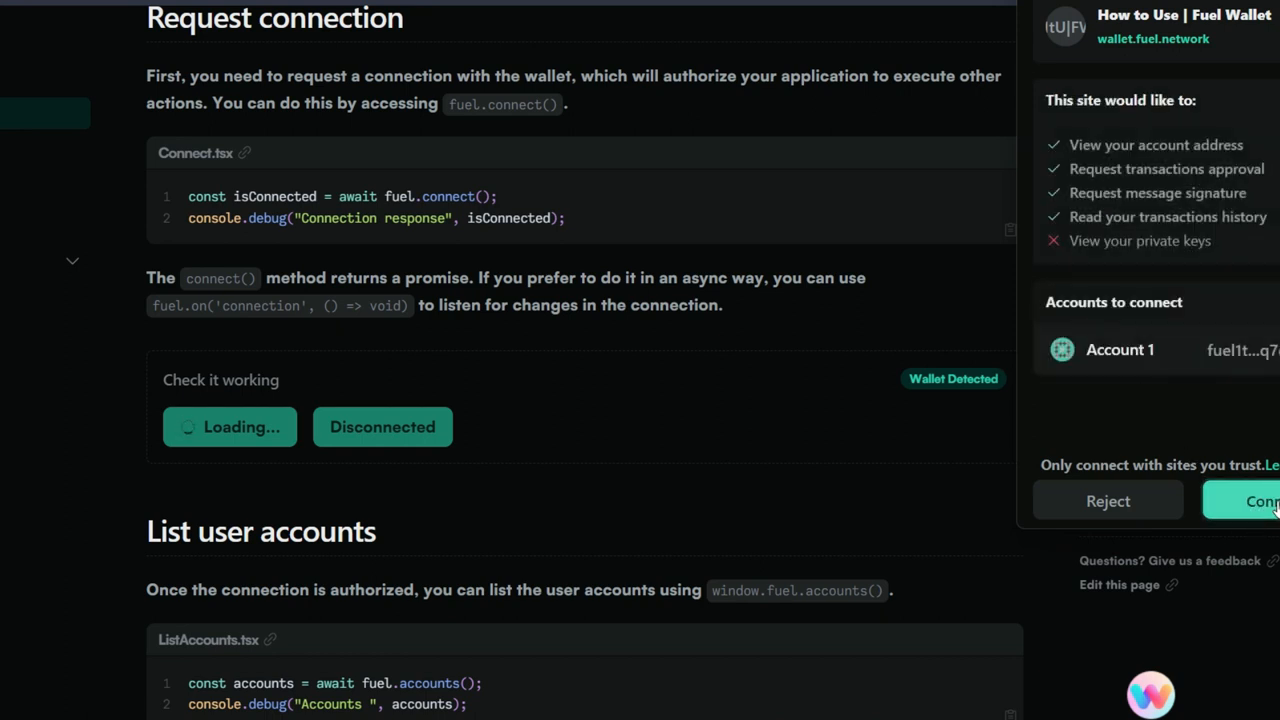
click(1250, 500)
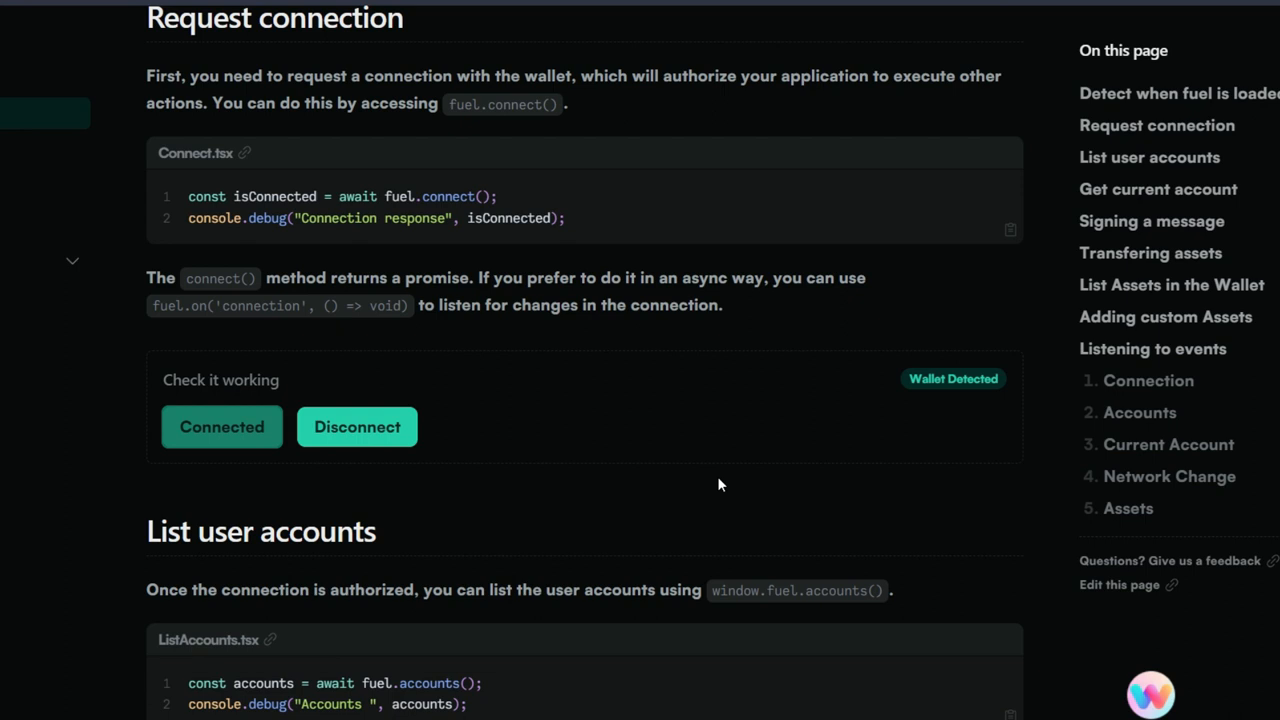
Step: Sign the test message and send the 0.00001 test transfer, then head to the network explorer
scroll(down, 3)
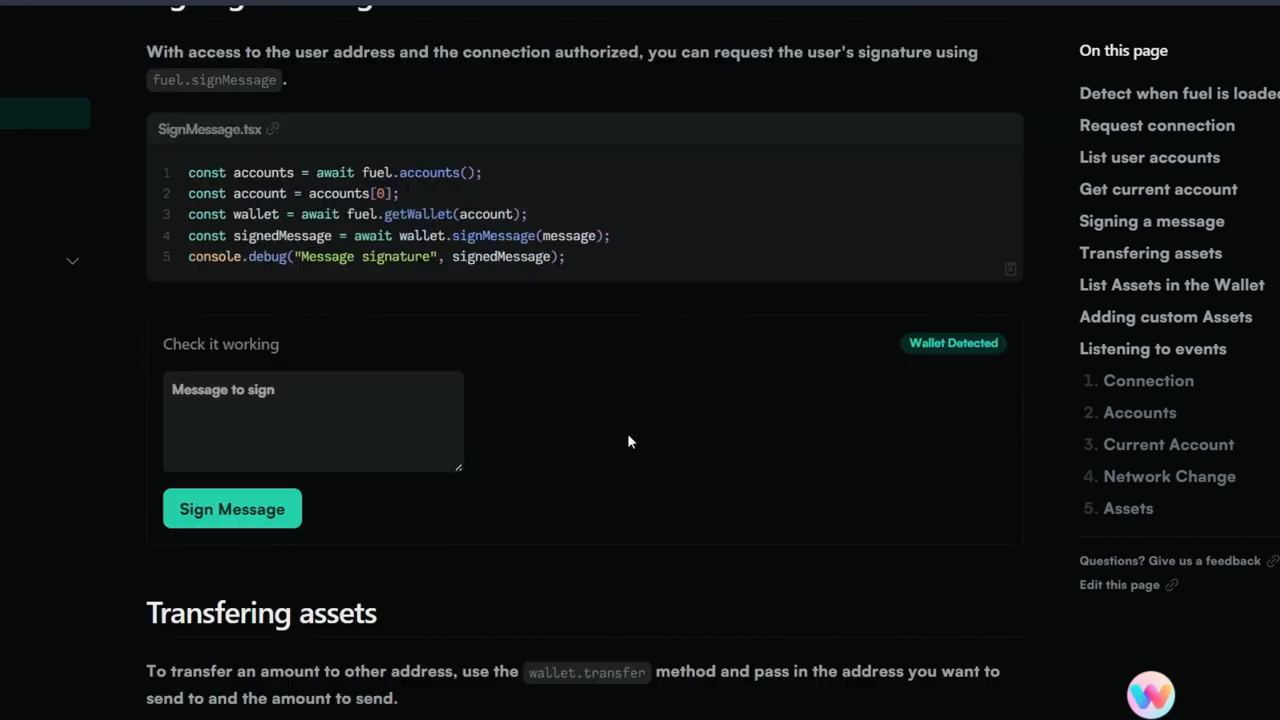
scroll(down, 3)
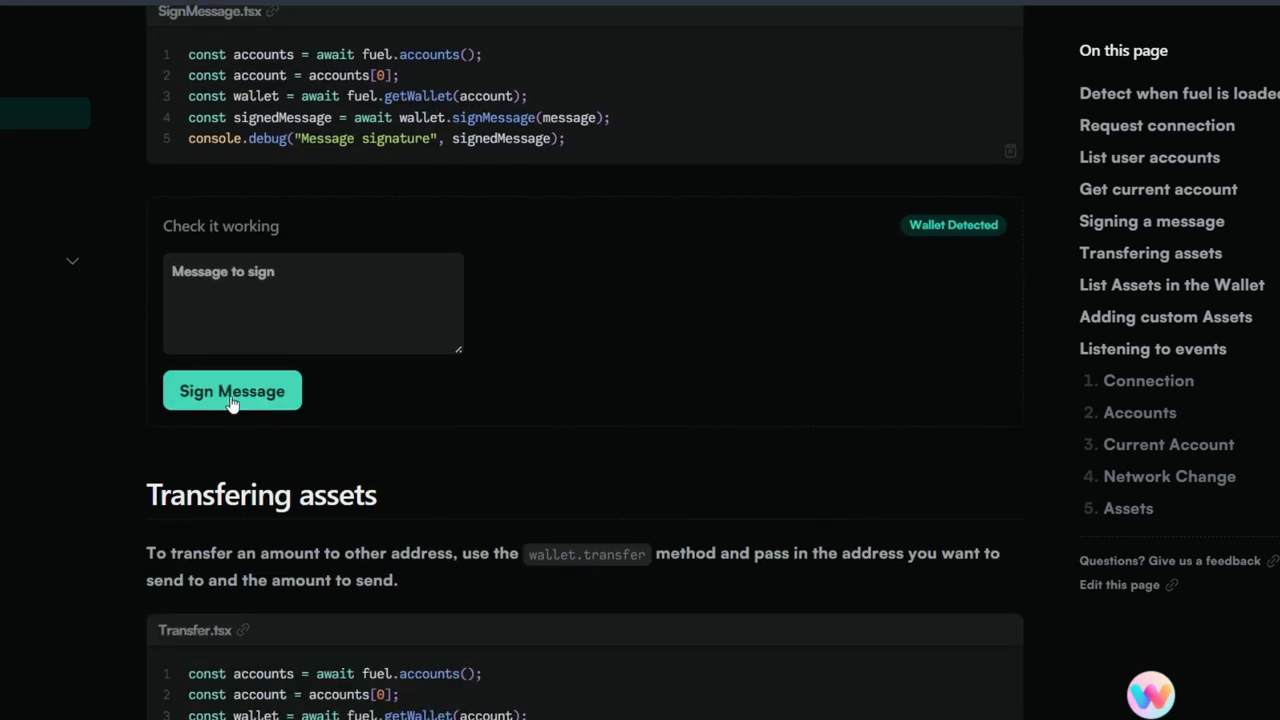
click(232, 390)
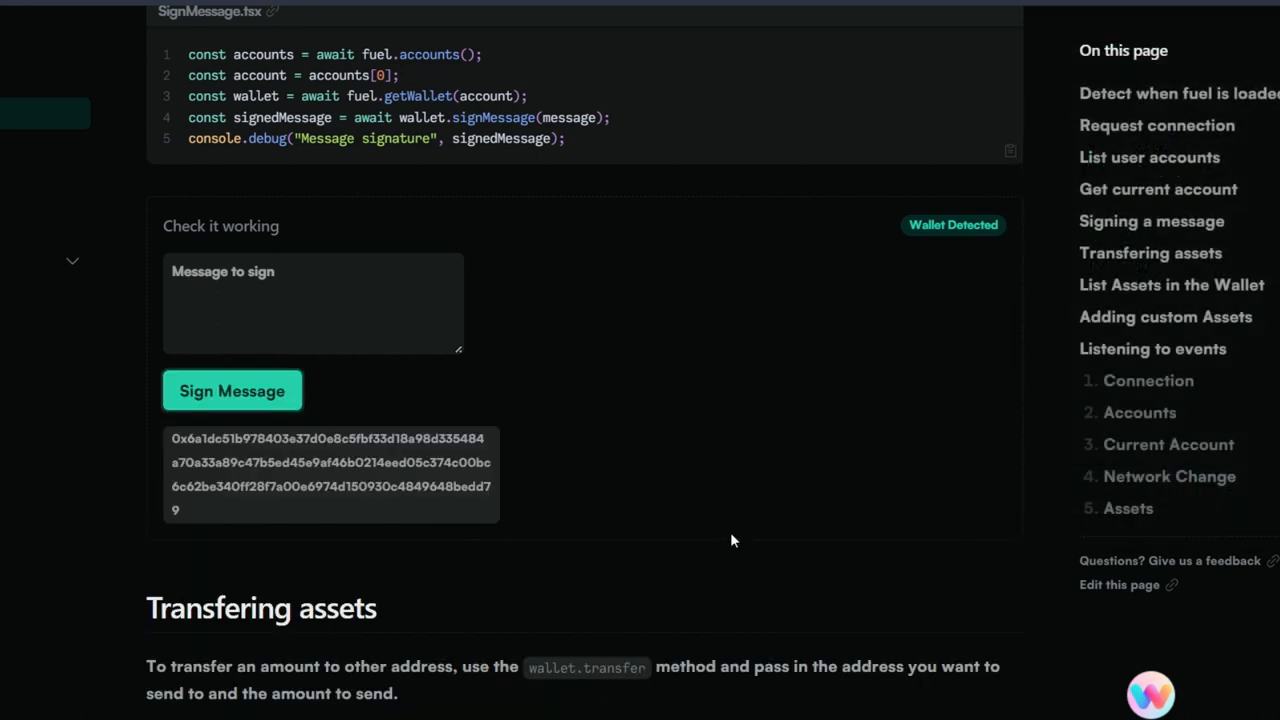
scroll(down, 3)
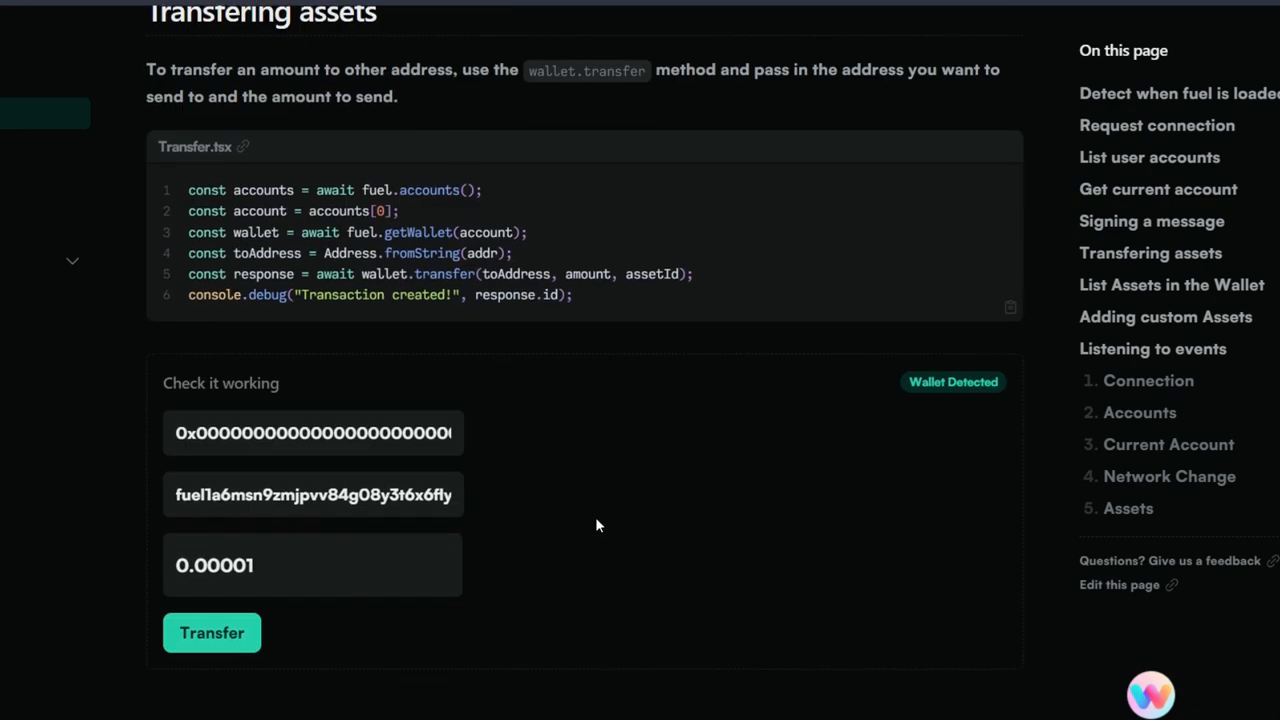
scroll(down, 3)
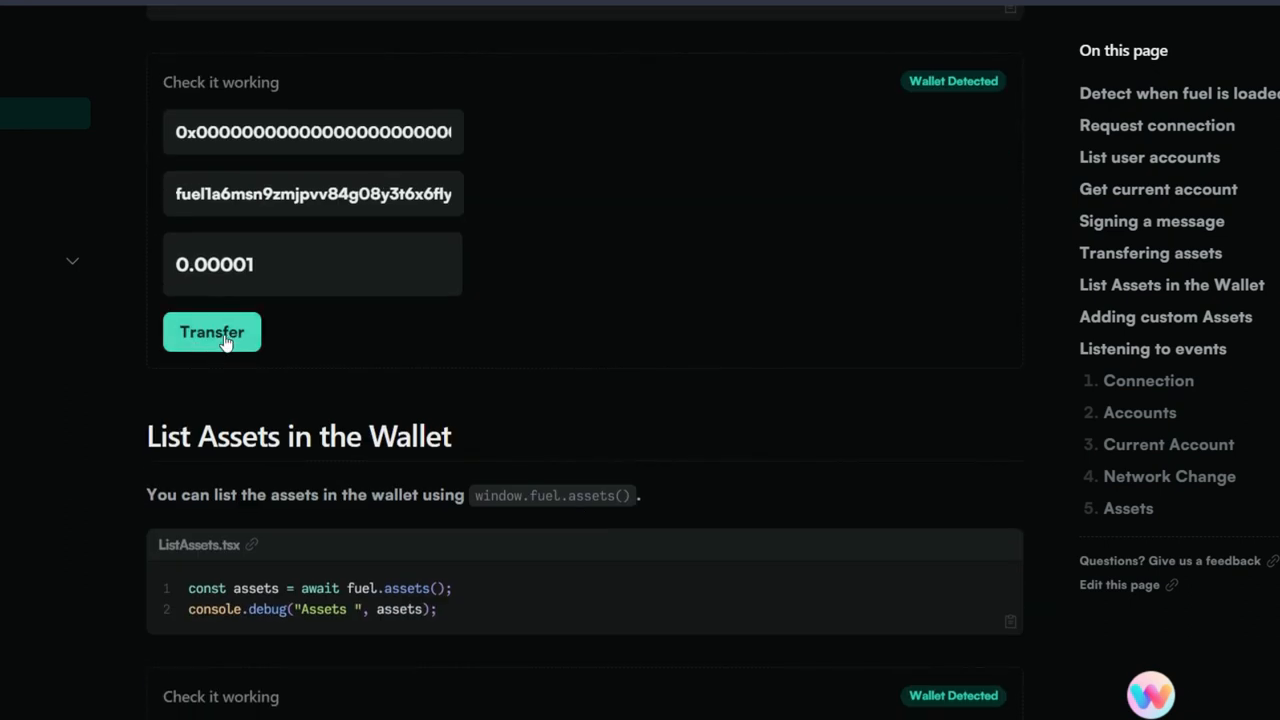
click(212, 332)
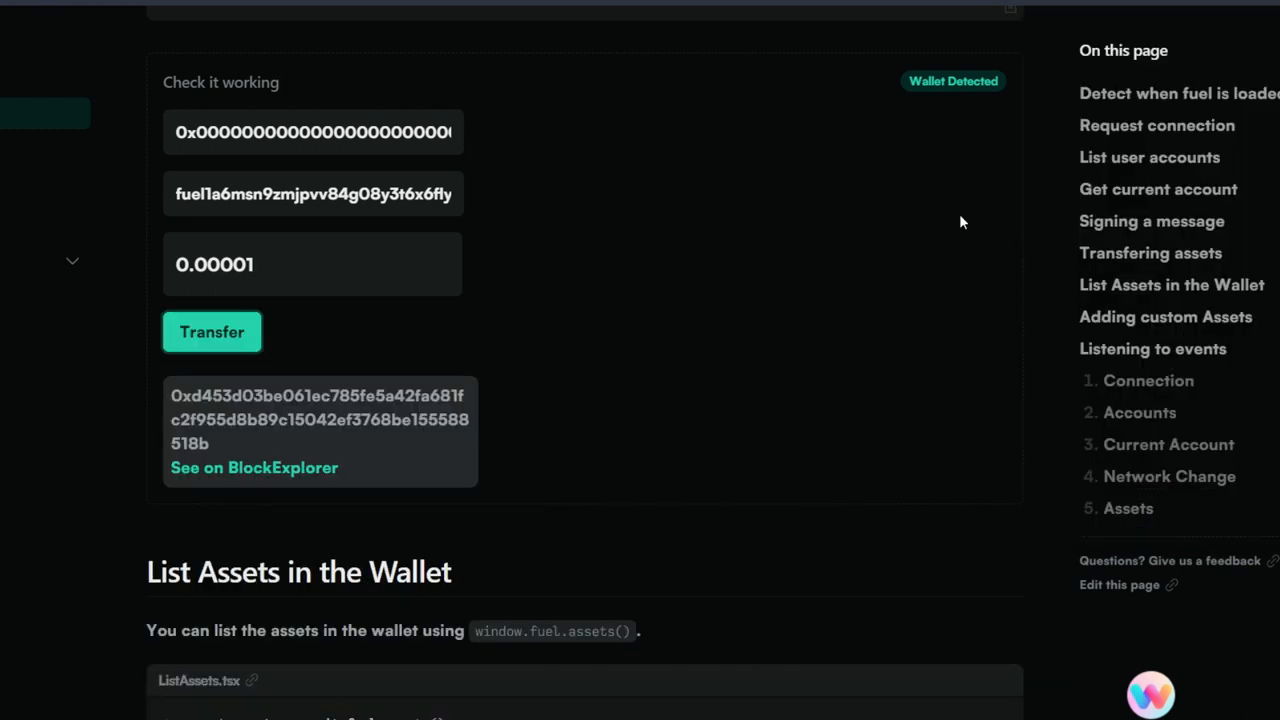
mouse_move(962, 212)
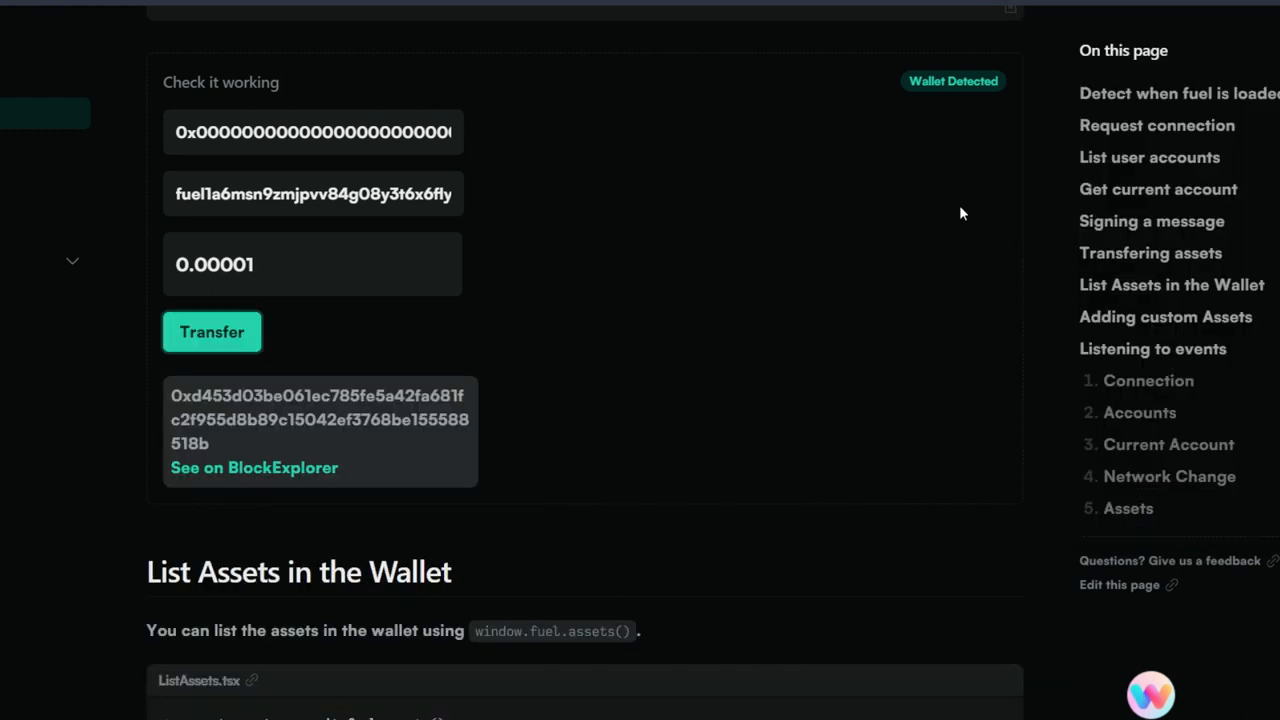
mouse_move(966, 198)
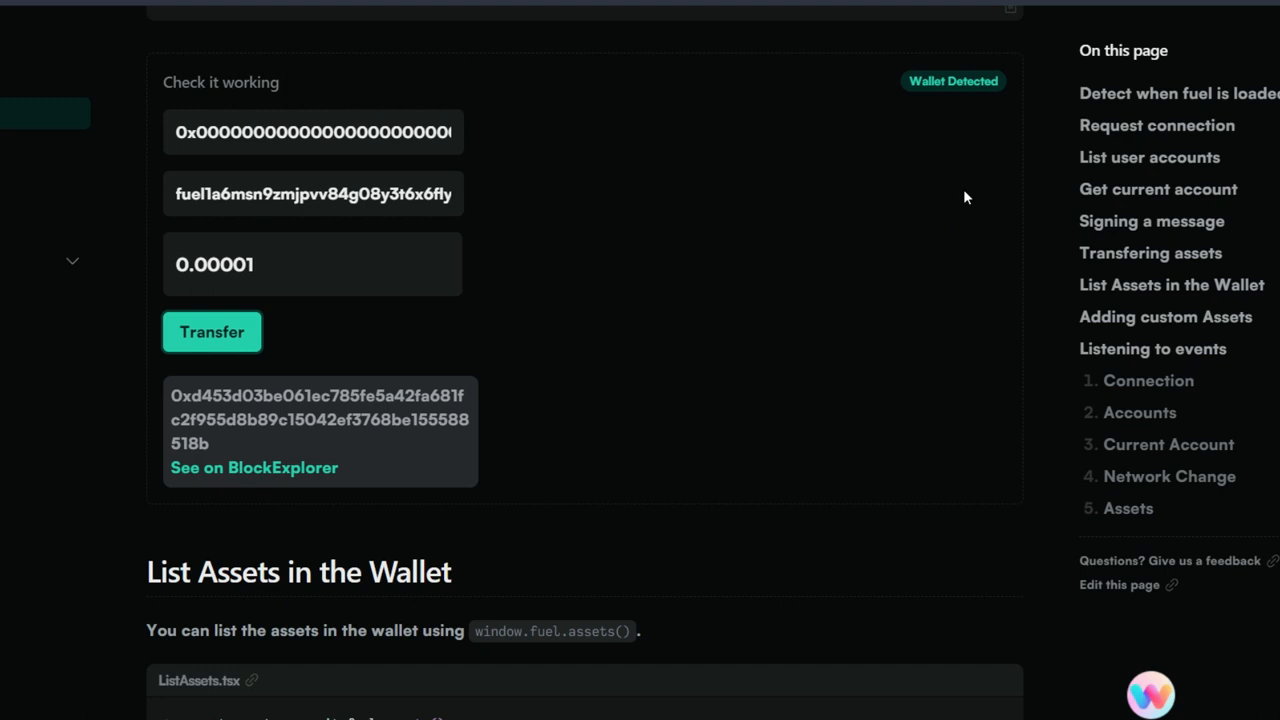
click(254, 468)
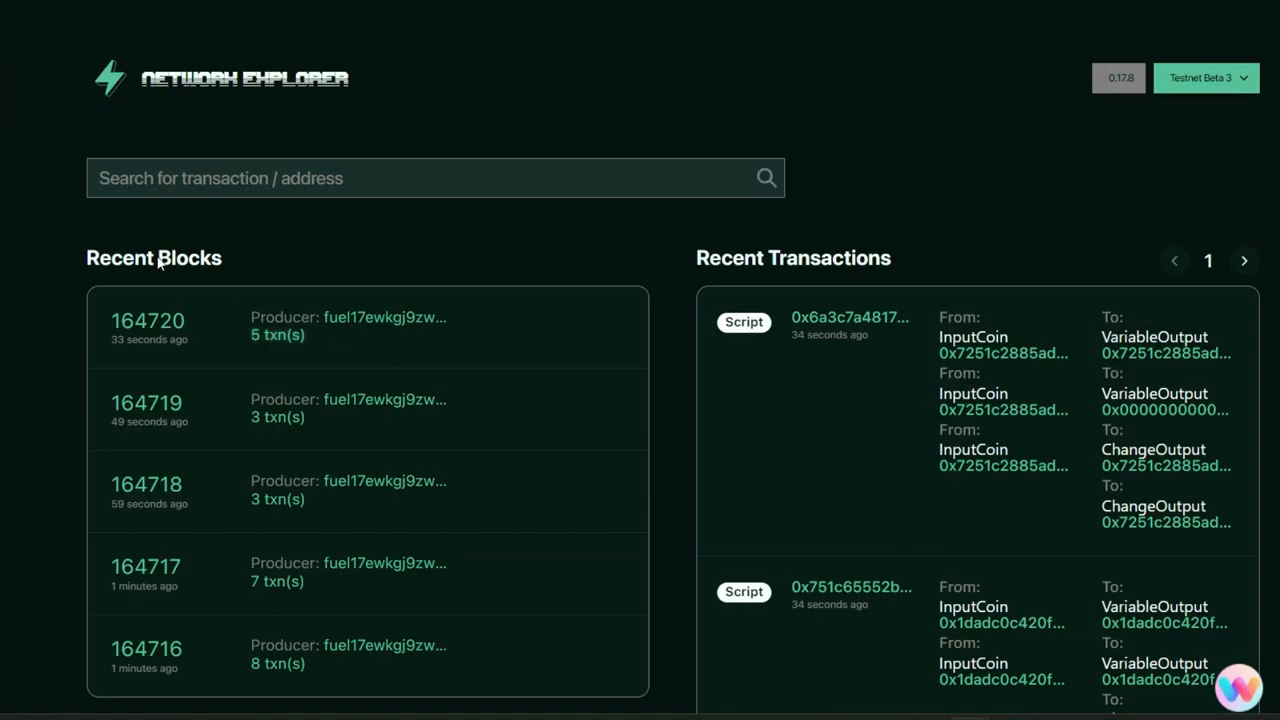
mouse_move(460, 480)
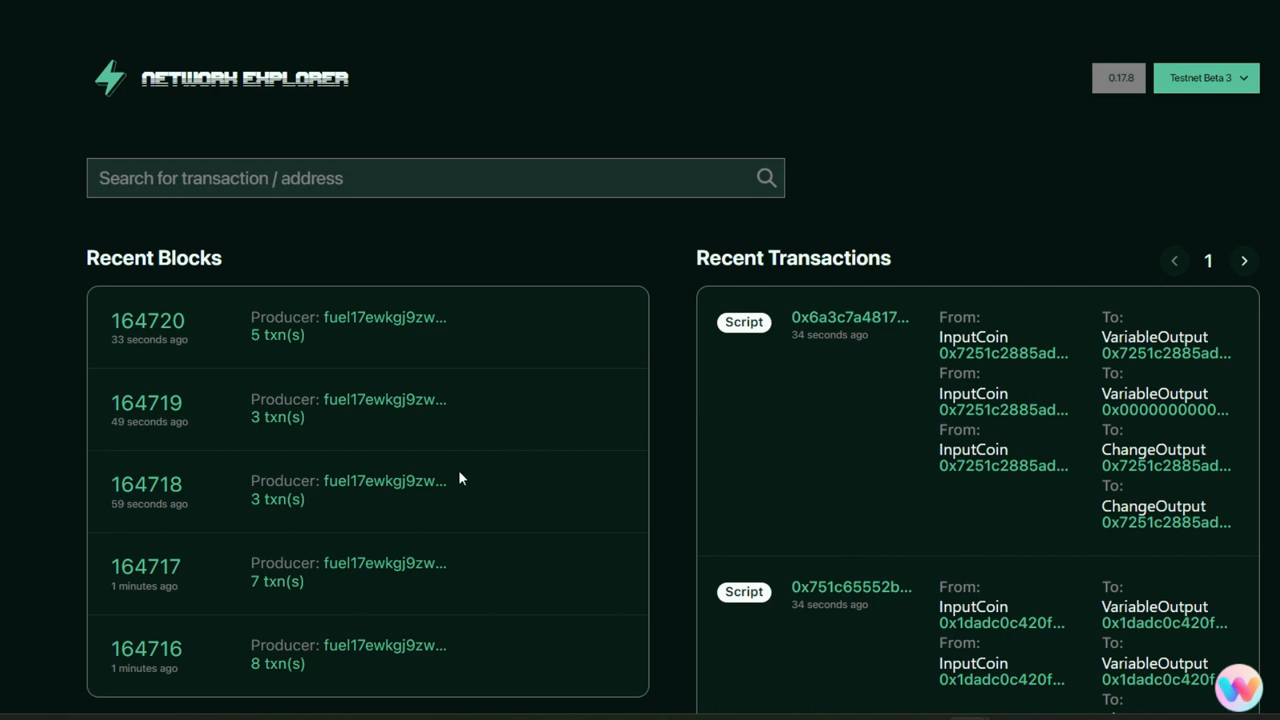
Step: Look up the wallet address in the explorer to see its 0.499989999 balance and two transactions
scroll(down, 3)
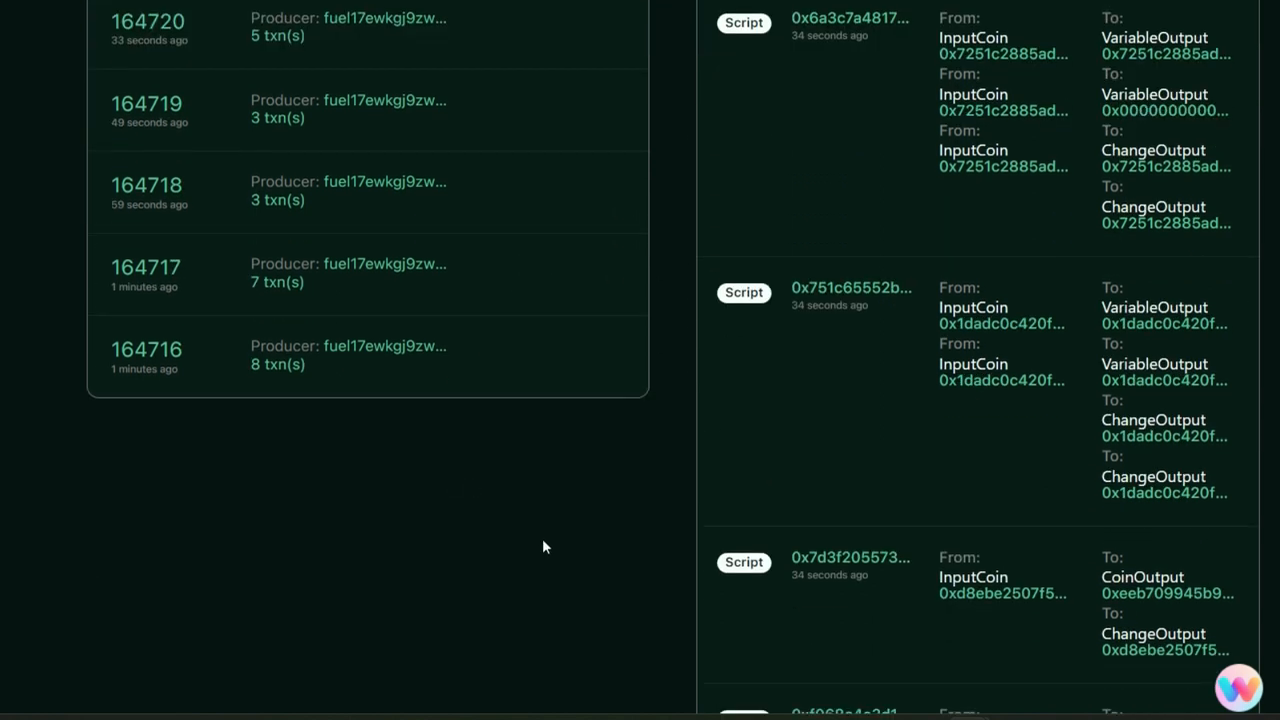
scroll(up, 3)
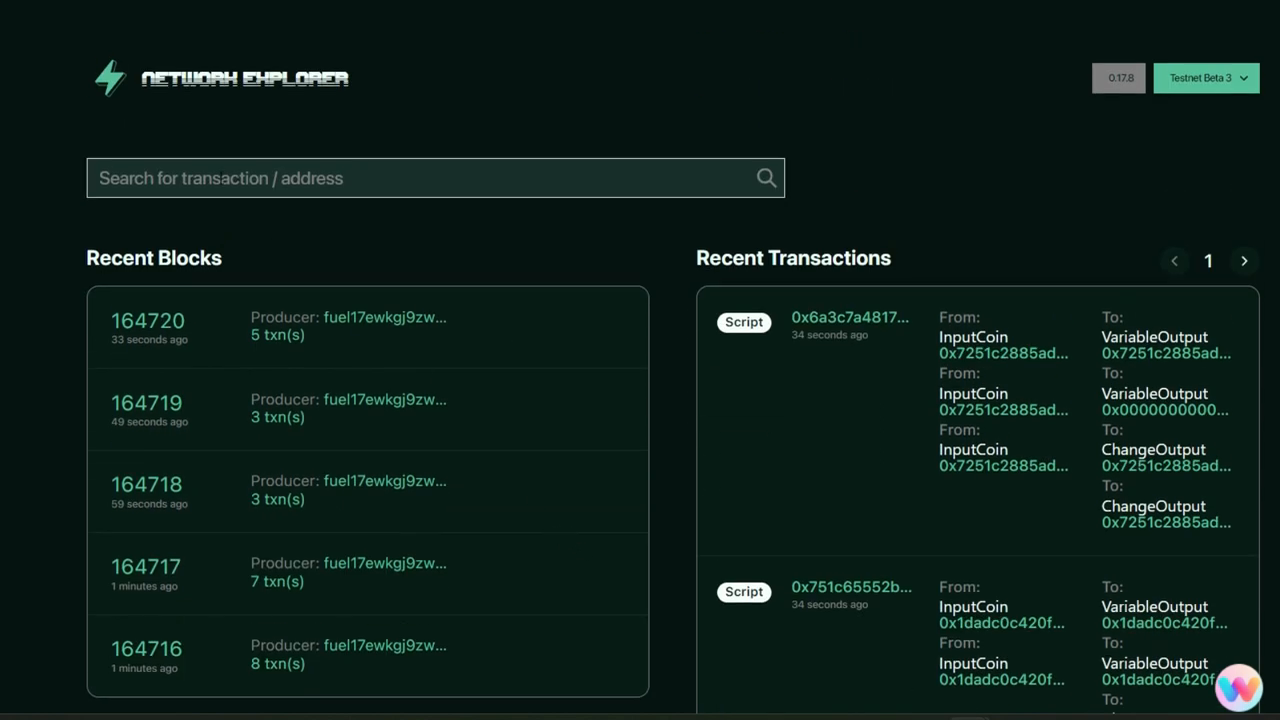
click(362, 178)
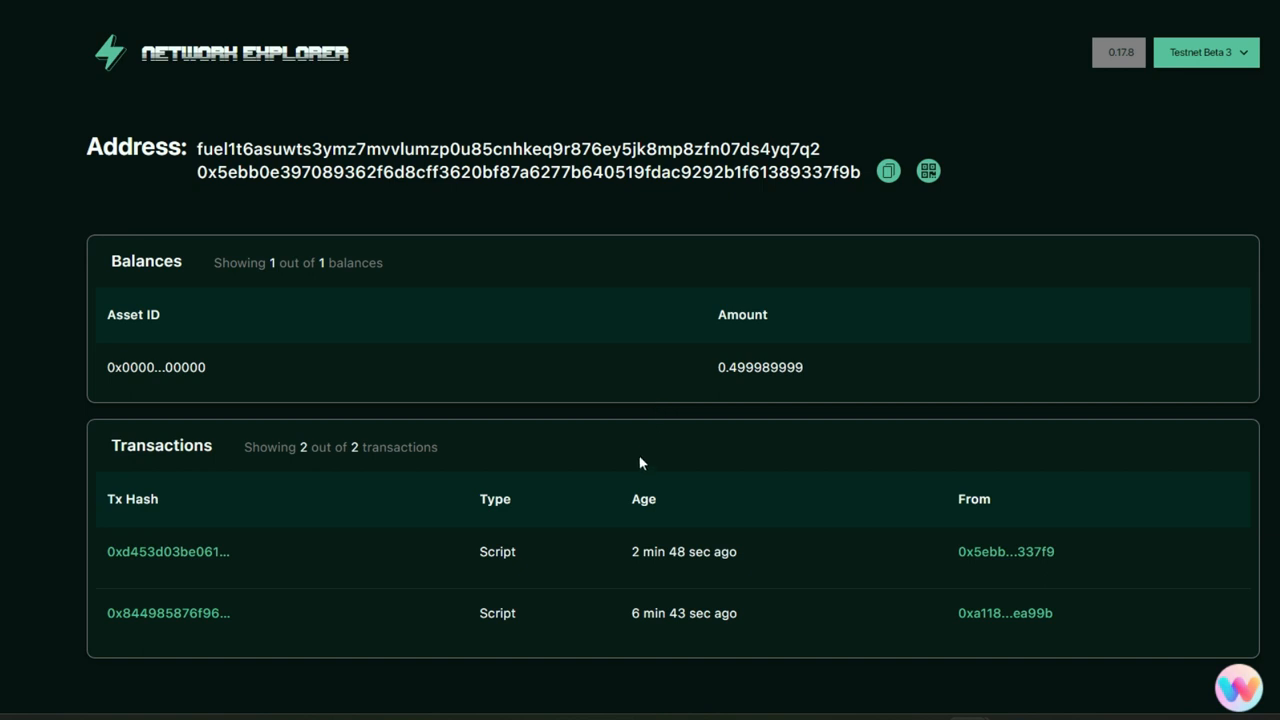
mouse_move(456, 370)
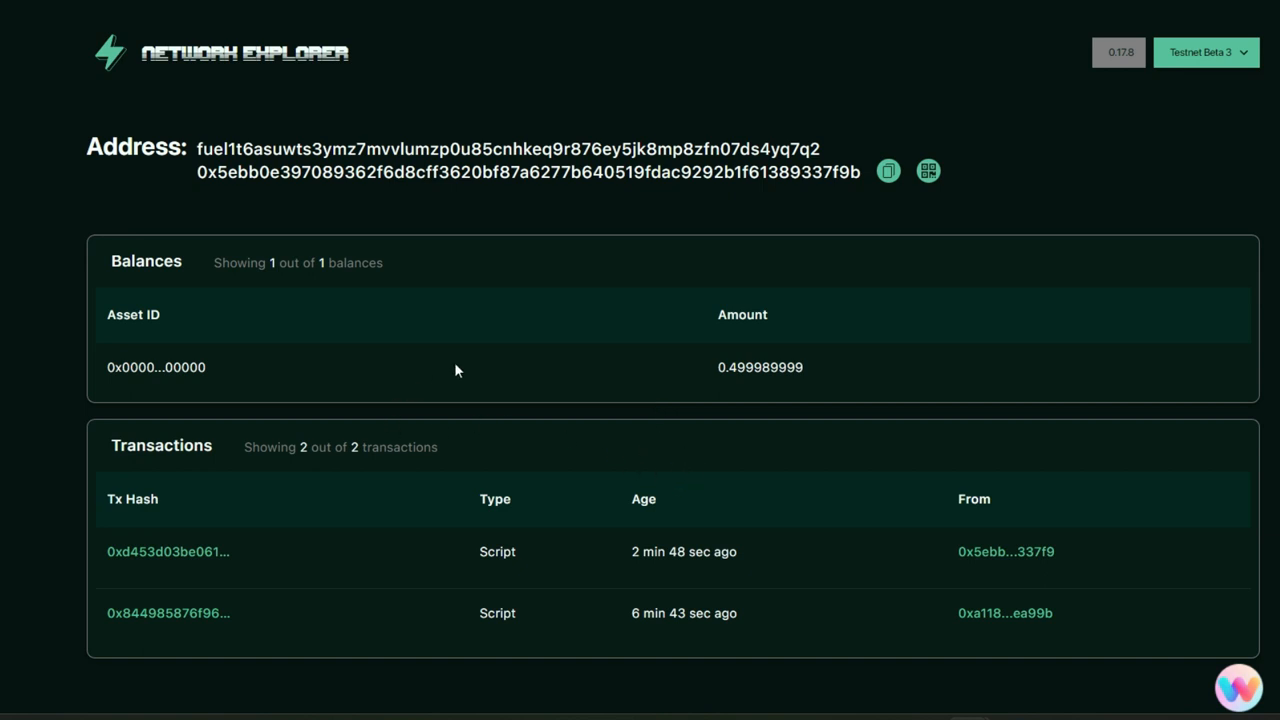
mouse_move(500, 360)
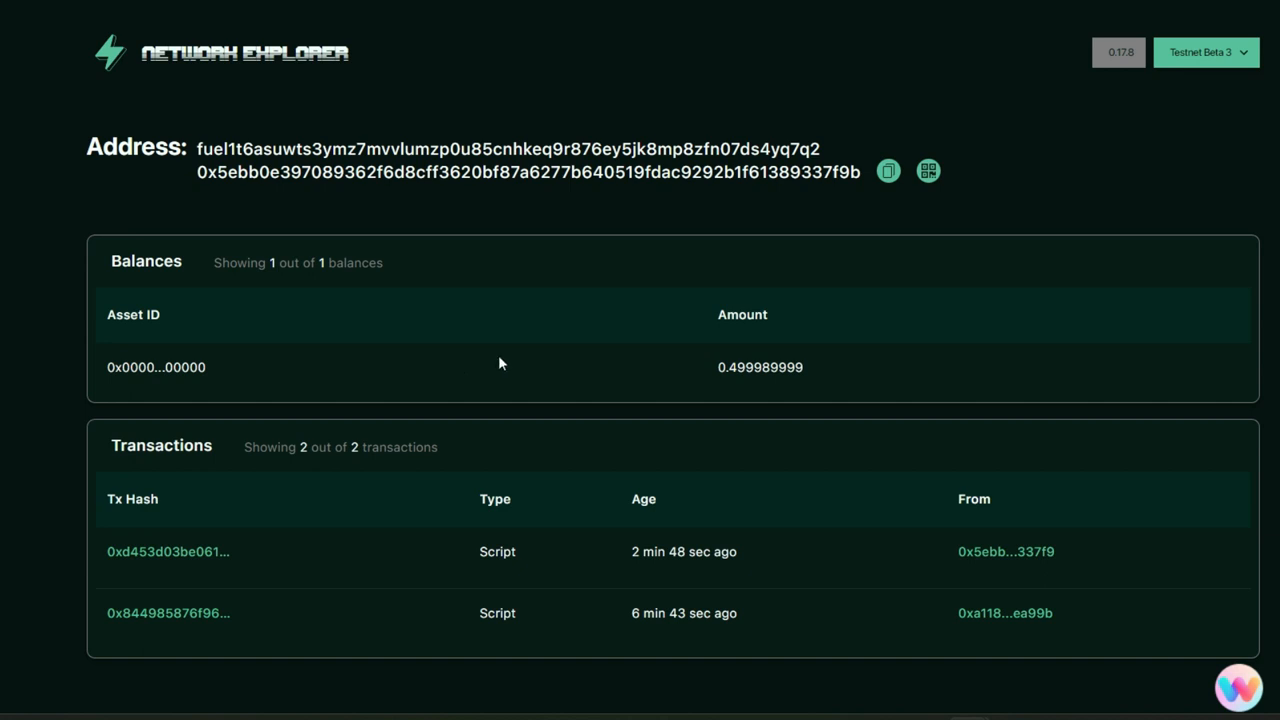
mouse_move(990, 32)
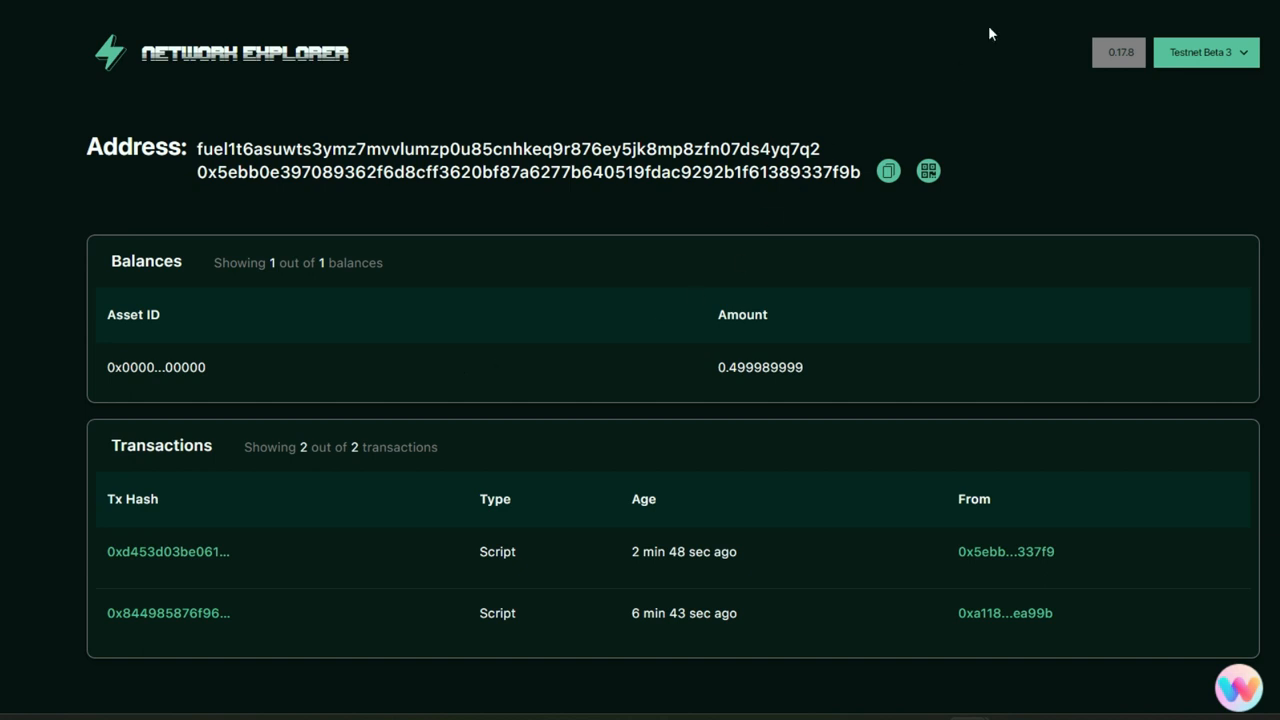
mouse_move(984, 142)
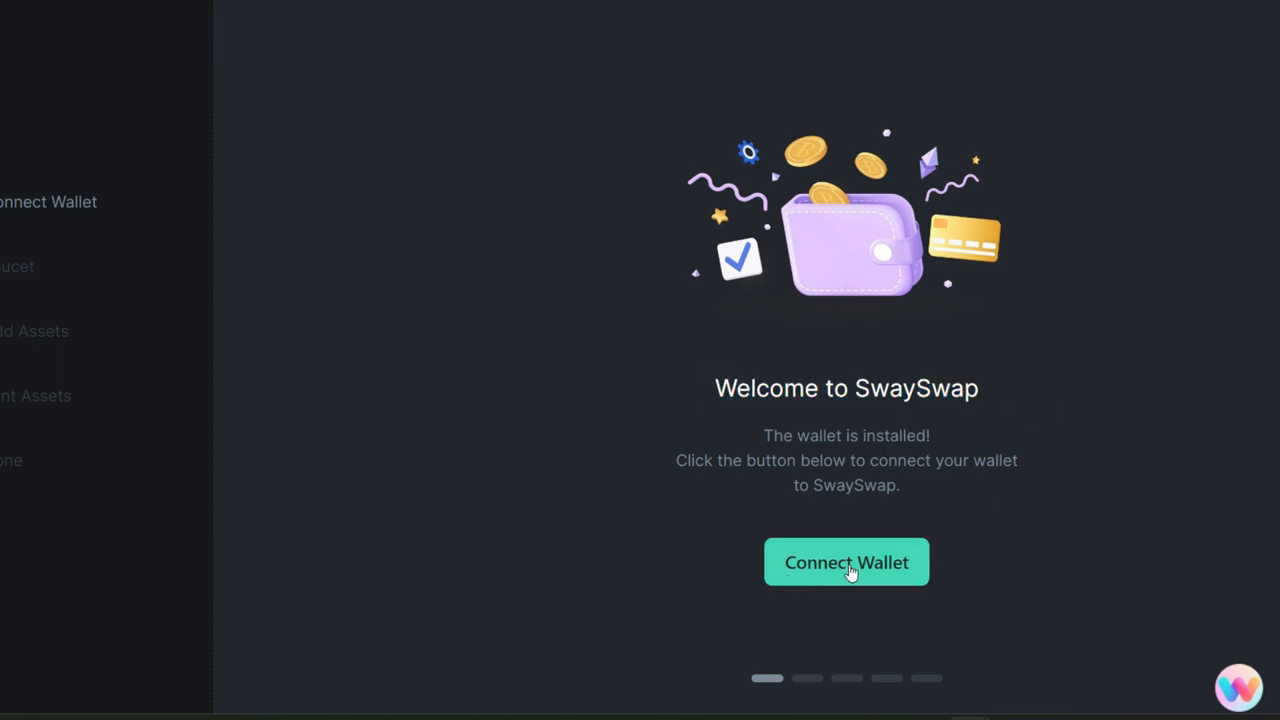
Step: Connect the wallet to SwaySwap and add the SwaySwap tokens to it
click(846, 562)
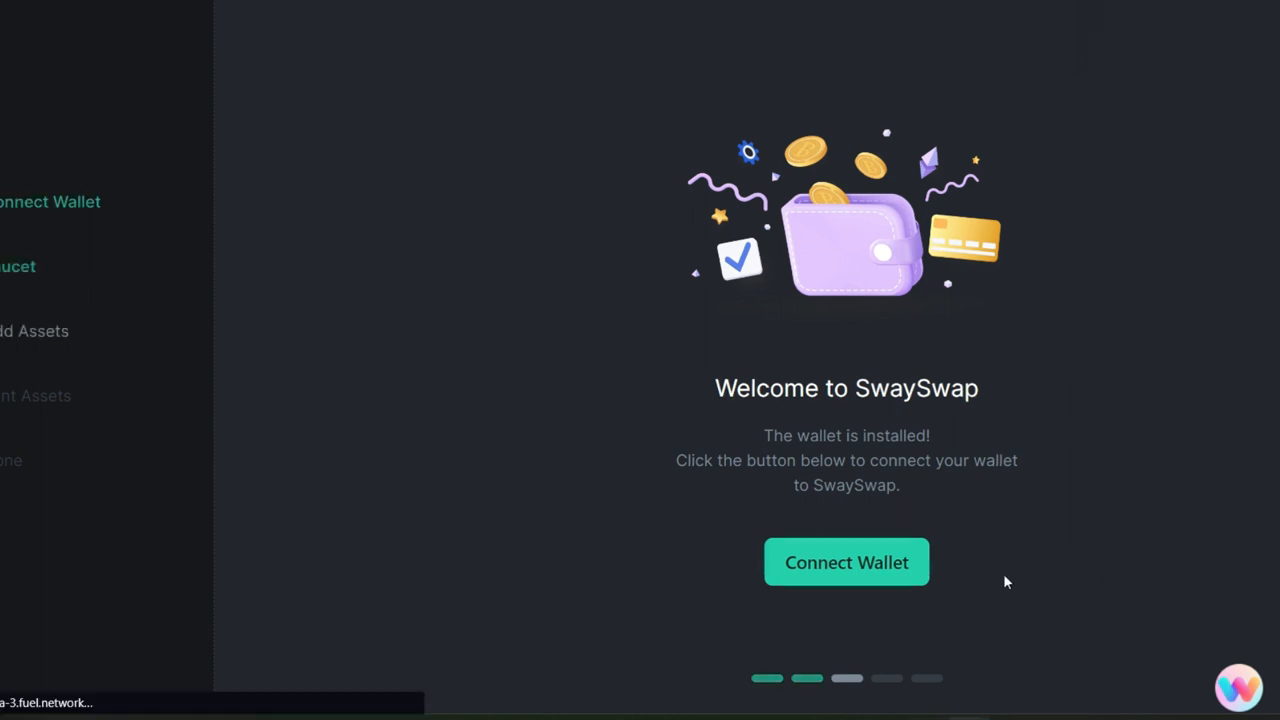
click(846, 562)
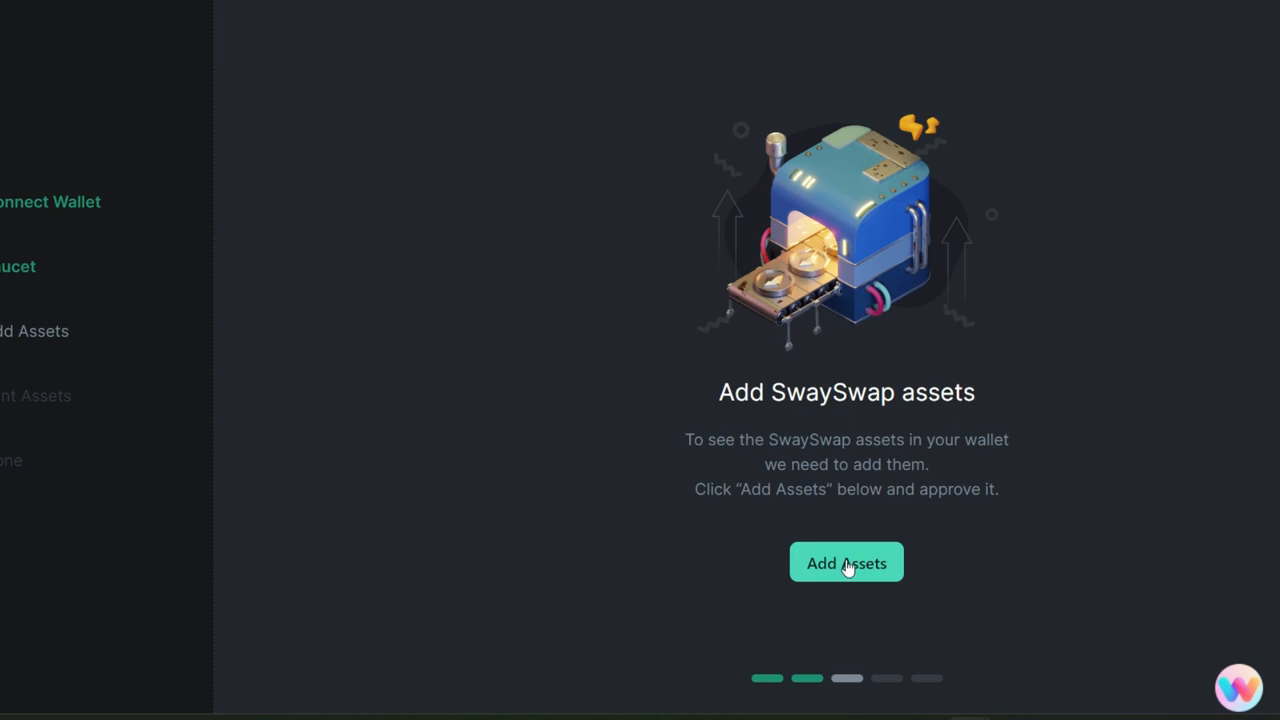
click(846, 562)
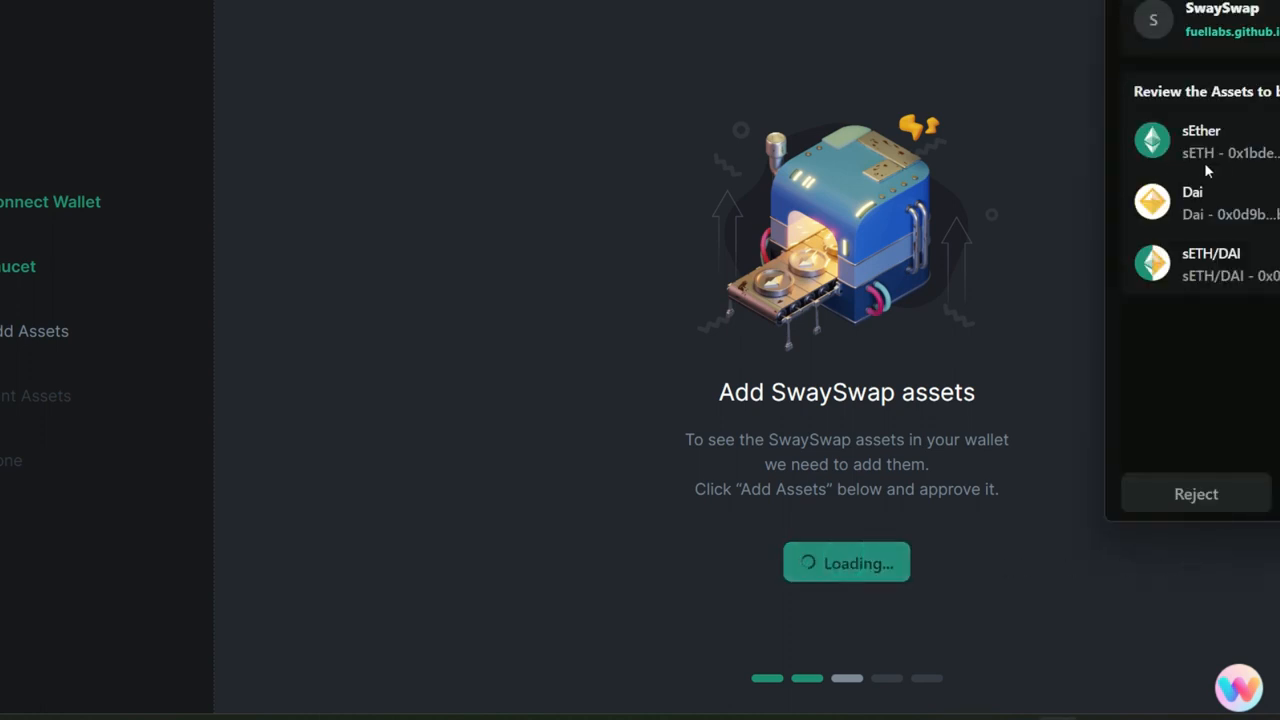
mouse_move(1192, 302)
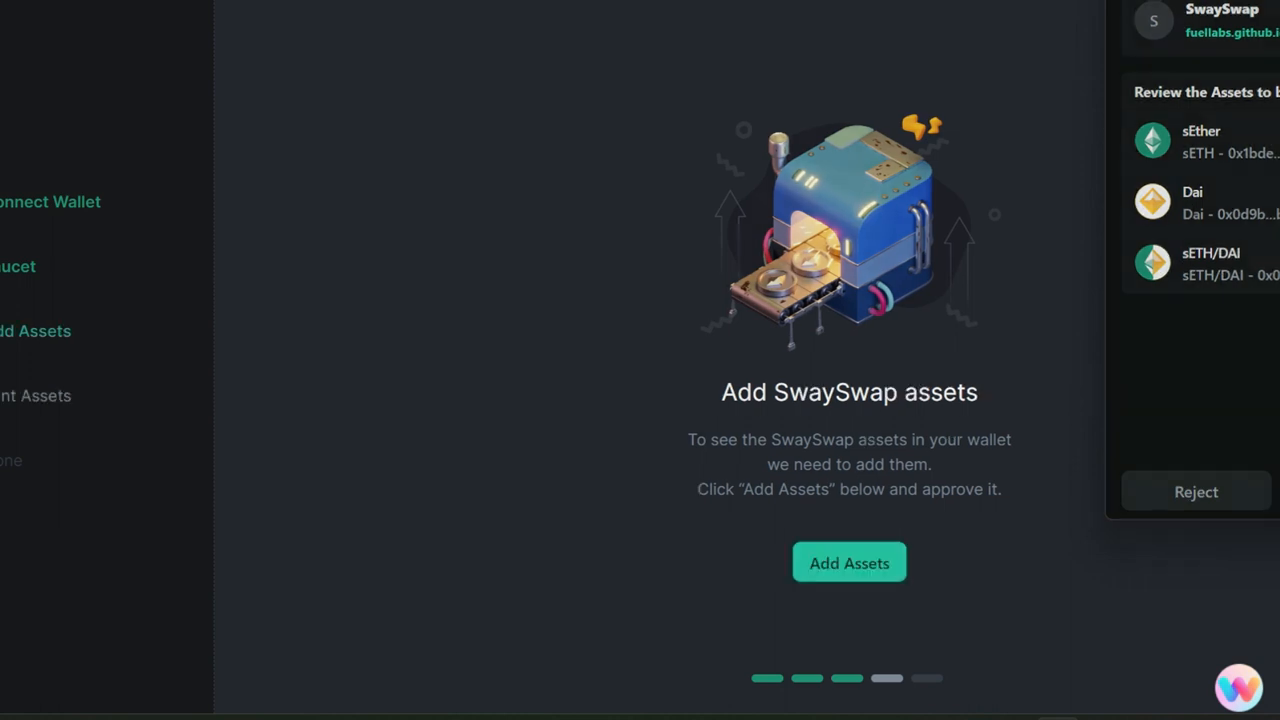
Step: Mint the test sETH and DAI tokens and accept the legal disclaimer
click(848, 562)
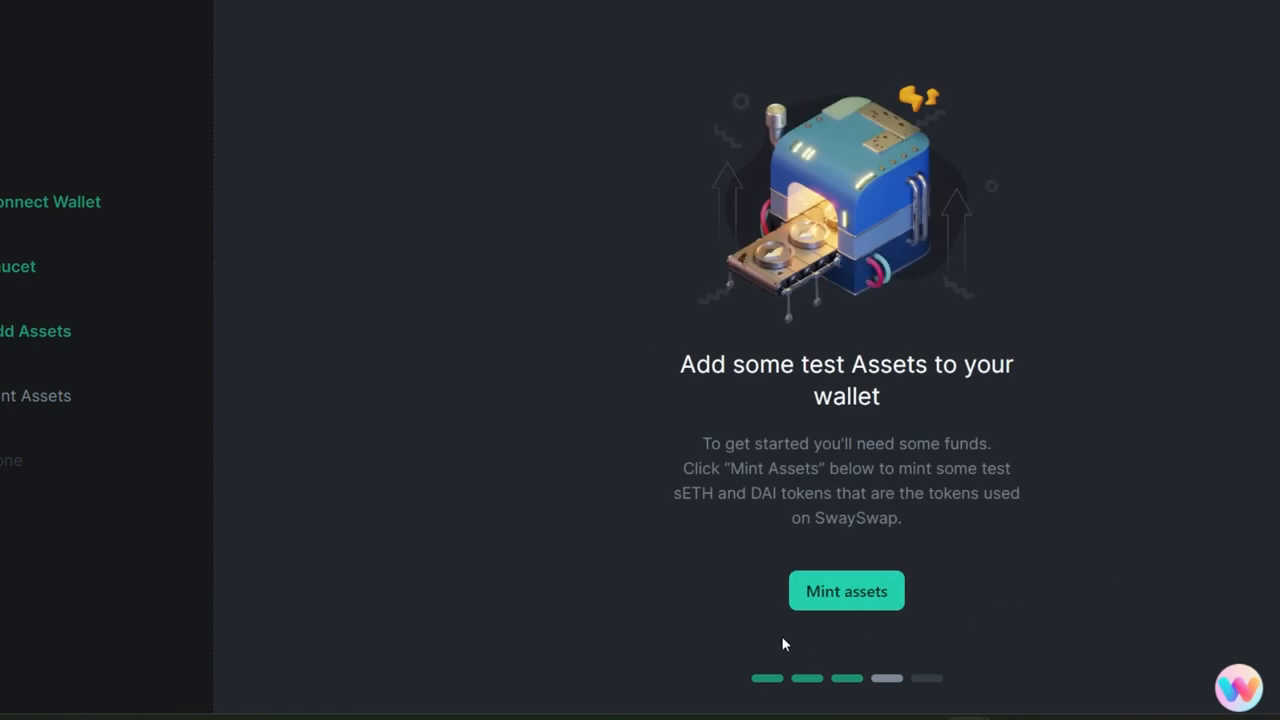
click(846, 590)
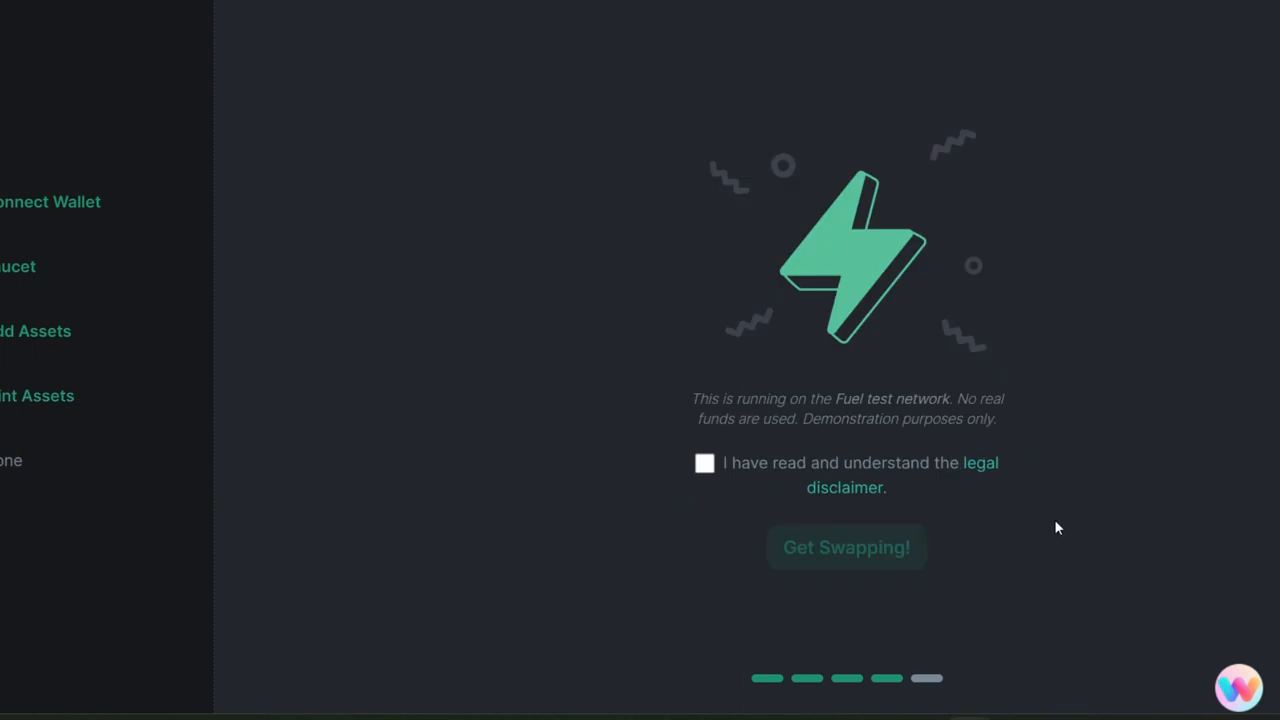
mouse_move(702, 538)
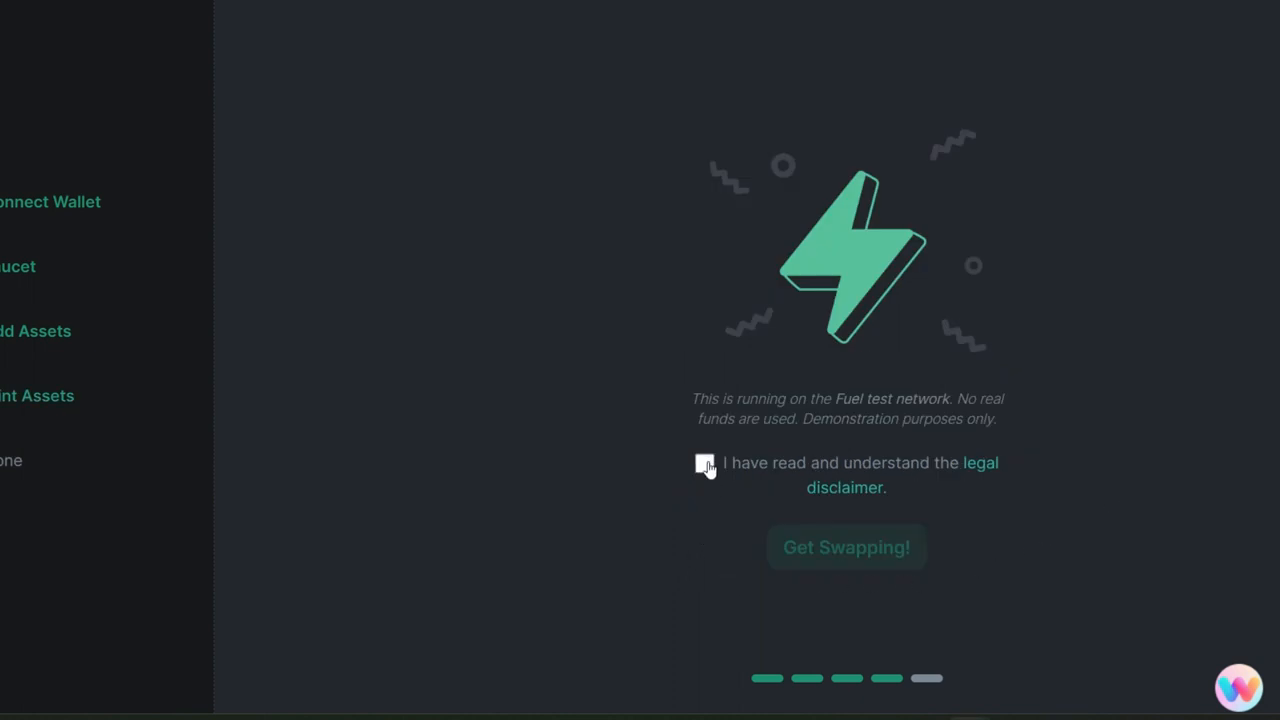
click(704, 466)
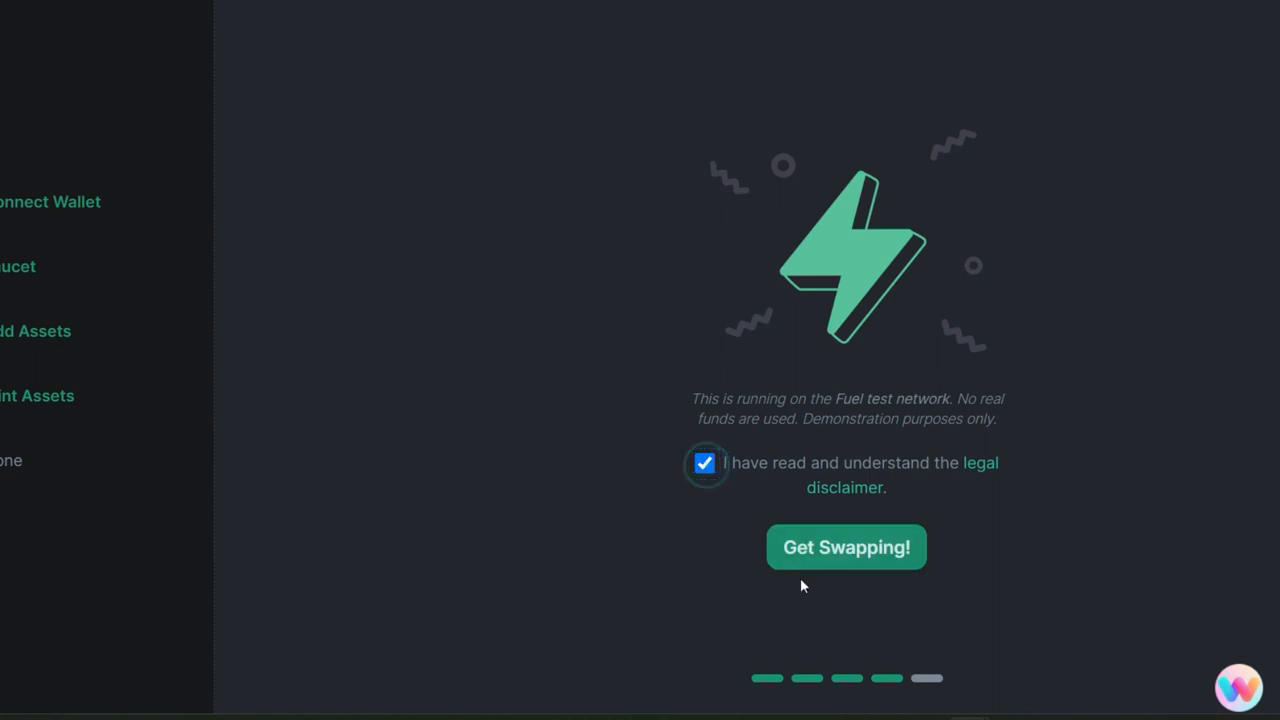
mouse_move(860, 558)
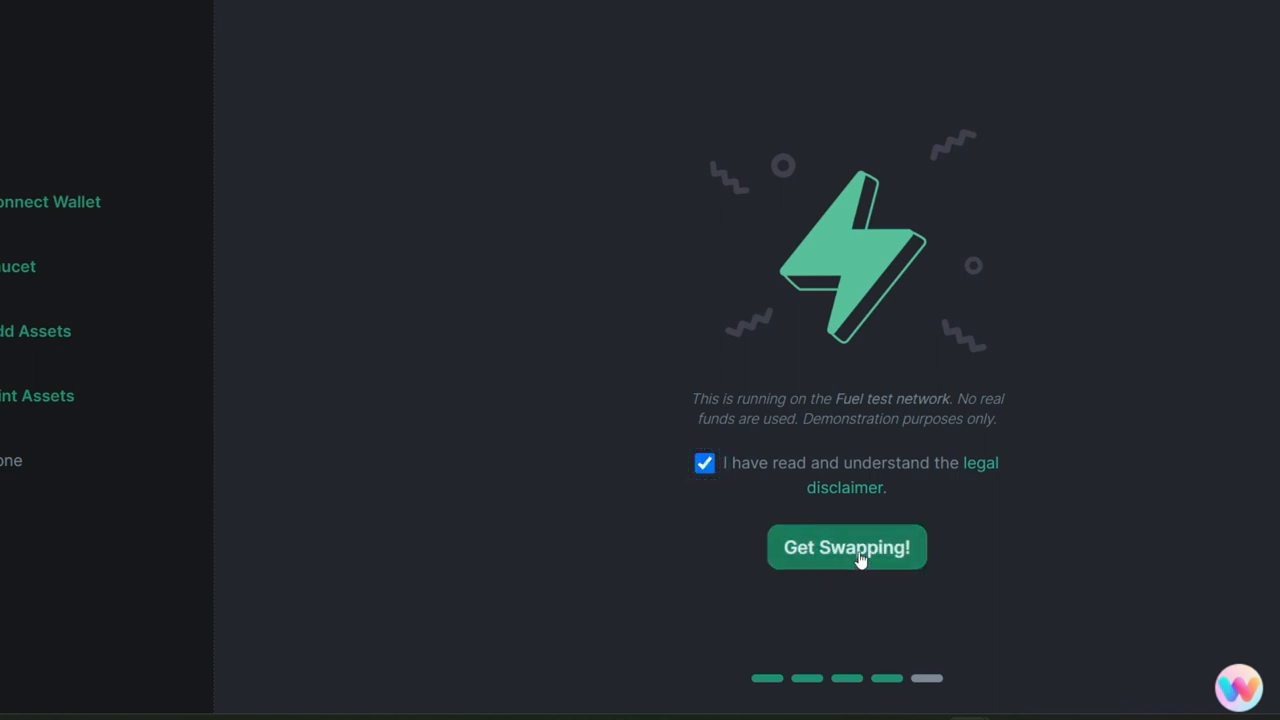
Step: Enter the exchange and swap 0.1 sEther for DAI
click(846, 548)
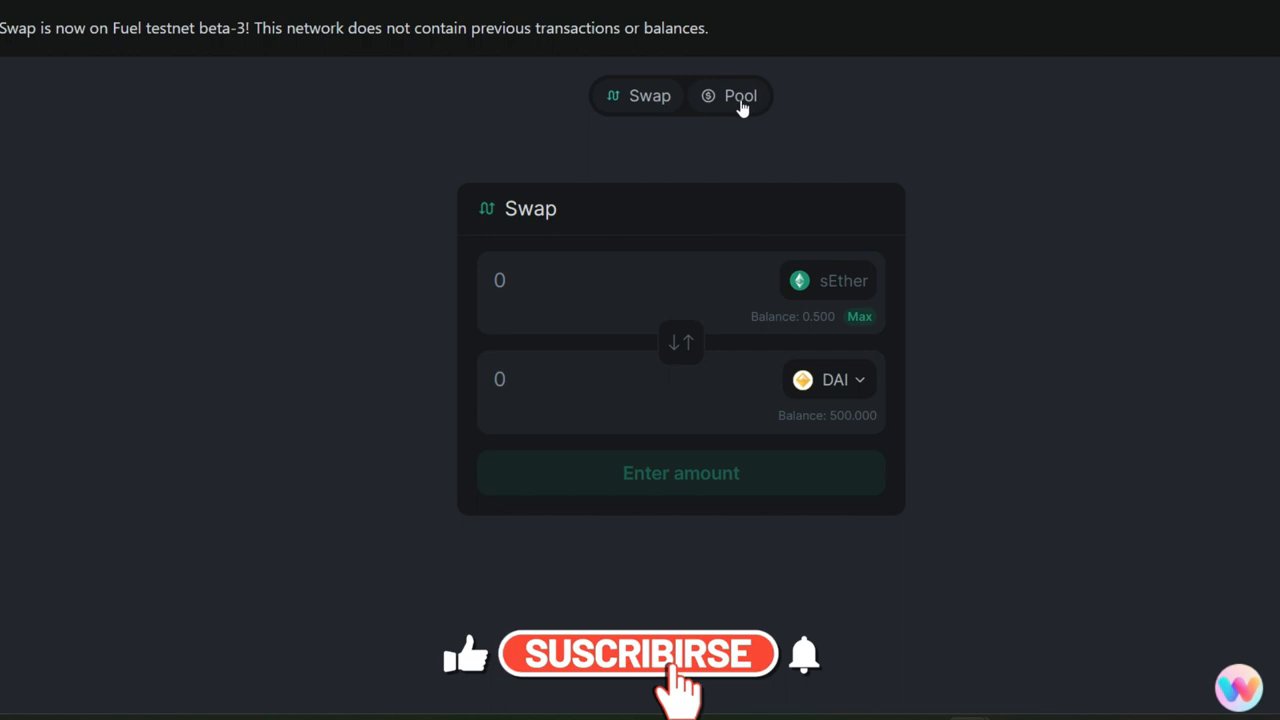
click(740, 96)
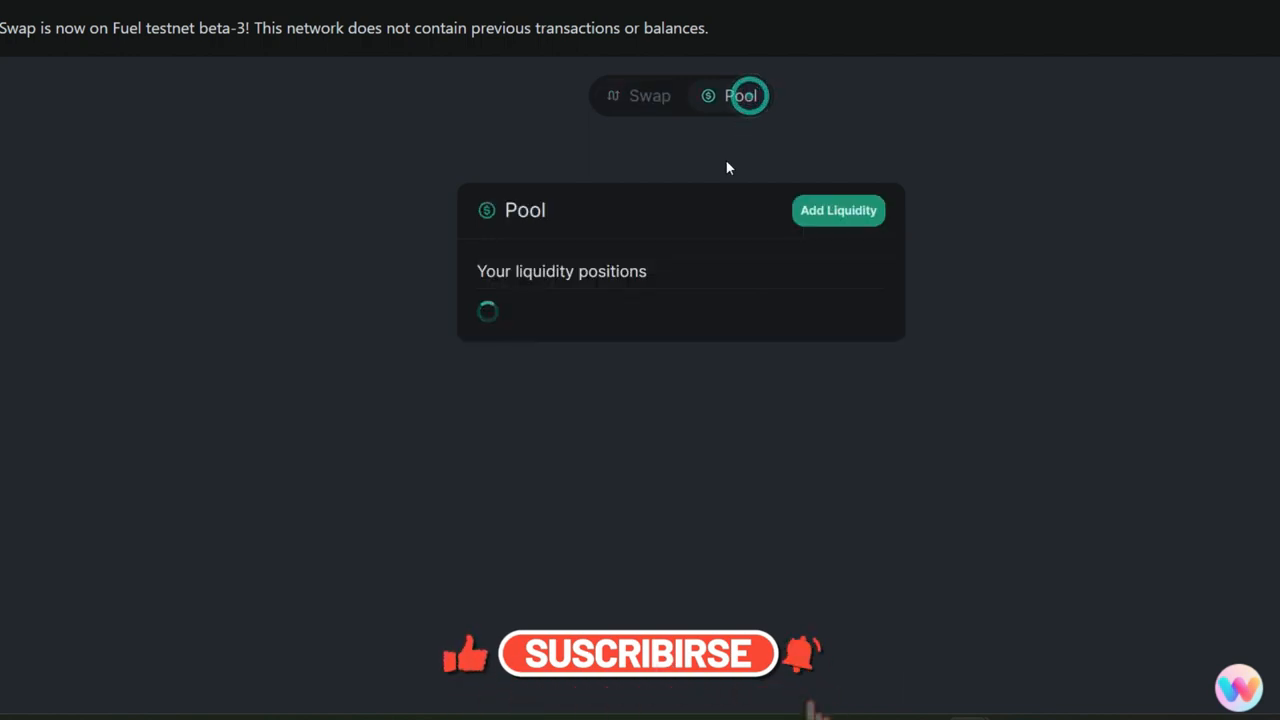
click(648, 96)
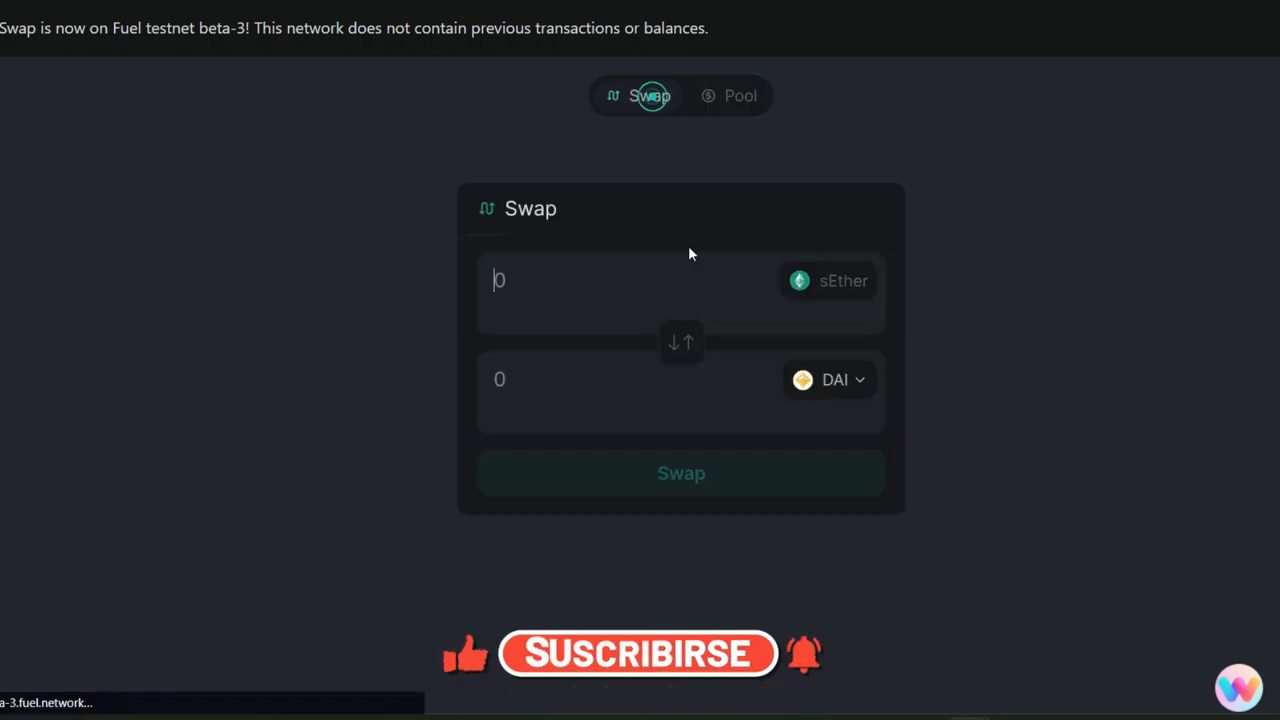
text(0.1)
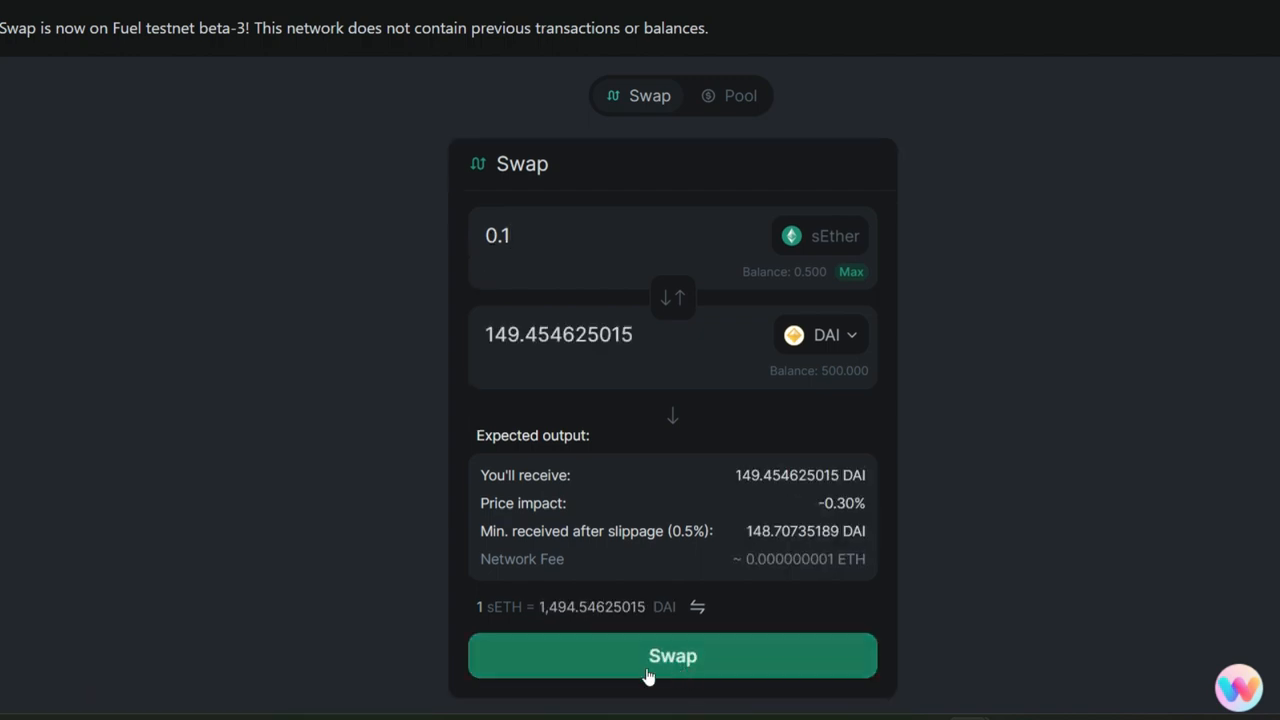
click(672, 656)
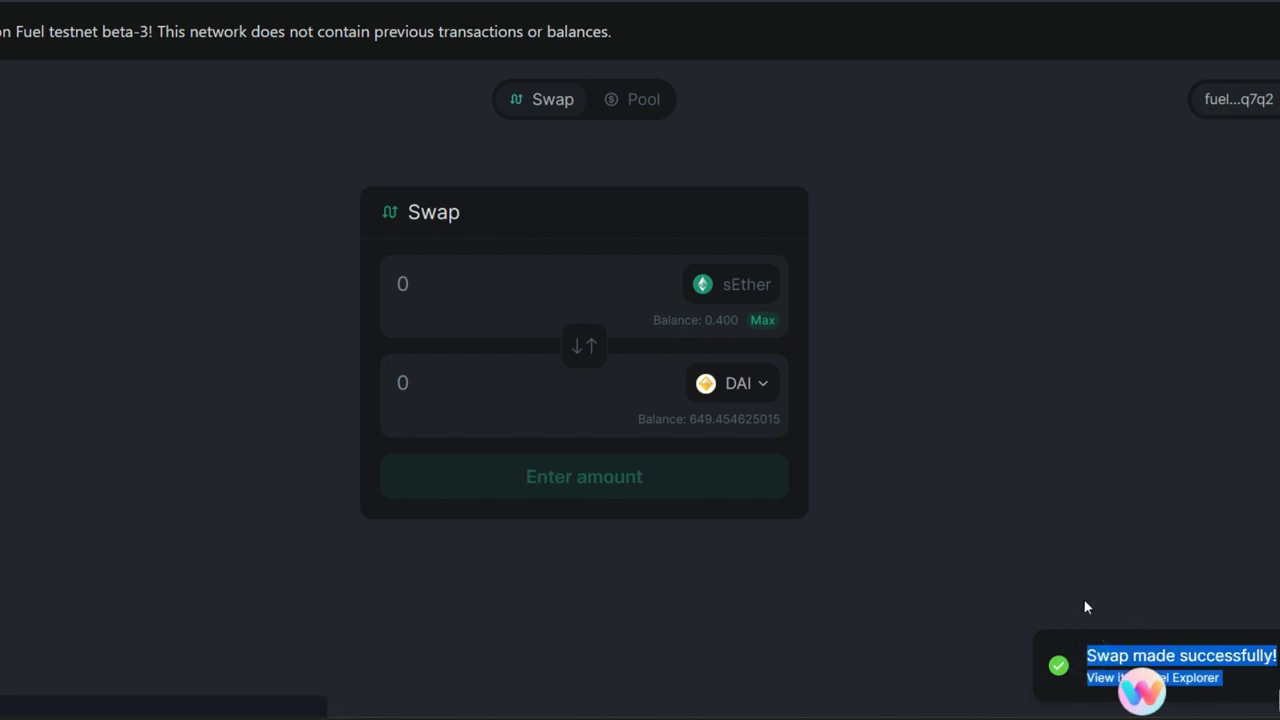
Step: Swap 0.005 sEther for DAI, then flip the pair to trade DAI for sEther
click(440, 284)
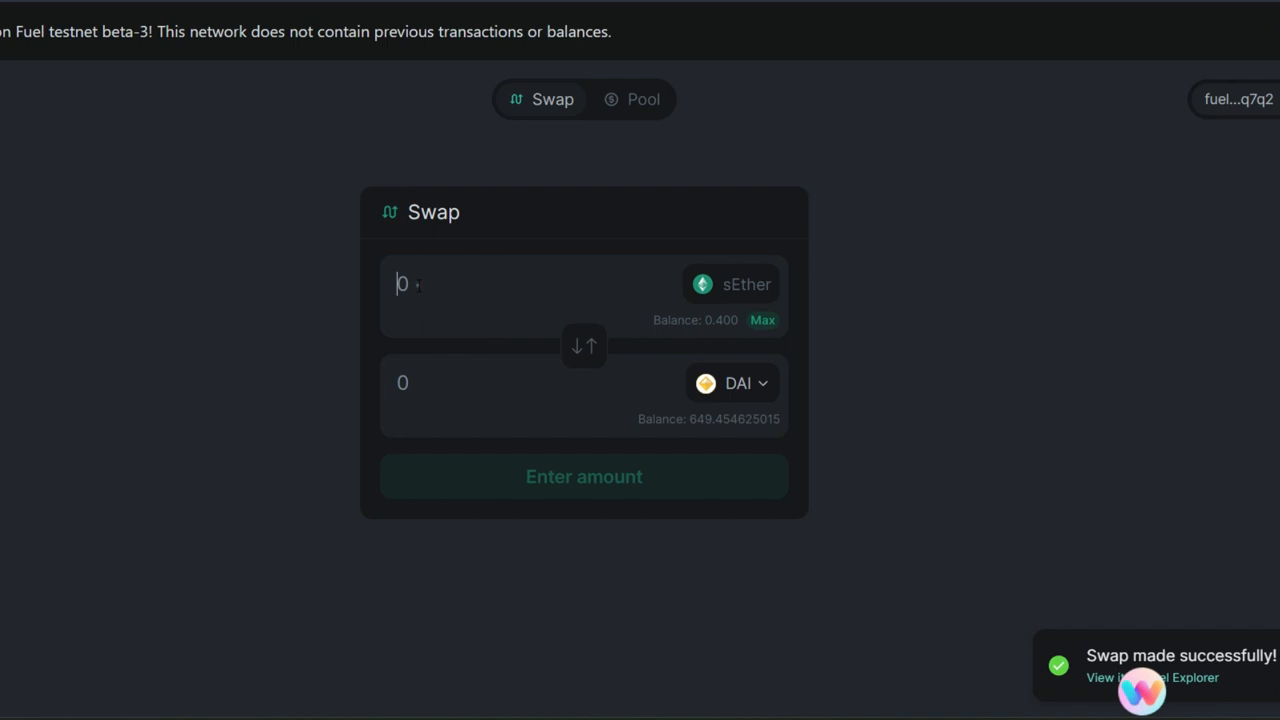
text(0.00)
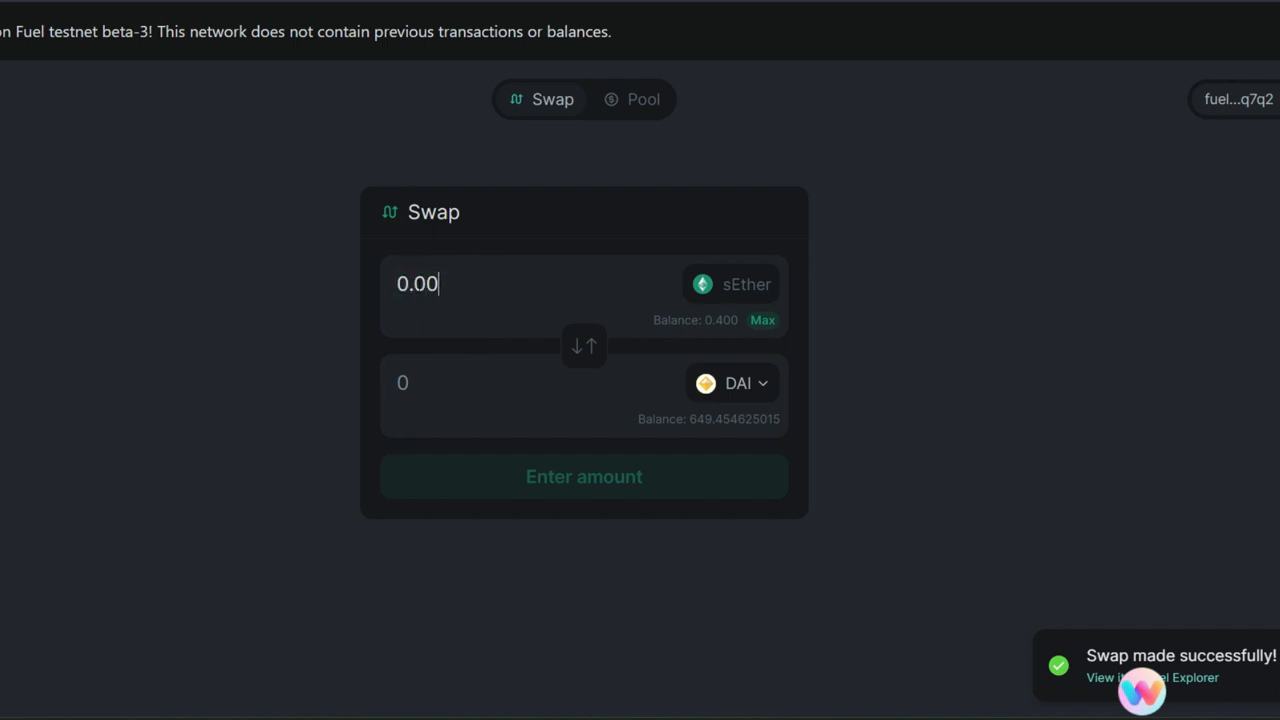
text(0.005)
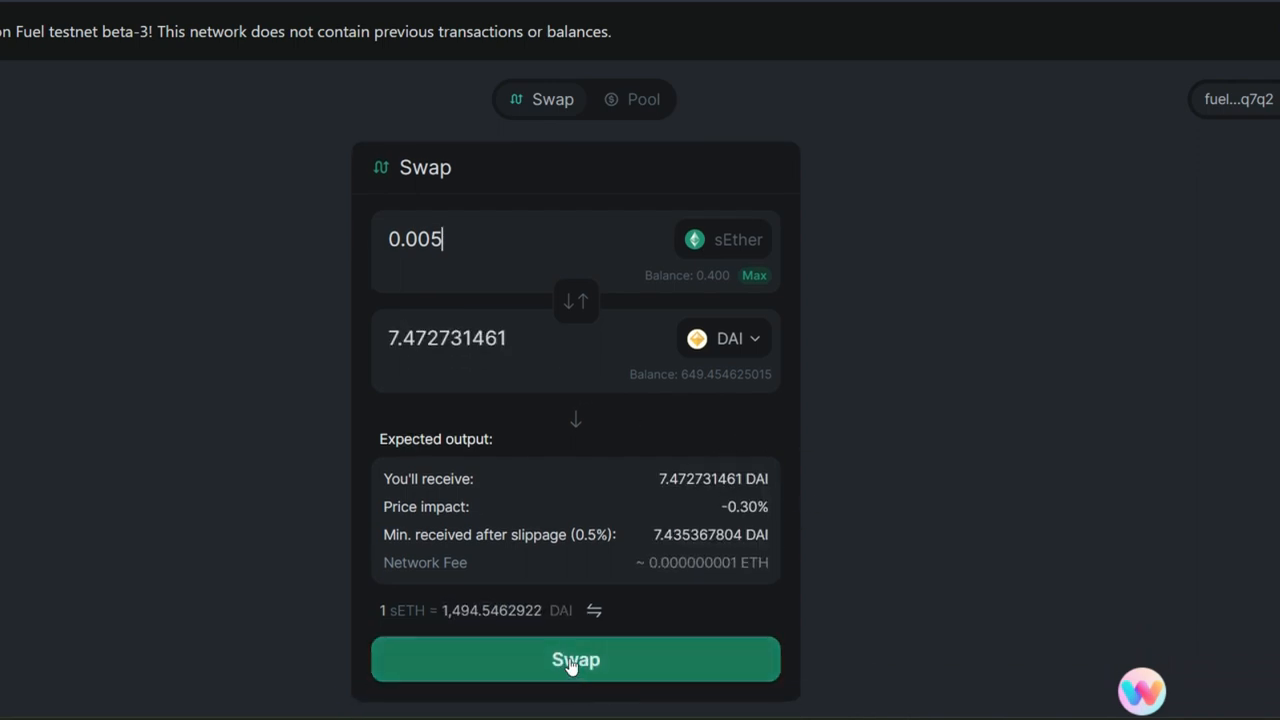
click(576, 660)
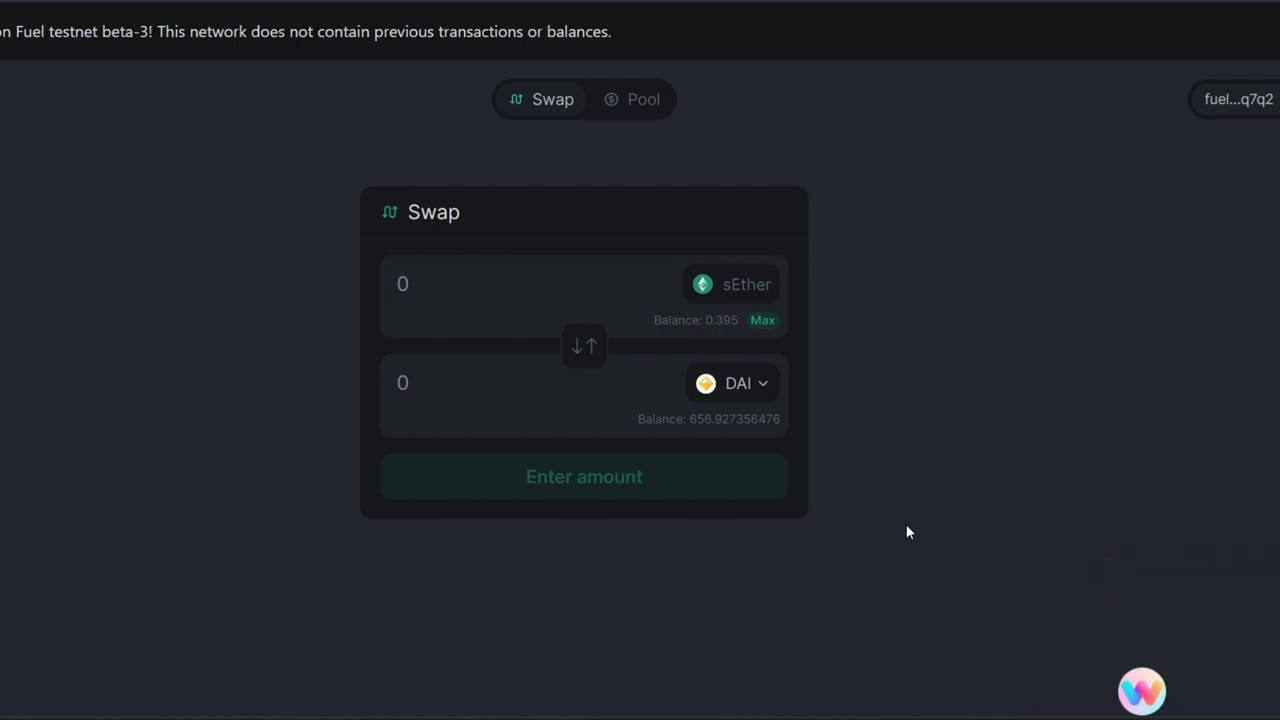
mouse_move(908, 522)
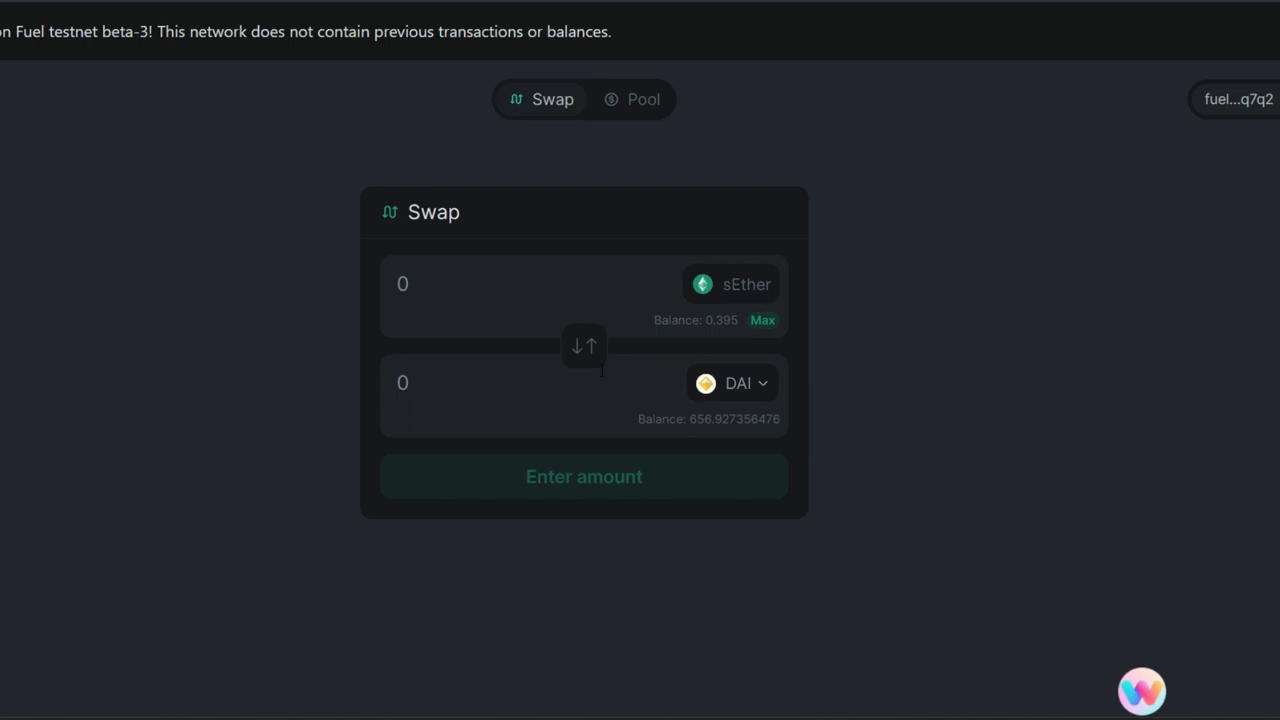
click(584, 346)
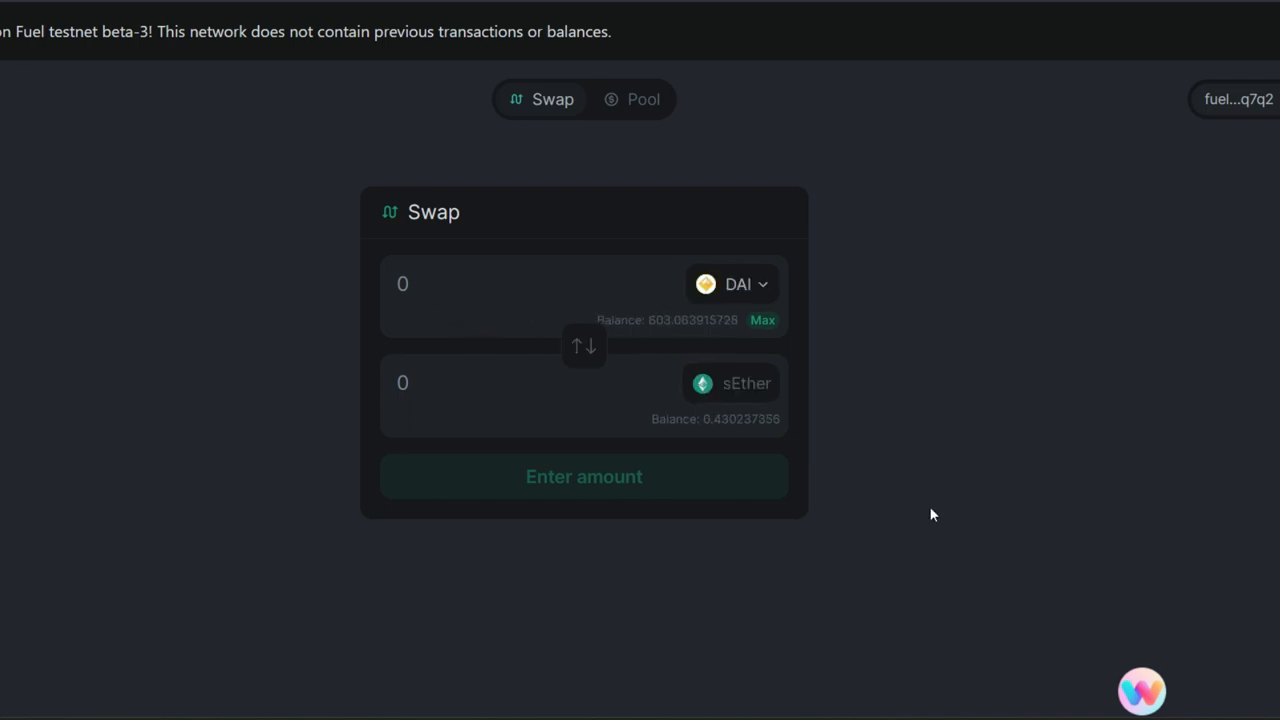
mouse_move(672, 144)
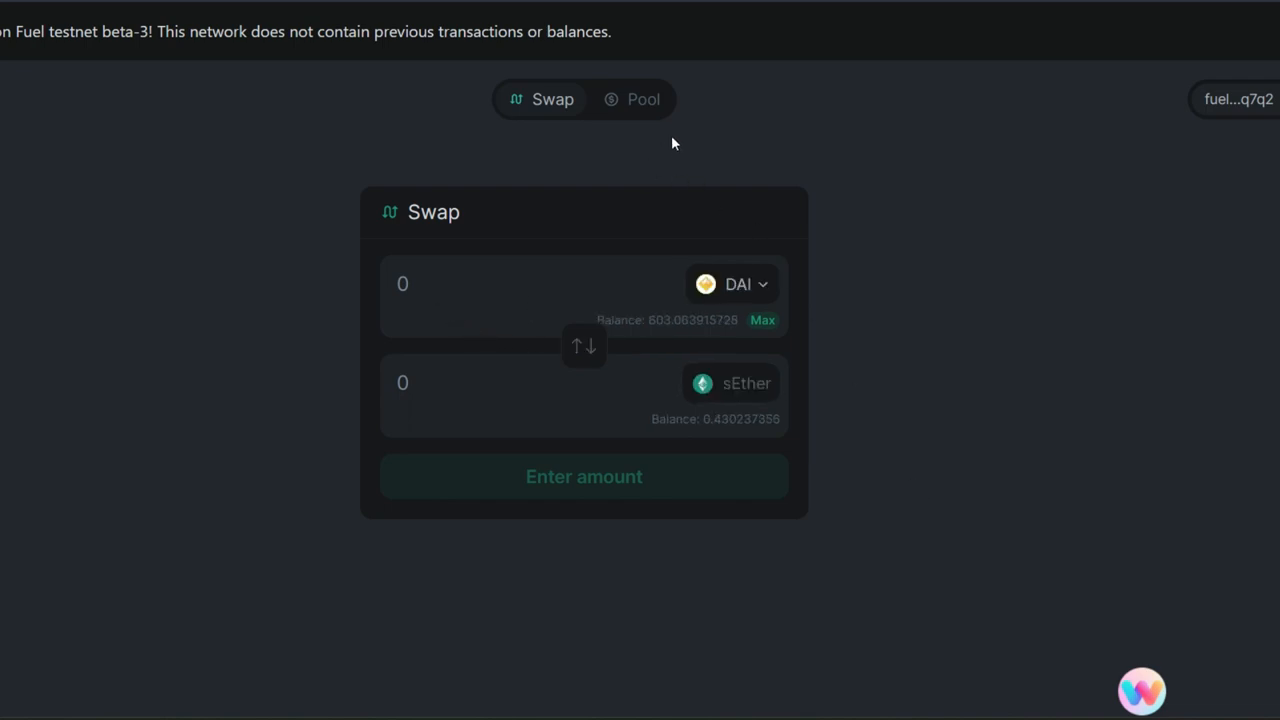
Step: Add a liquidity position of 0.1 sEther with the matching ~149.9 DAI and approve it in the wallet
click(632, 100)
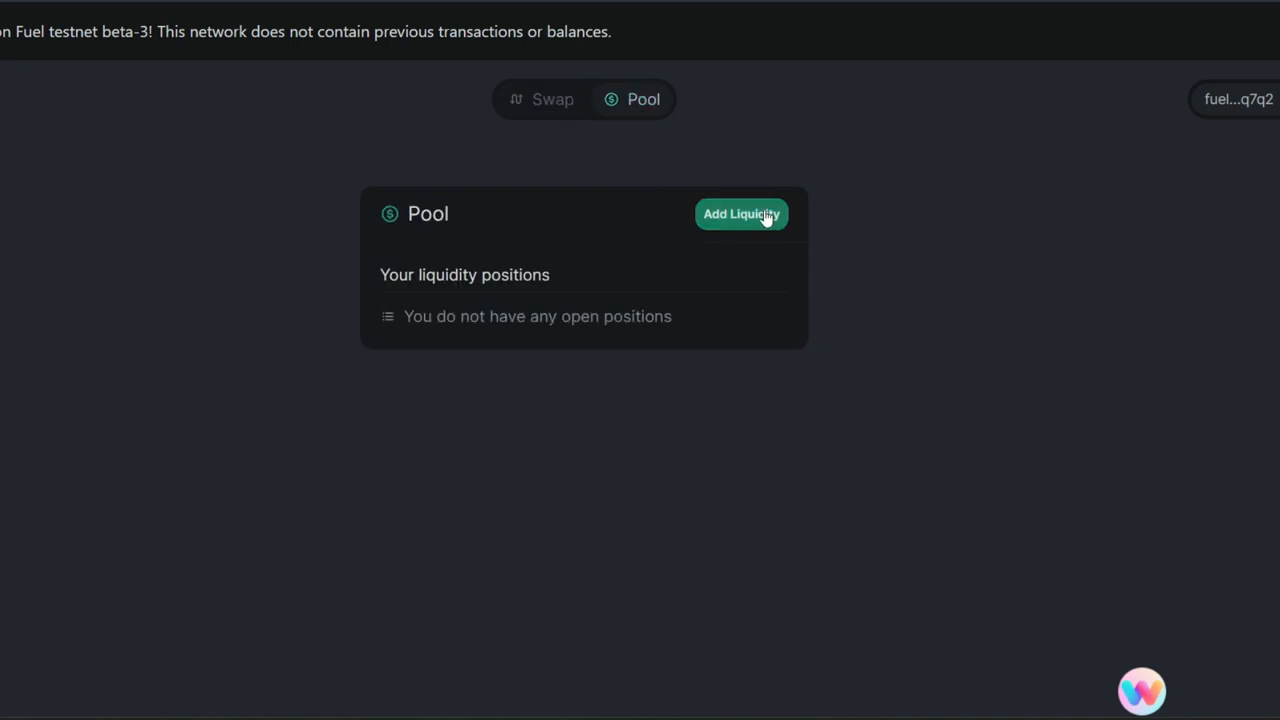
click(740, 214)
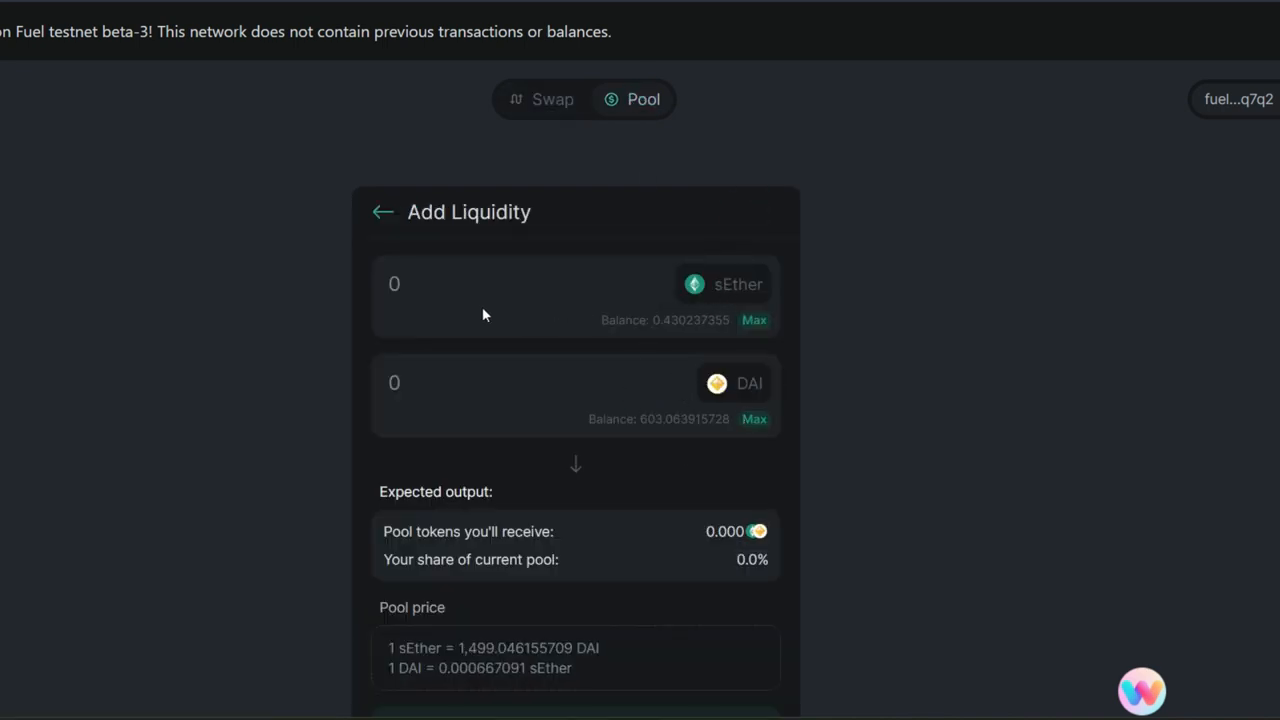
click(450, 284)
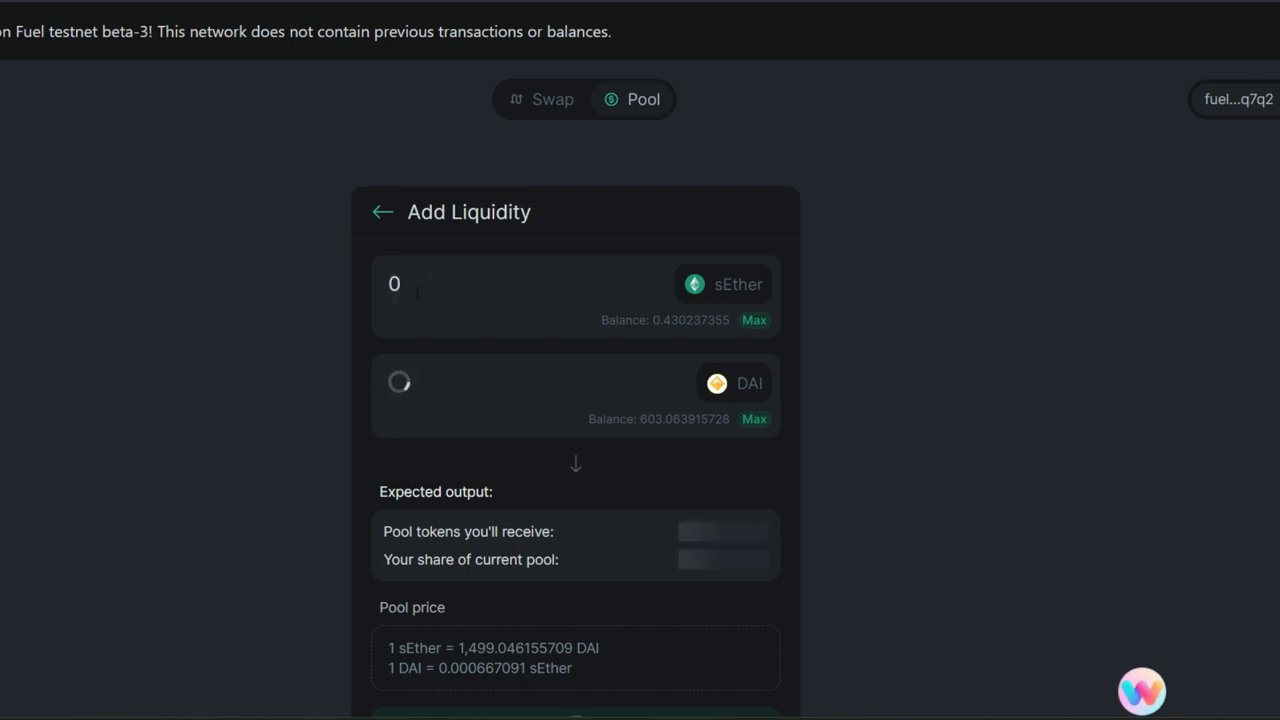
text(0.1)
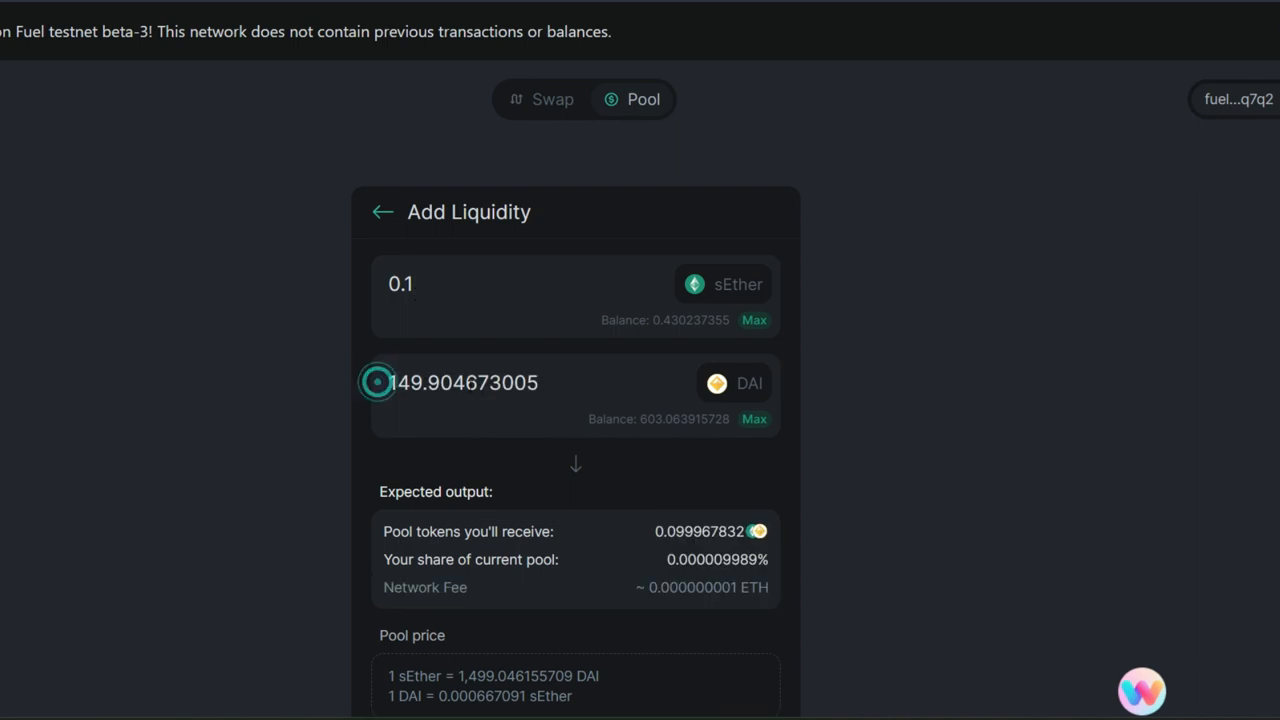
mouse_move(624, 588)
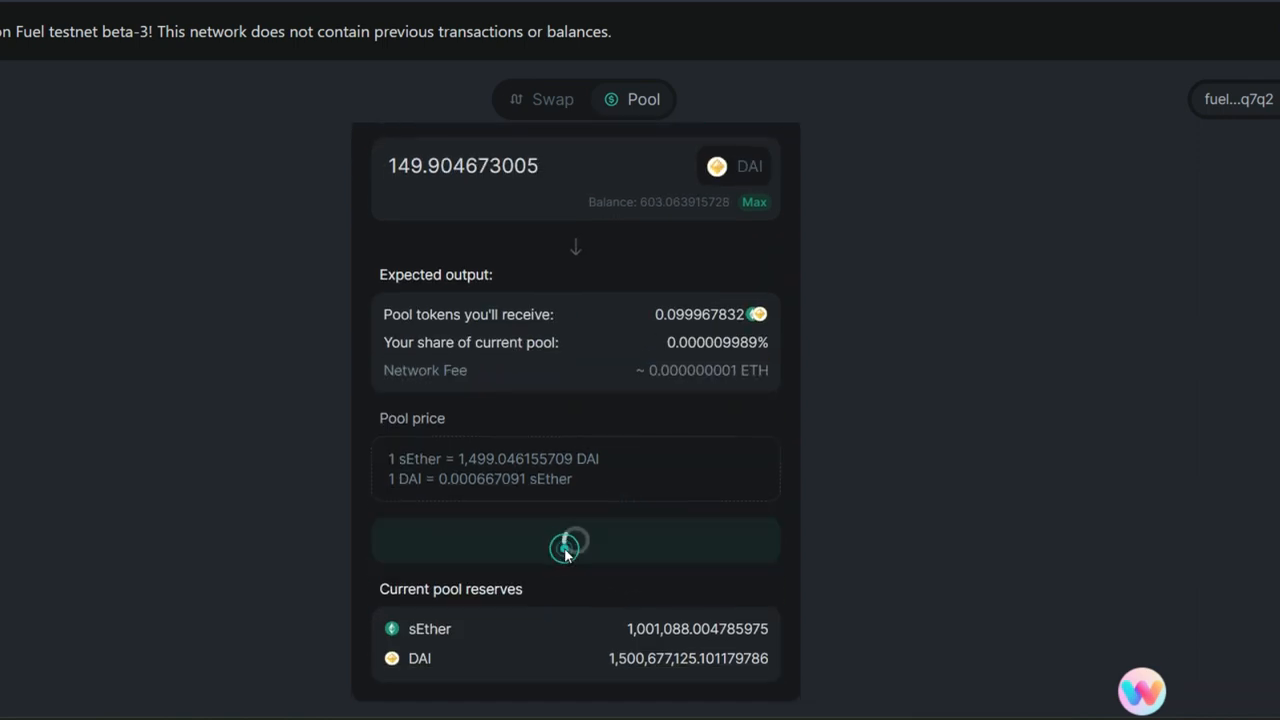
click(572, 540)
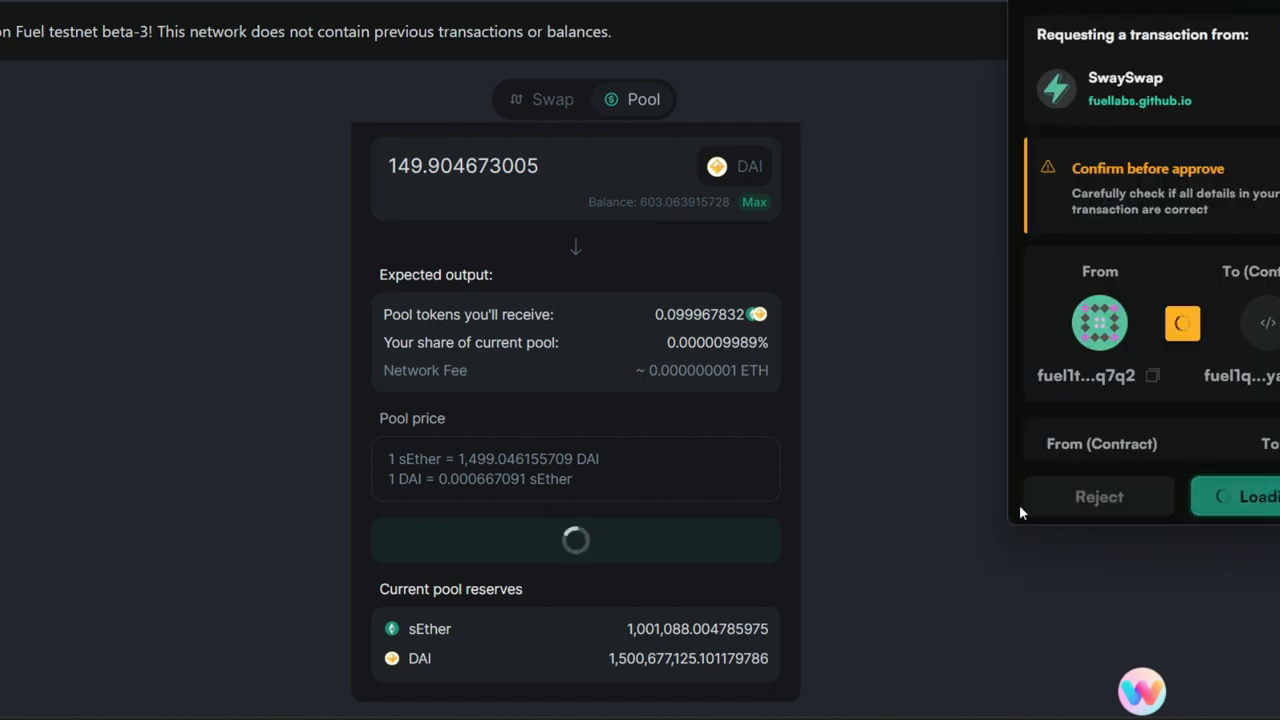
click(1244, 496)
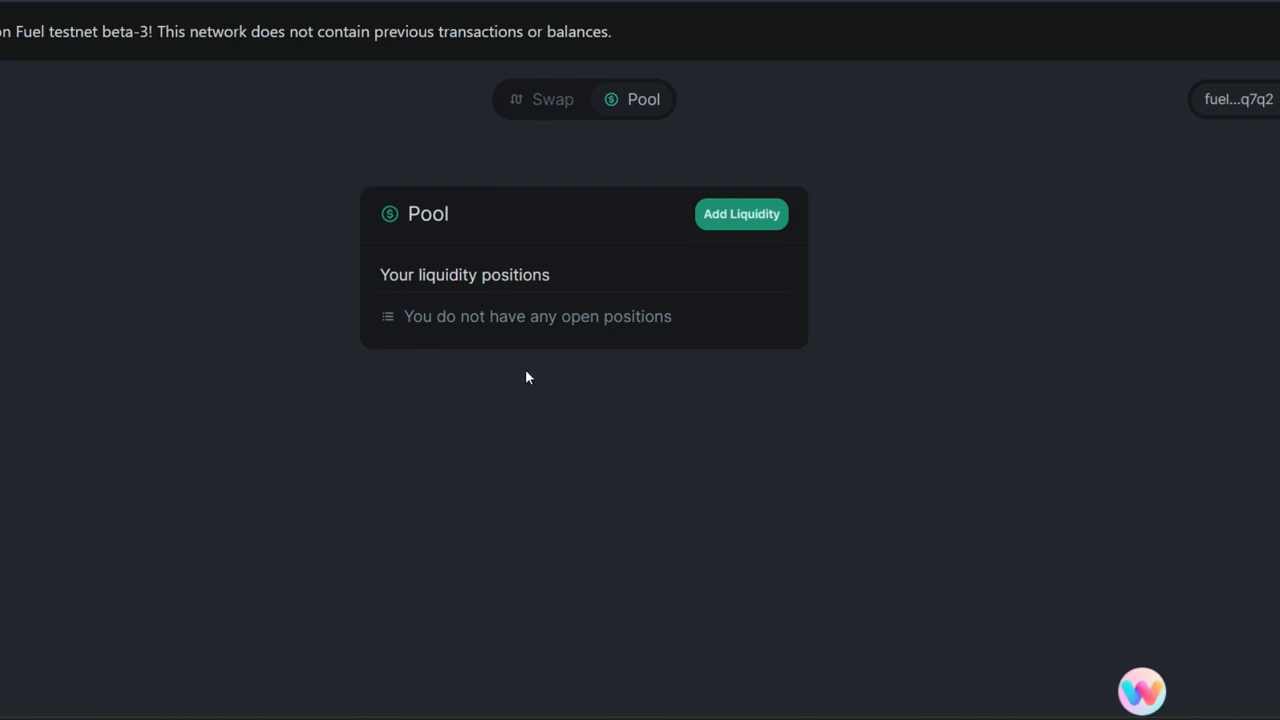
mouse_move(632, 396)
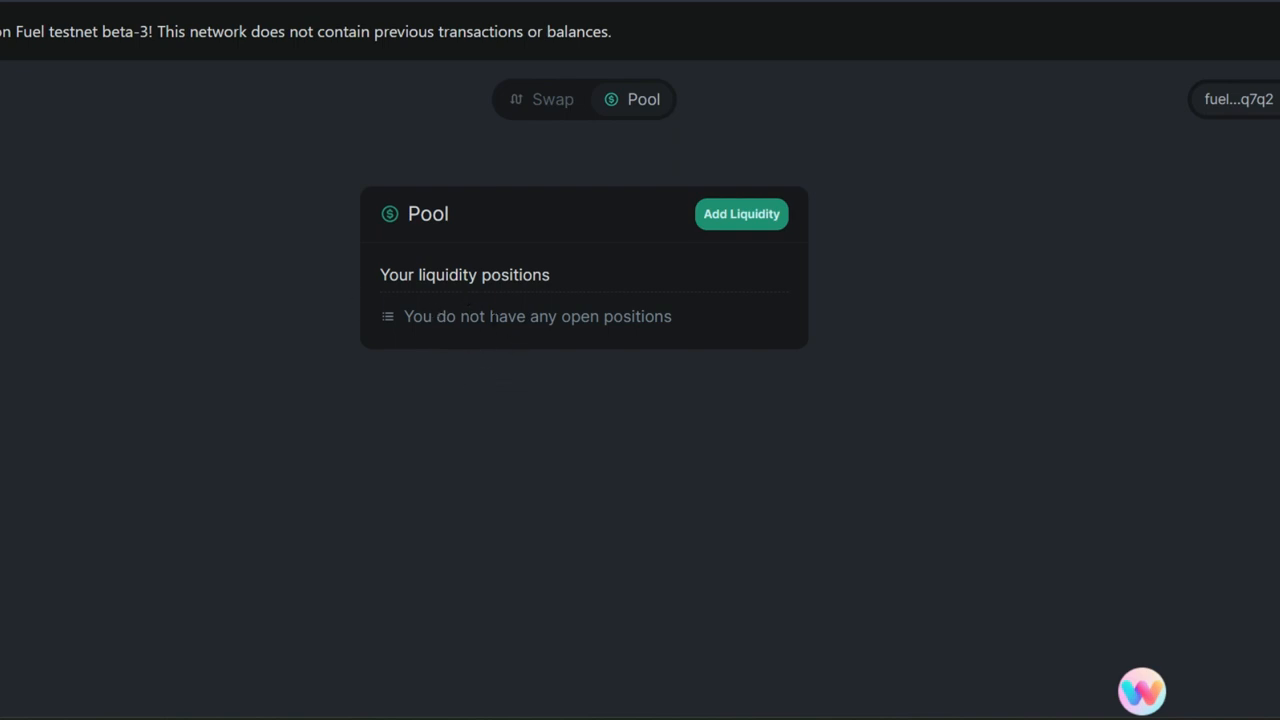
mouse_move(532, 296)
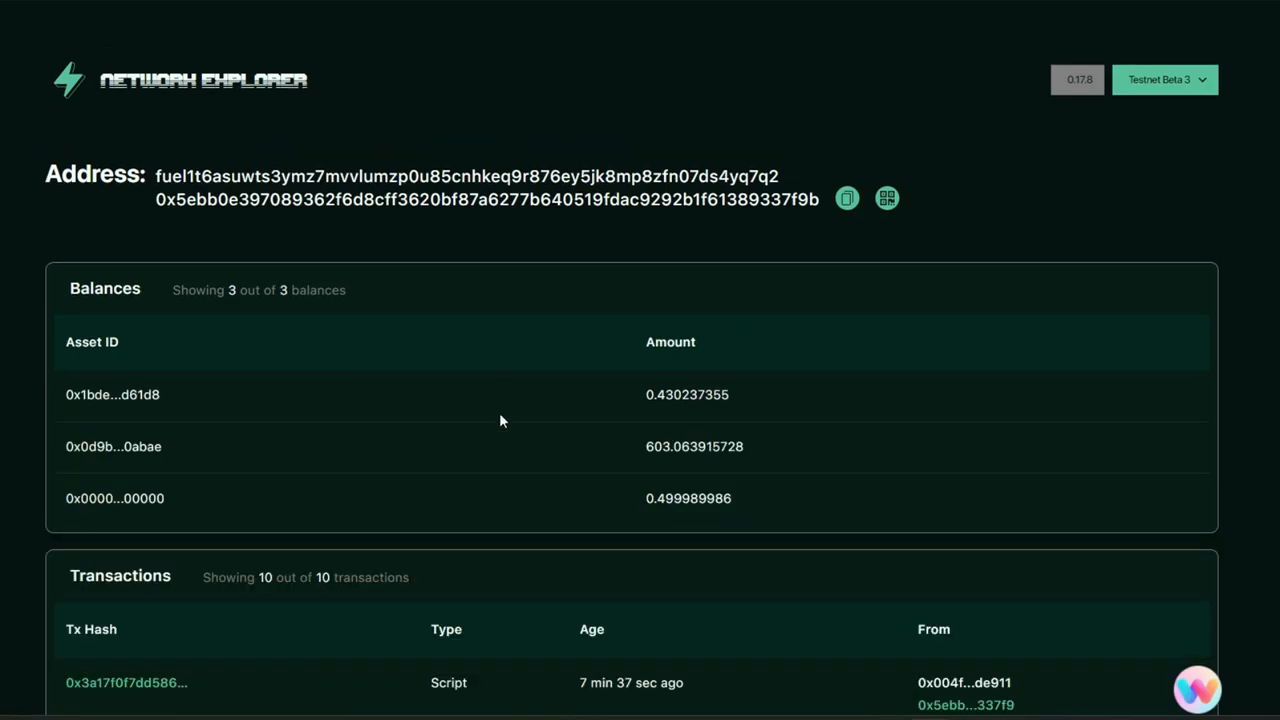
Step: Scroll through the address page's balances and all ten script transactions
scroll(down, 3)
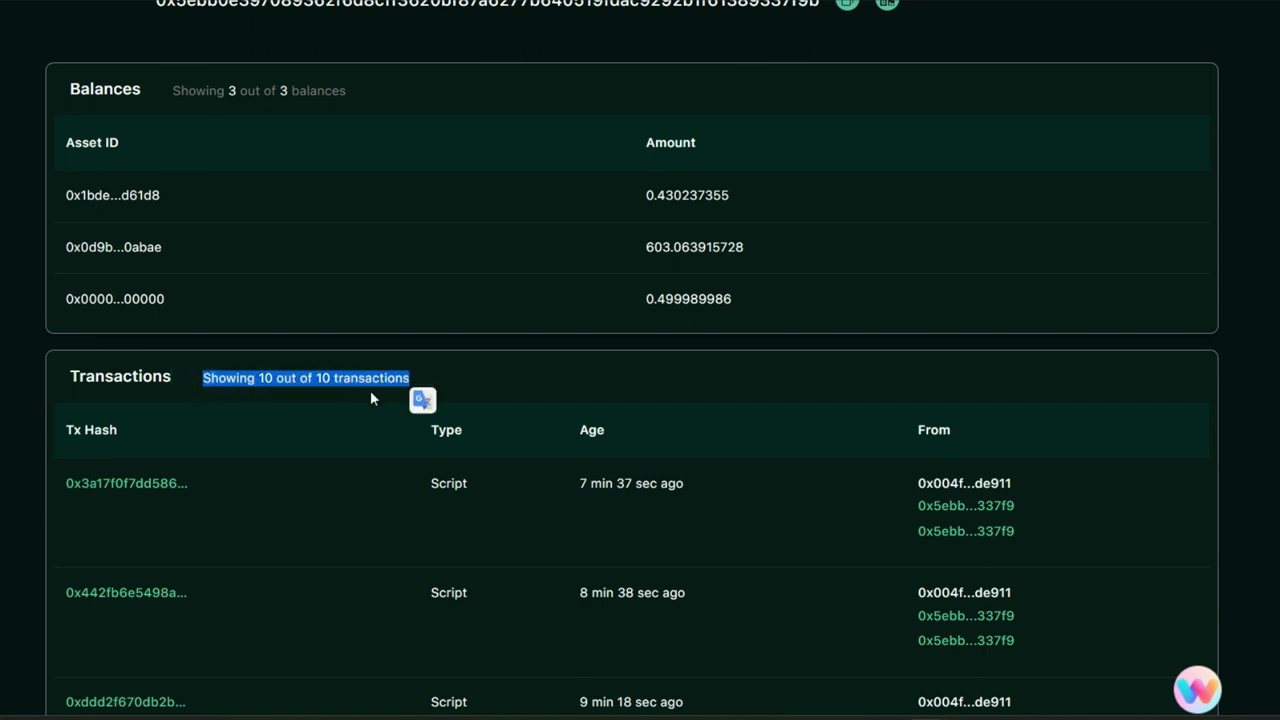
scroll(down, 3)
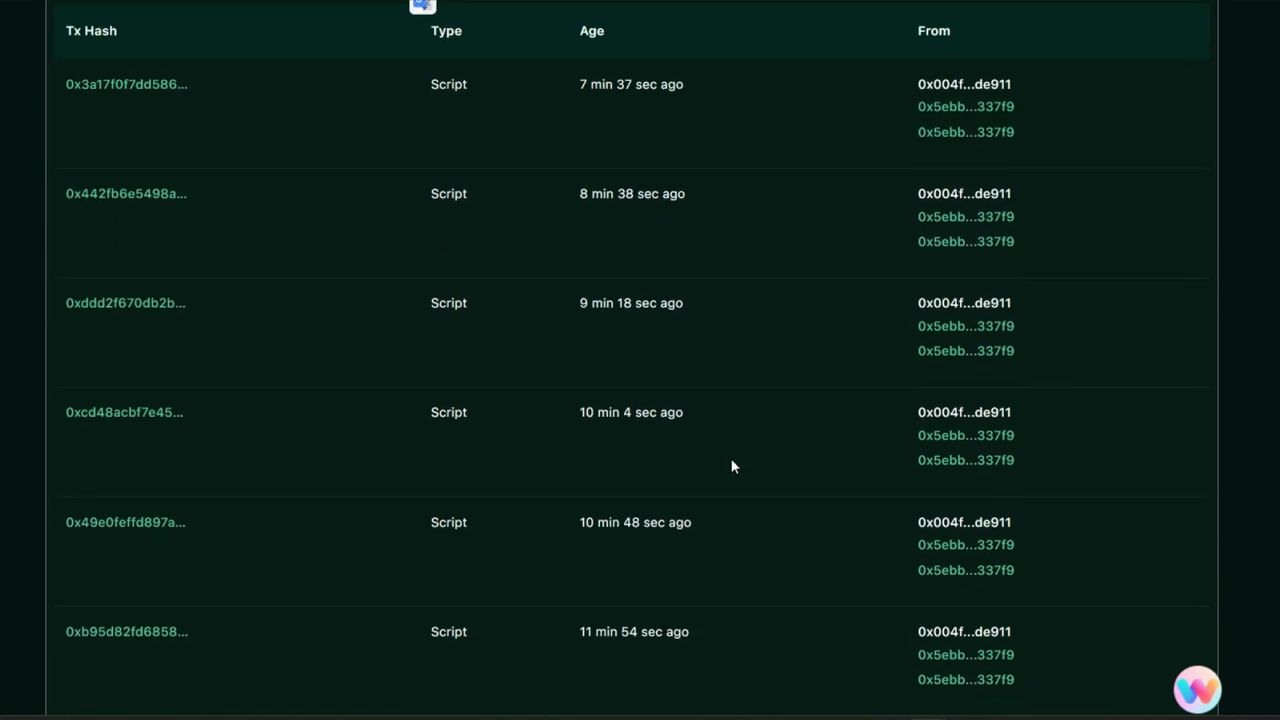
scroll(down, 3)
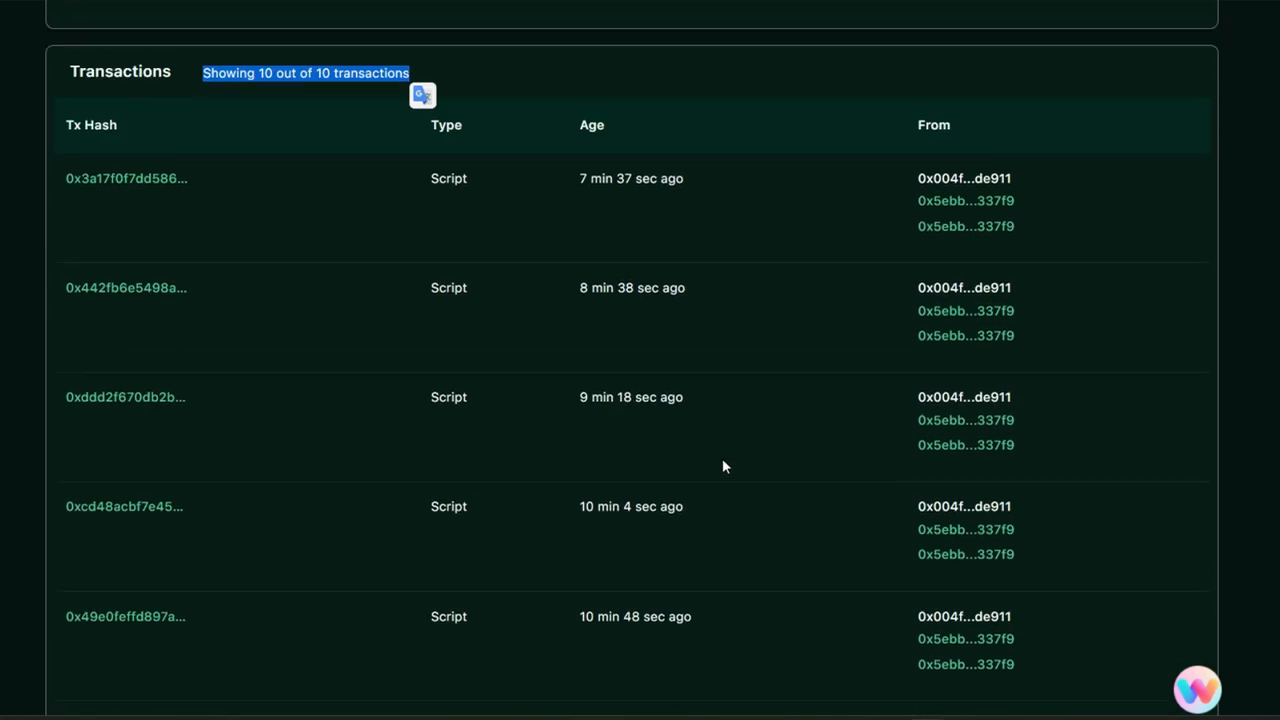
scroll(down, 3)
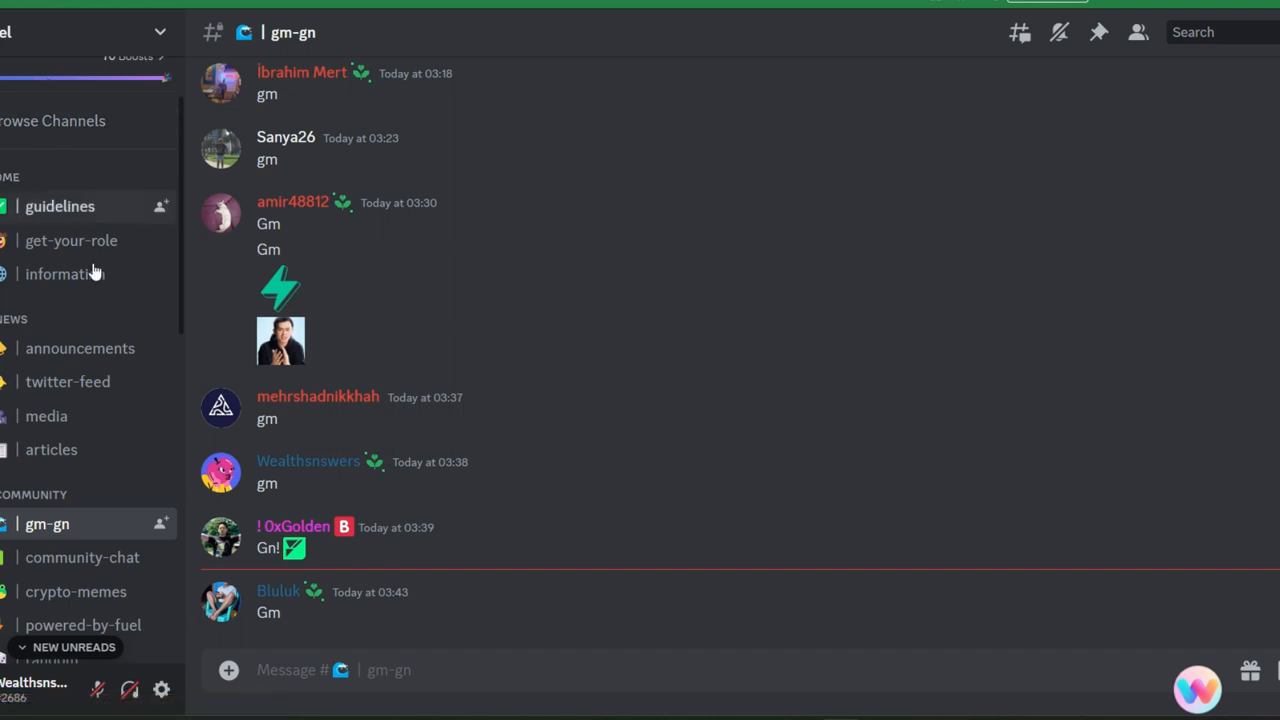
mouse_move(70, 312)
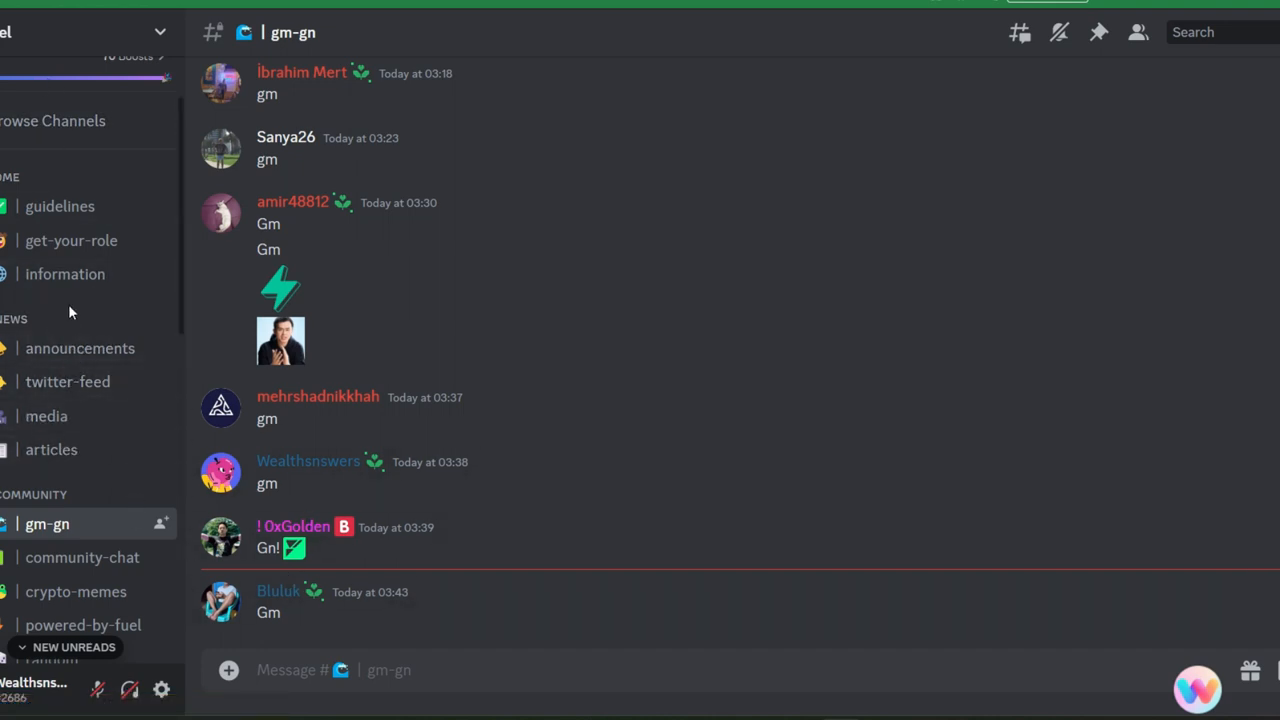
Step: Open the get-your-role channel in the Fuel Discord server
click(72, 240)
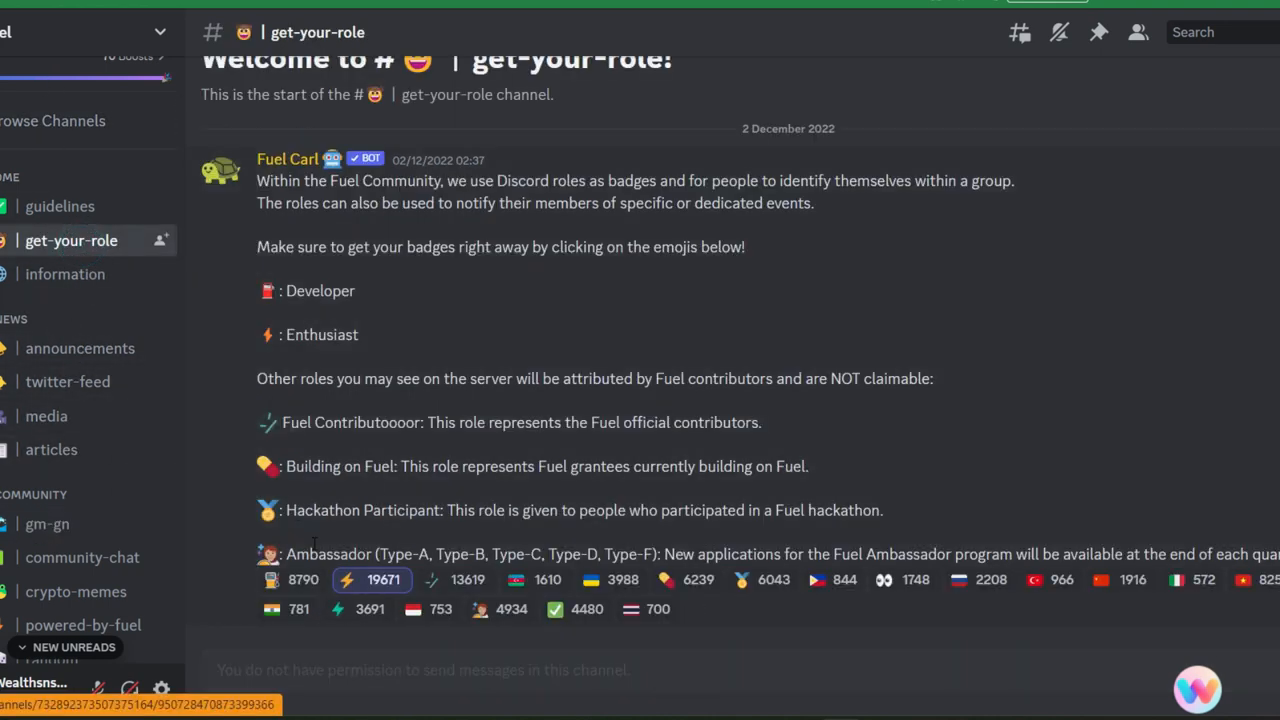
mouse_move(80, 348)
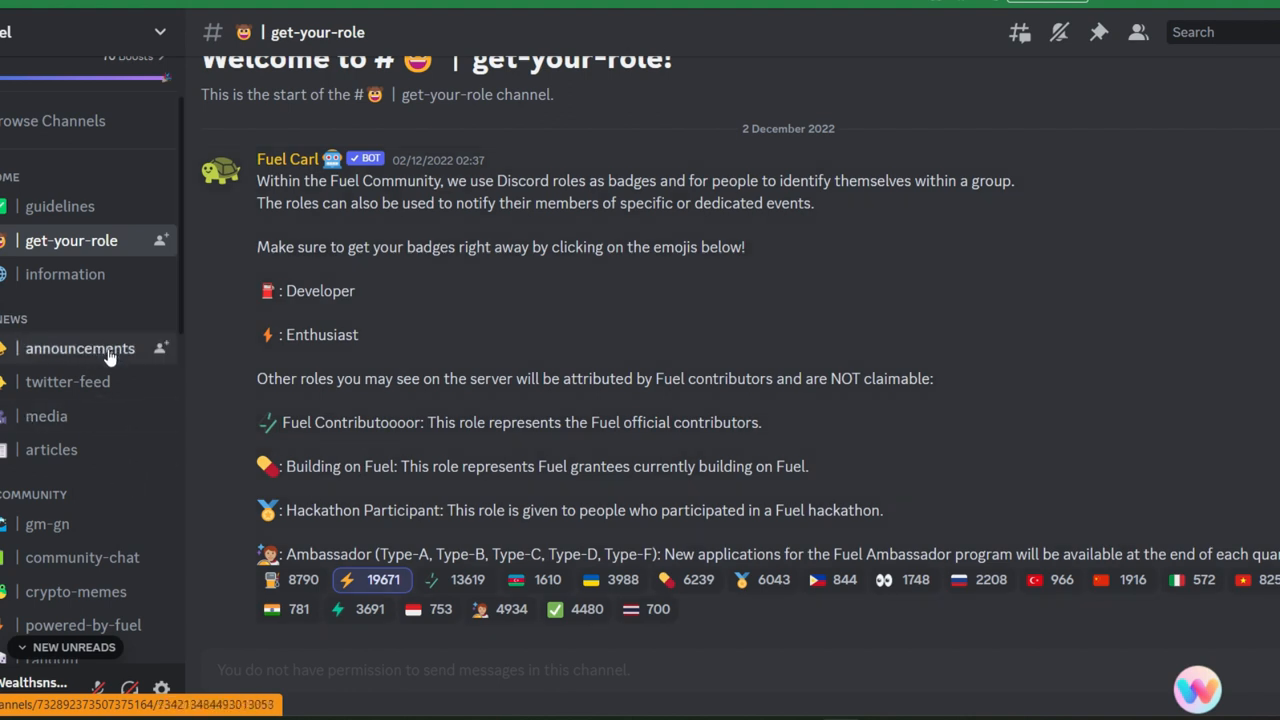
mouse_move(70, 280)
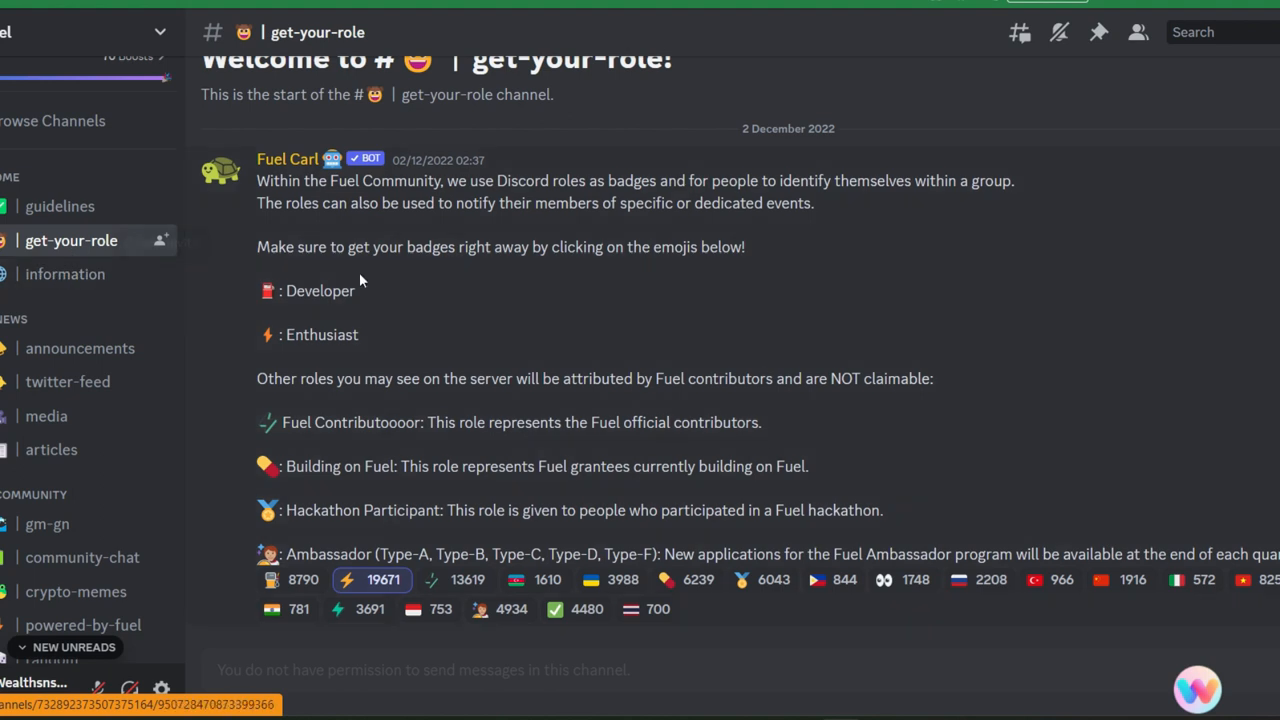
mouse_move(1004, 418)
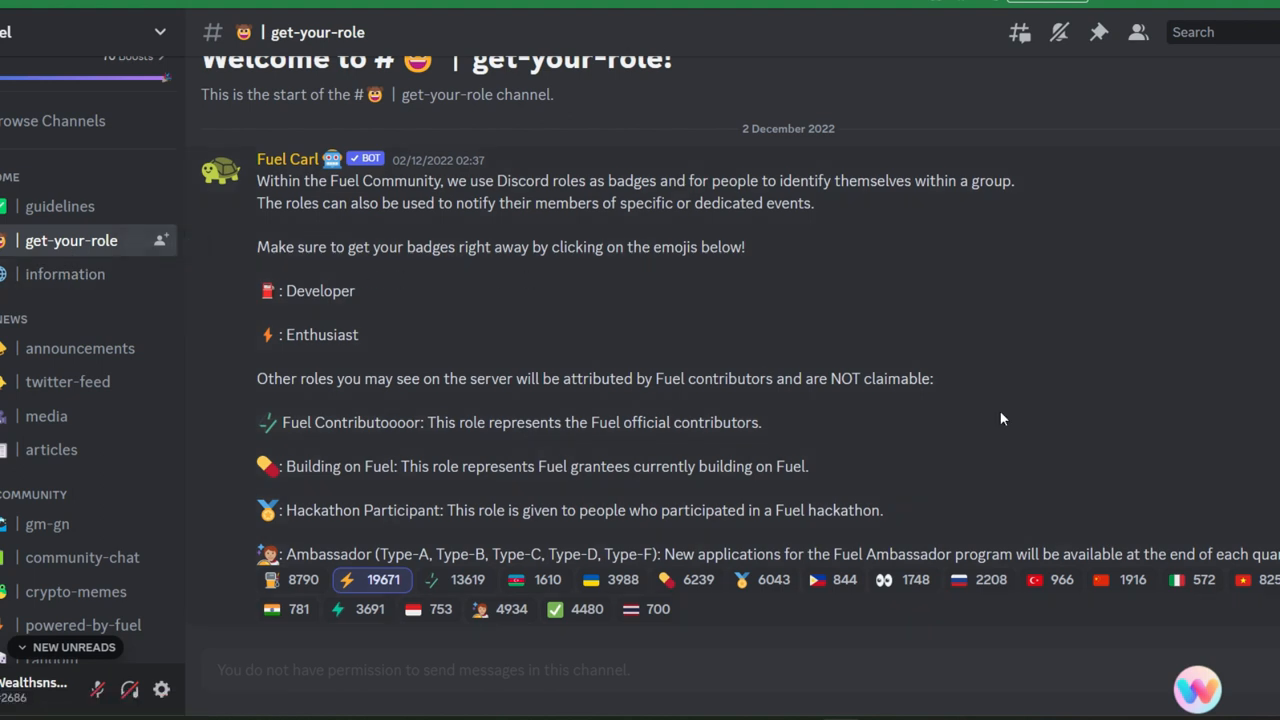
mouse_move(1060, 358)
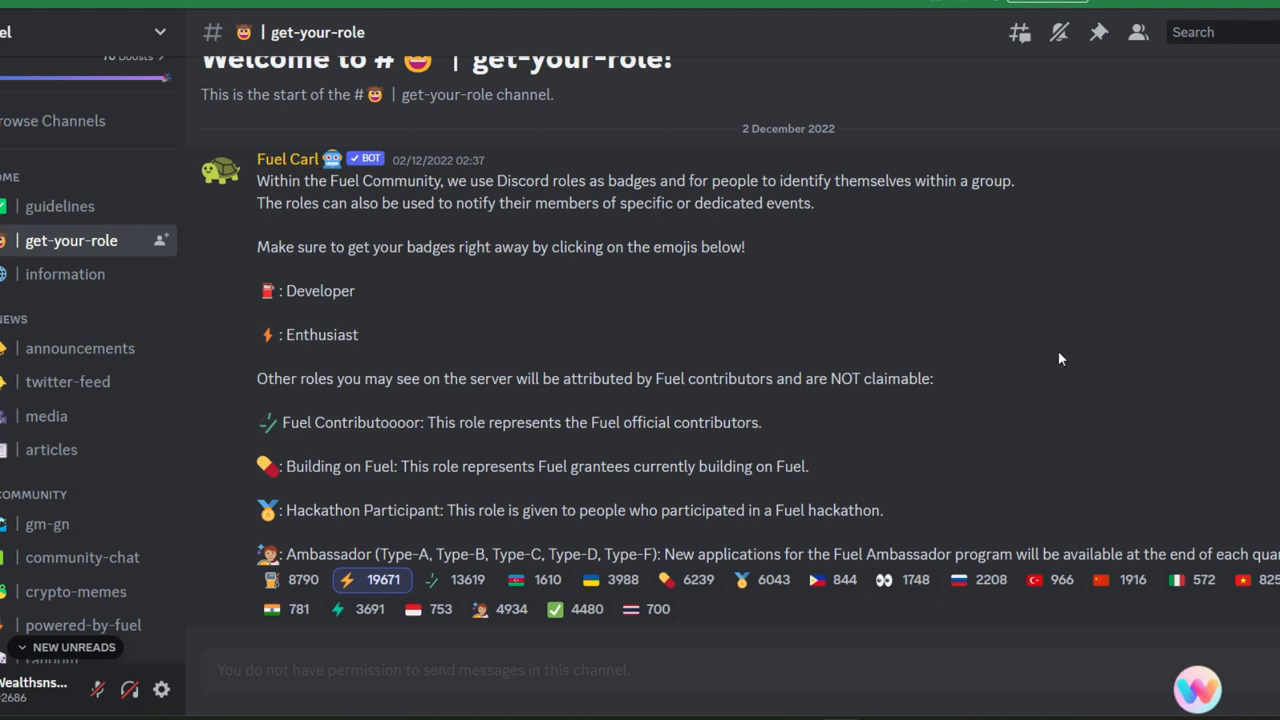
mouse_move(1108, 150)
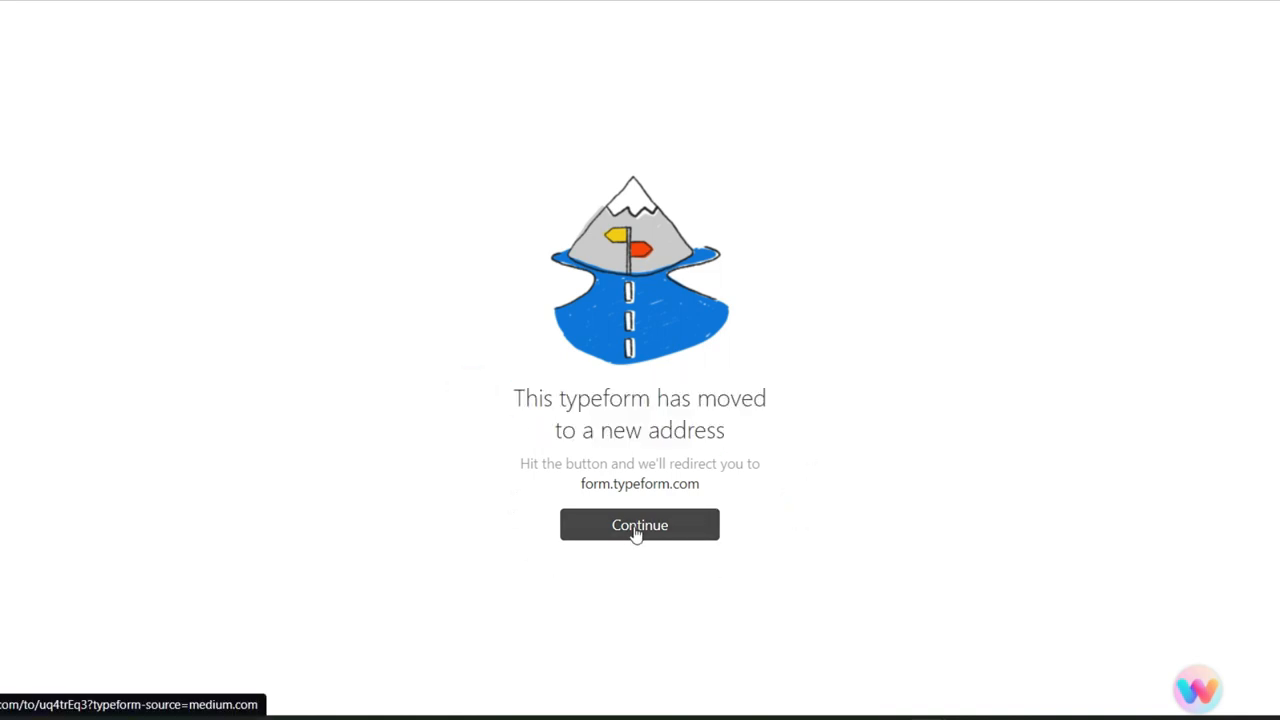
Step: Continue past the 'typeform has moved' notice to the Thunder form's Twitter handle question
click(640, 524)
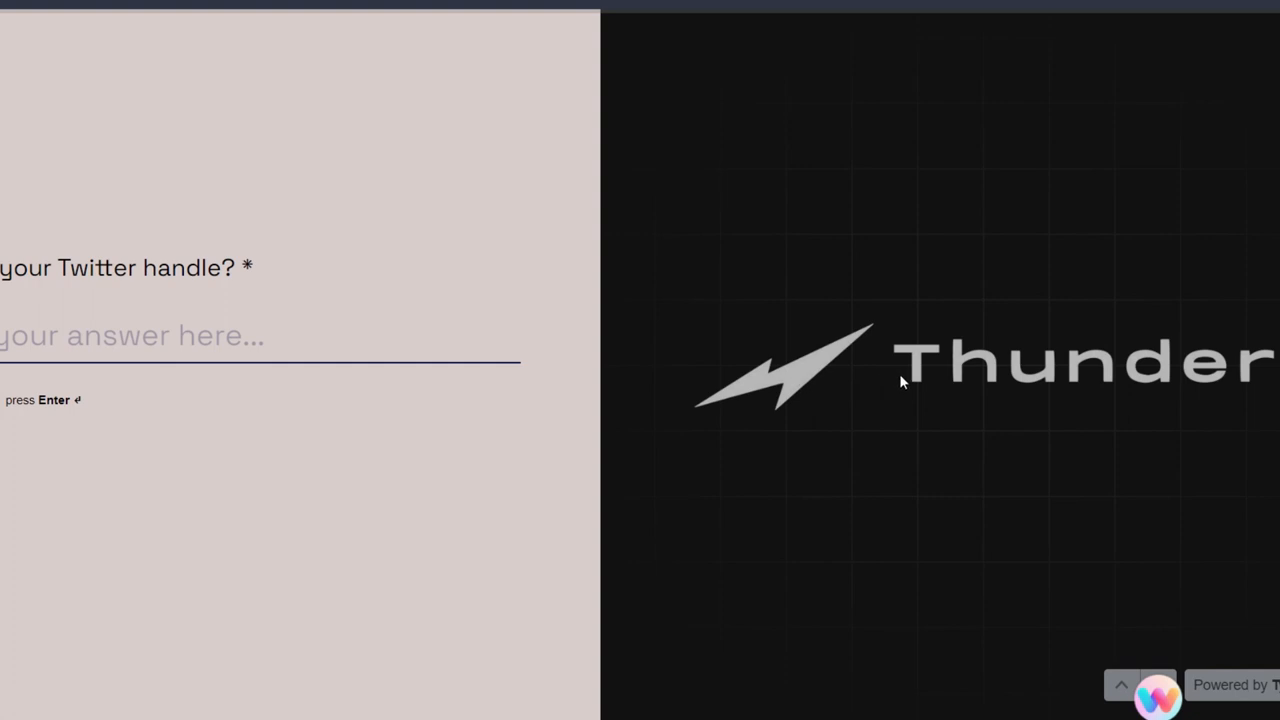
mouse_move(878, 404)
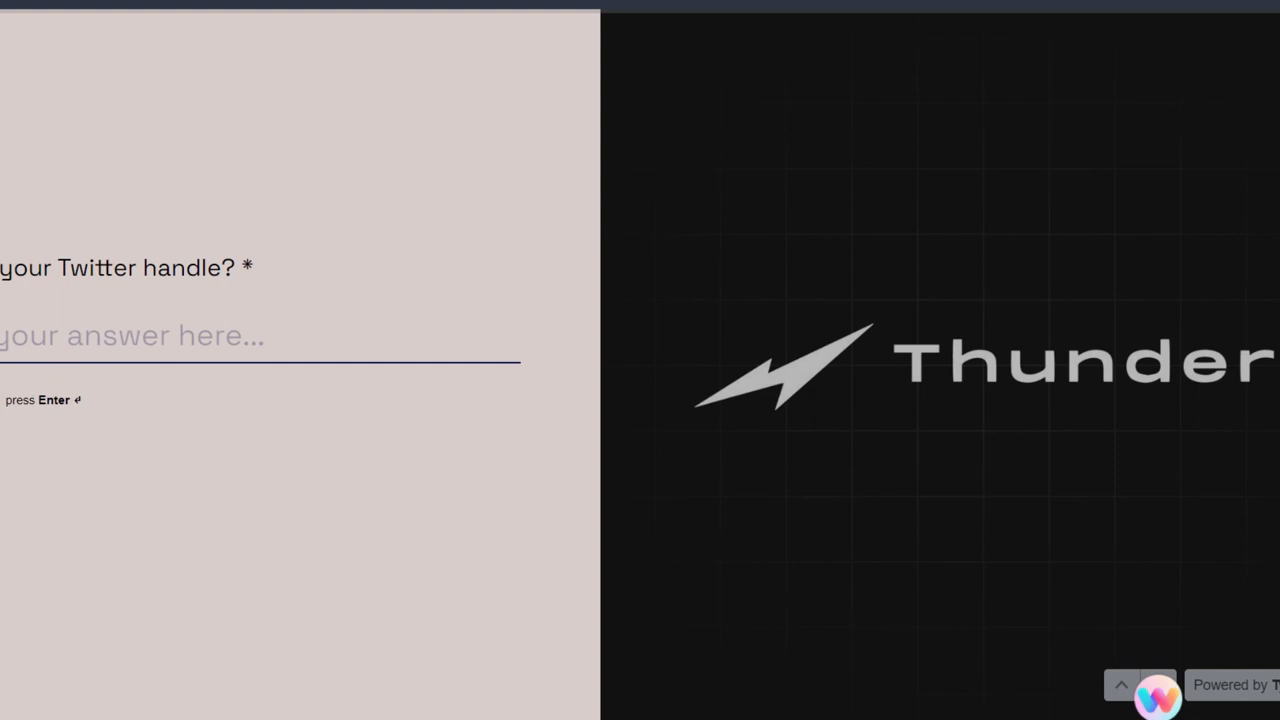
mouse_move(258, 390)
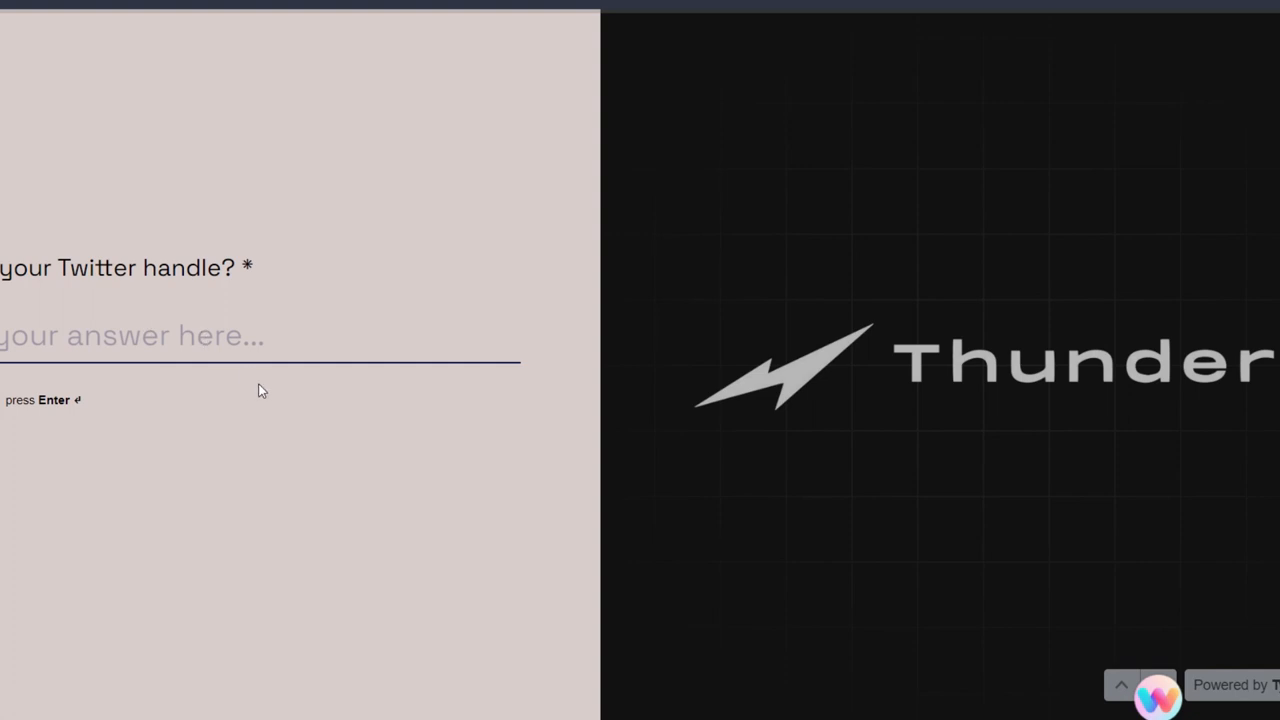
mouse_move(312, 488)
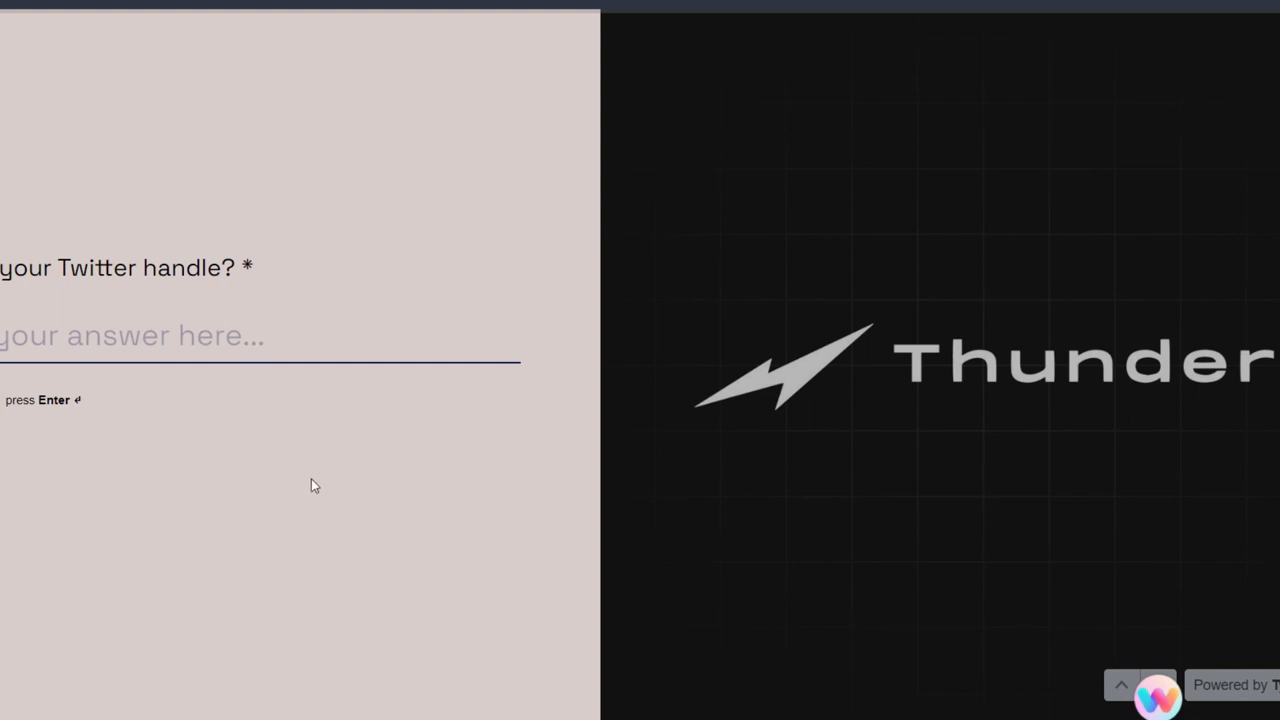
mouse_move(668, 418)
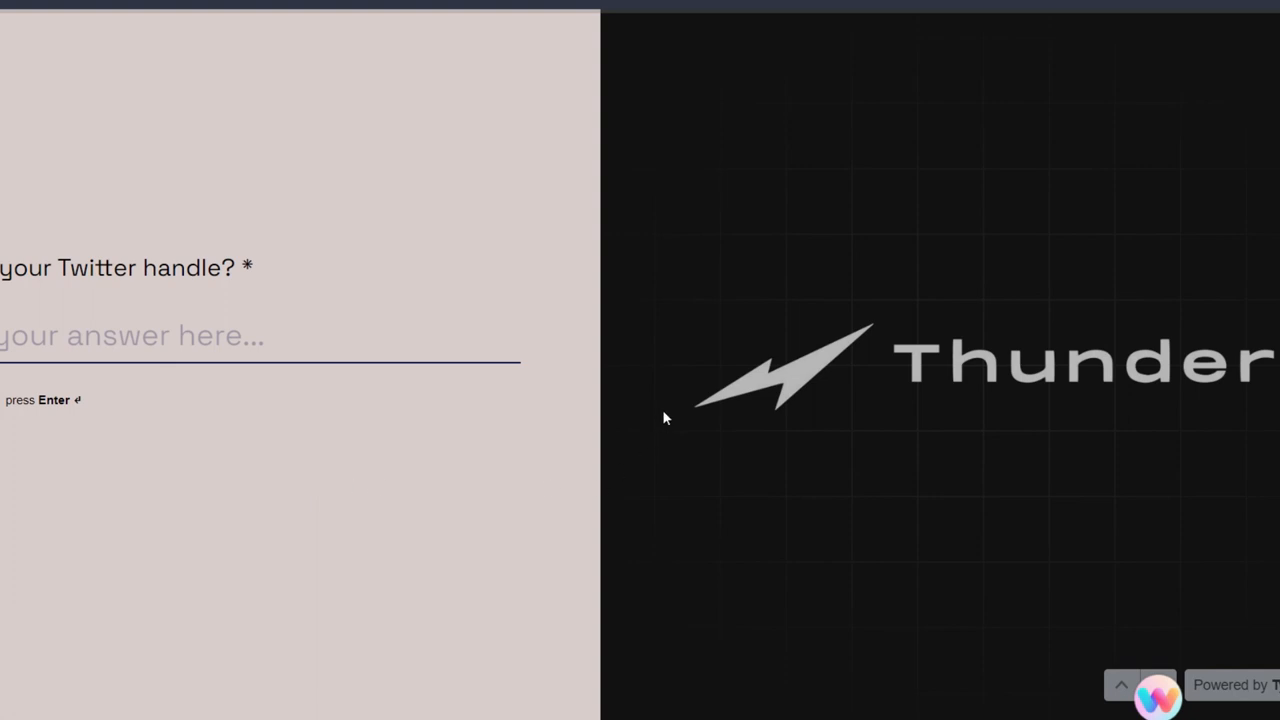
mouse_move(790, 402)
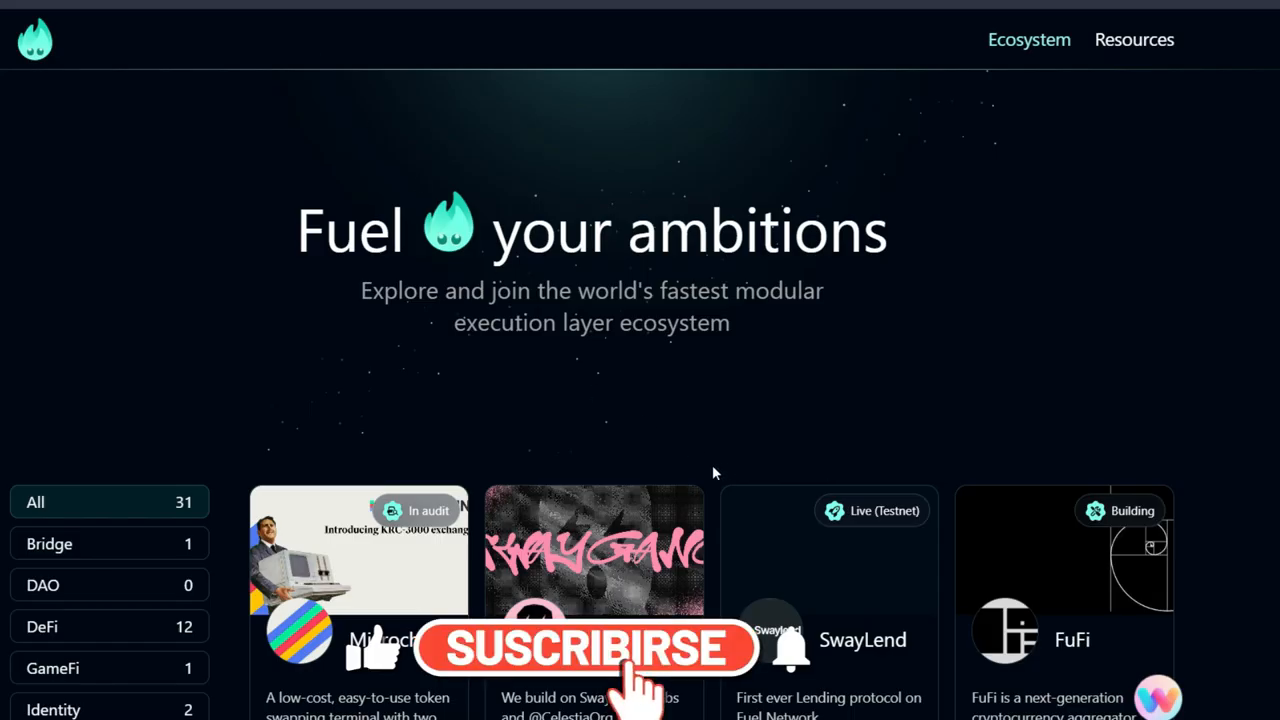
Step: Browse down through the Fuel Ecosystem project cards (Thunder, Fuelet, Fuel Wallet) and back up
scroll(down, 3)
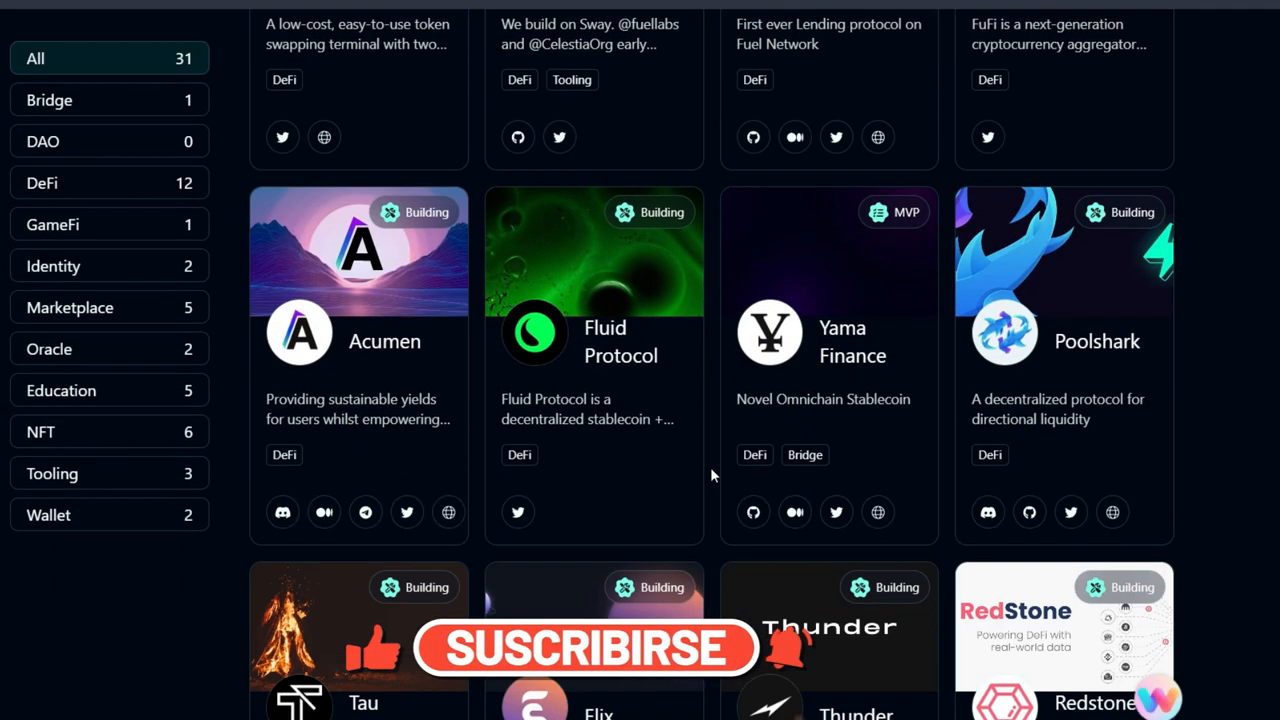
scroll(down, 3)
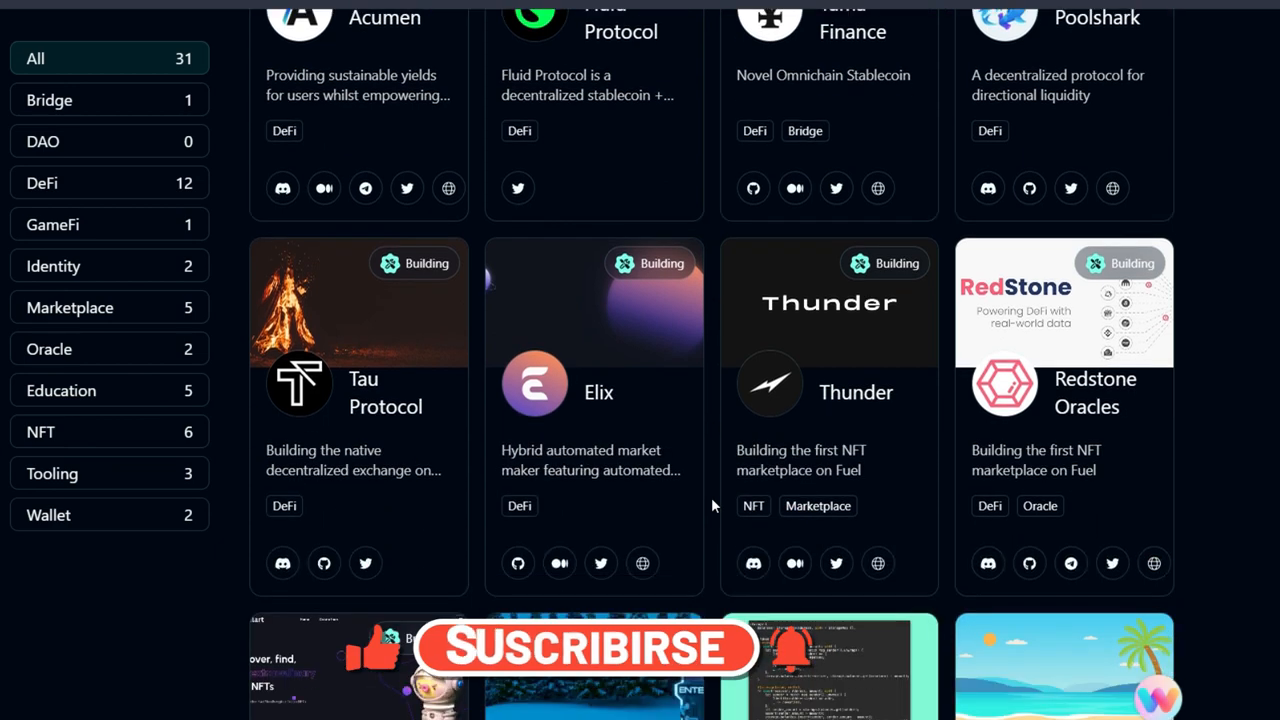
scroll(down, 3)
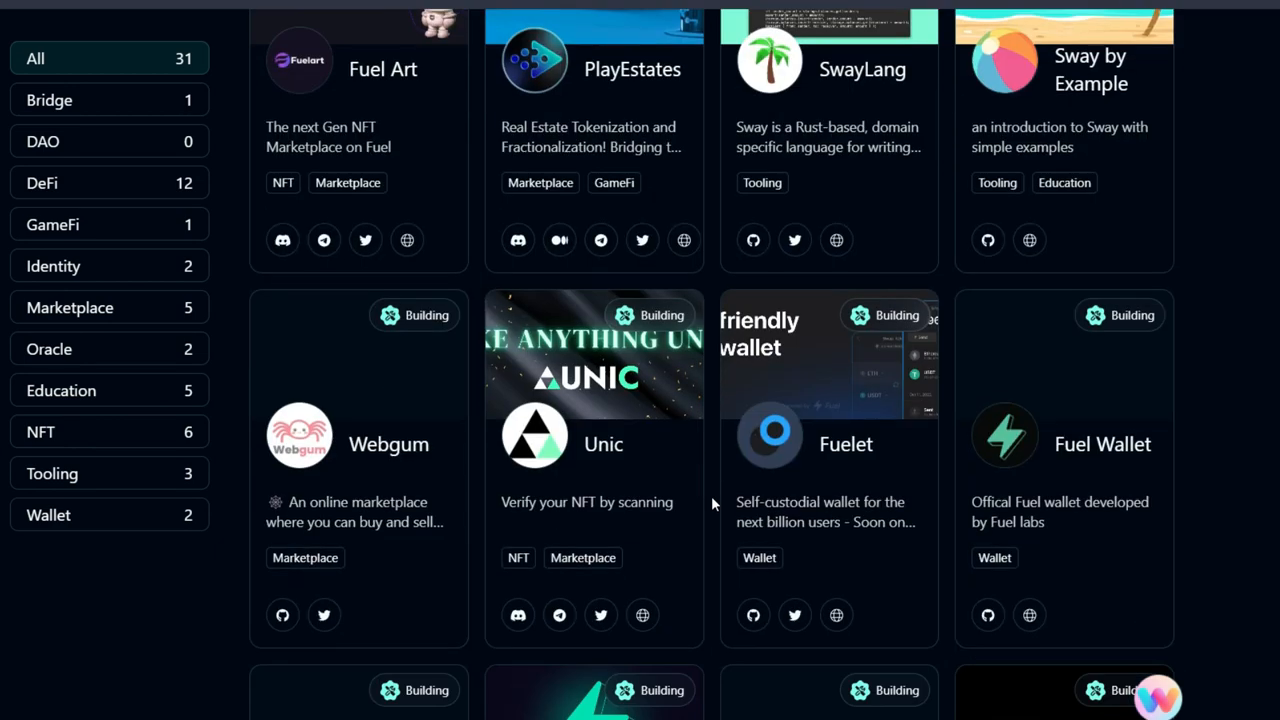
scroll(down, 3)
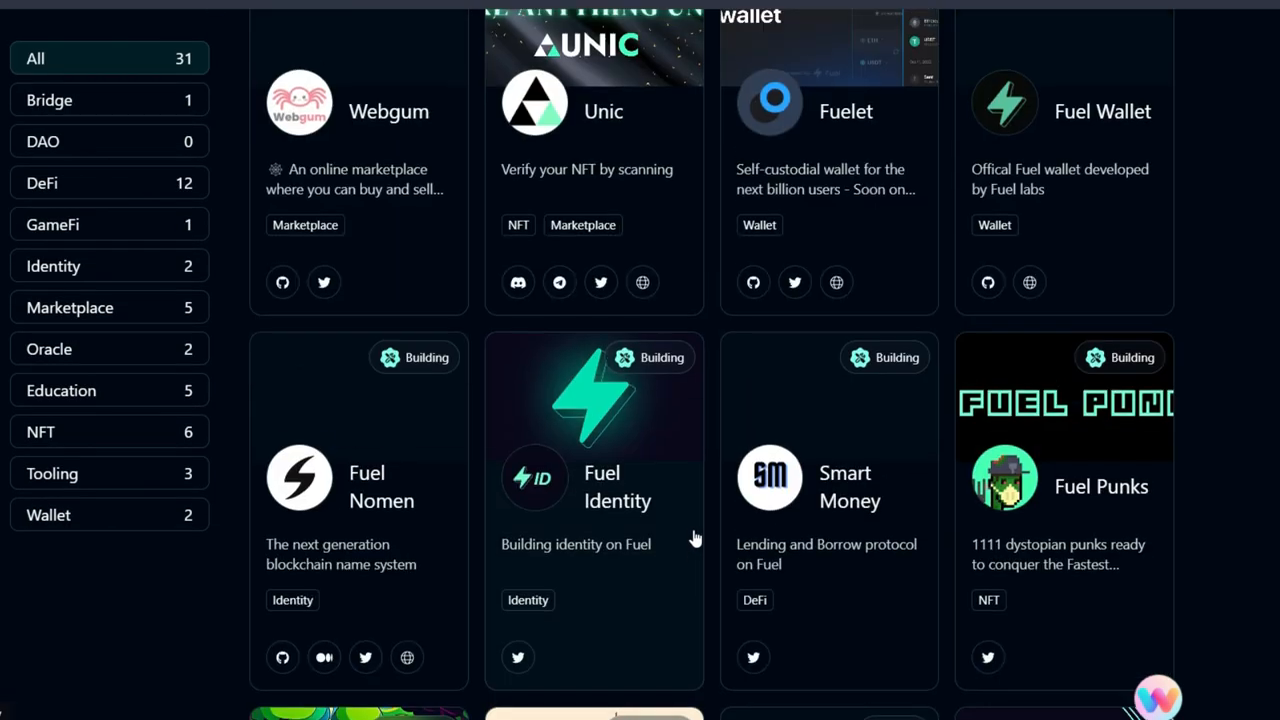
scroll(down, 3)
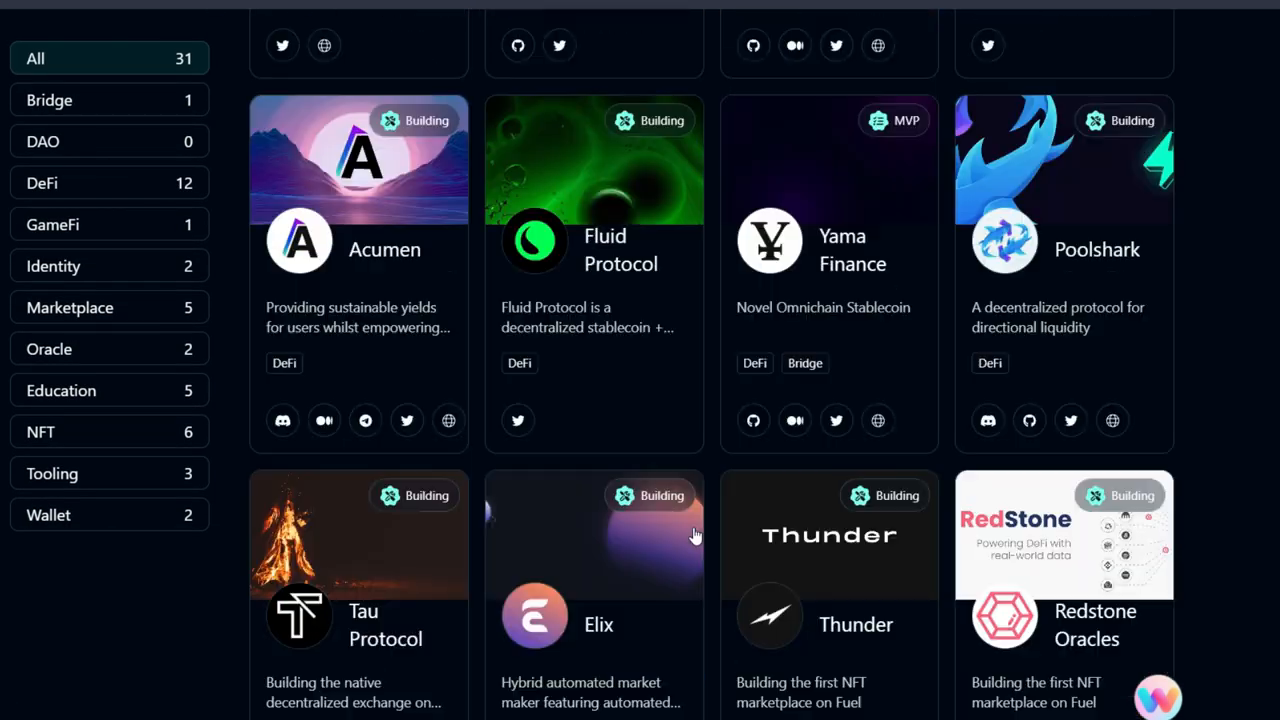
scroll(up, 3)
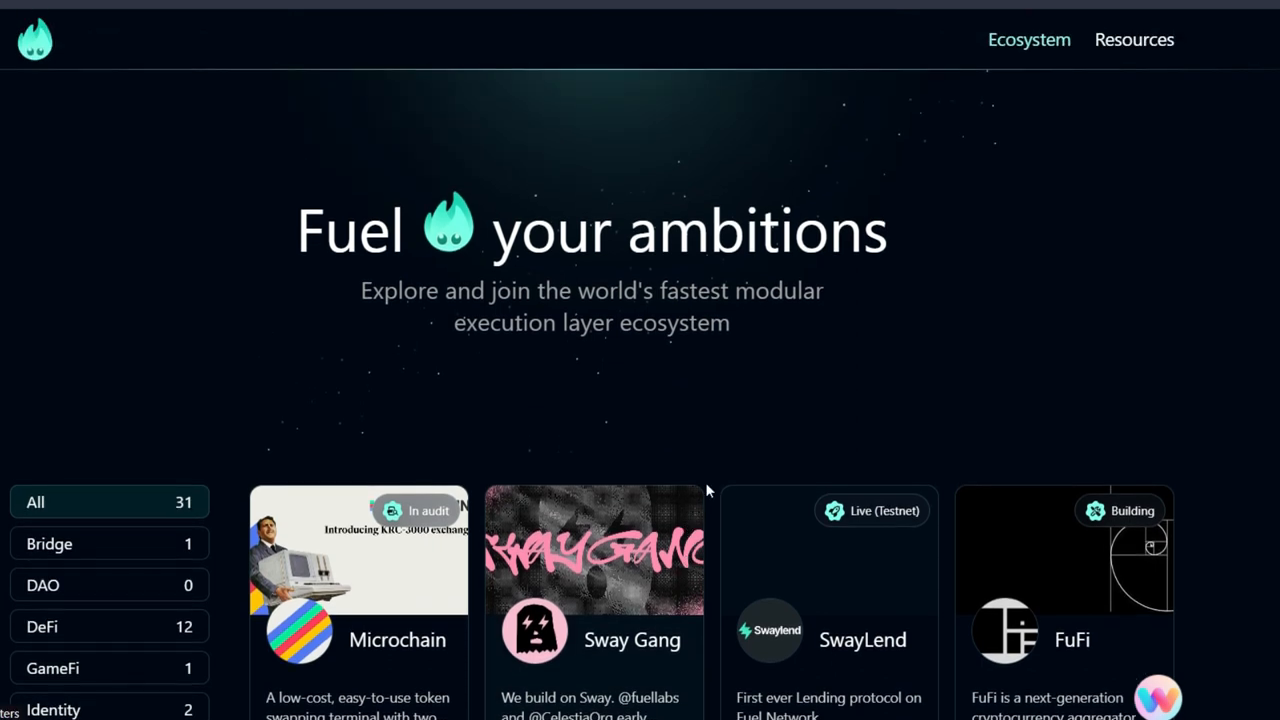
mouse_move(788, 442)
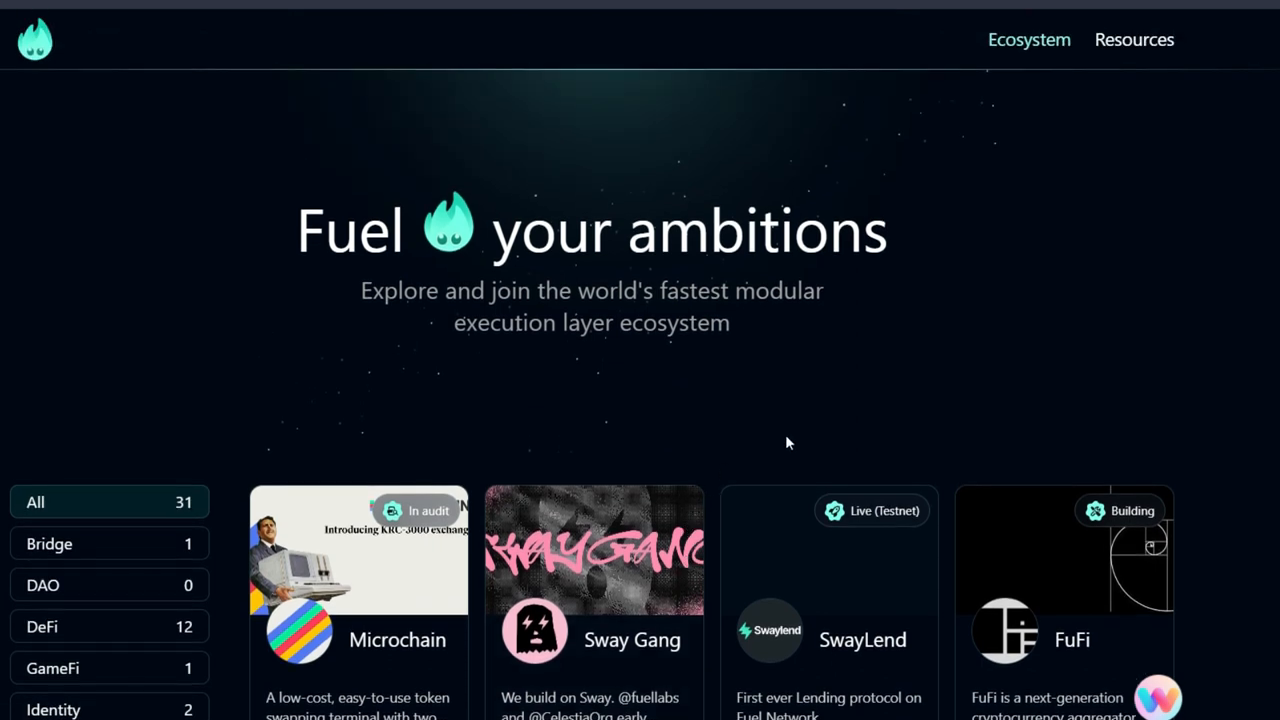